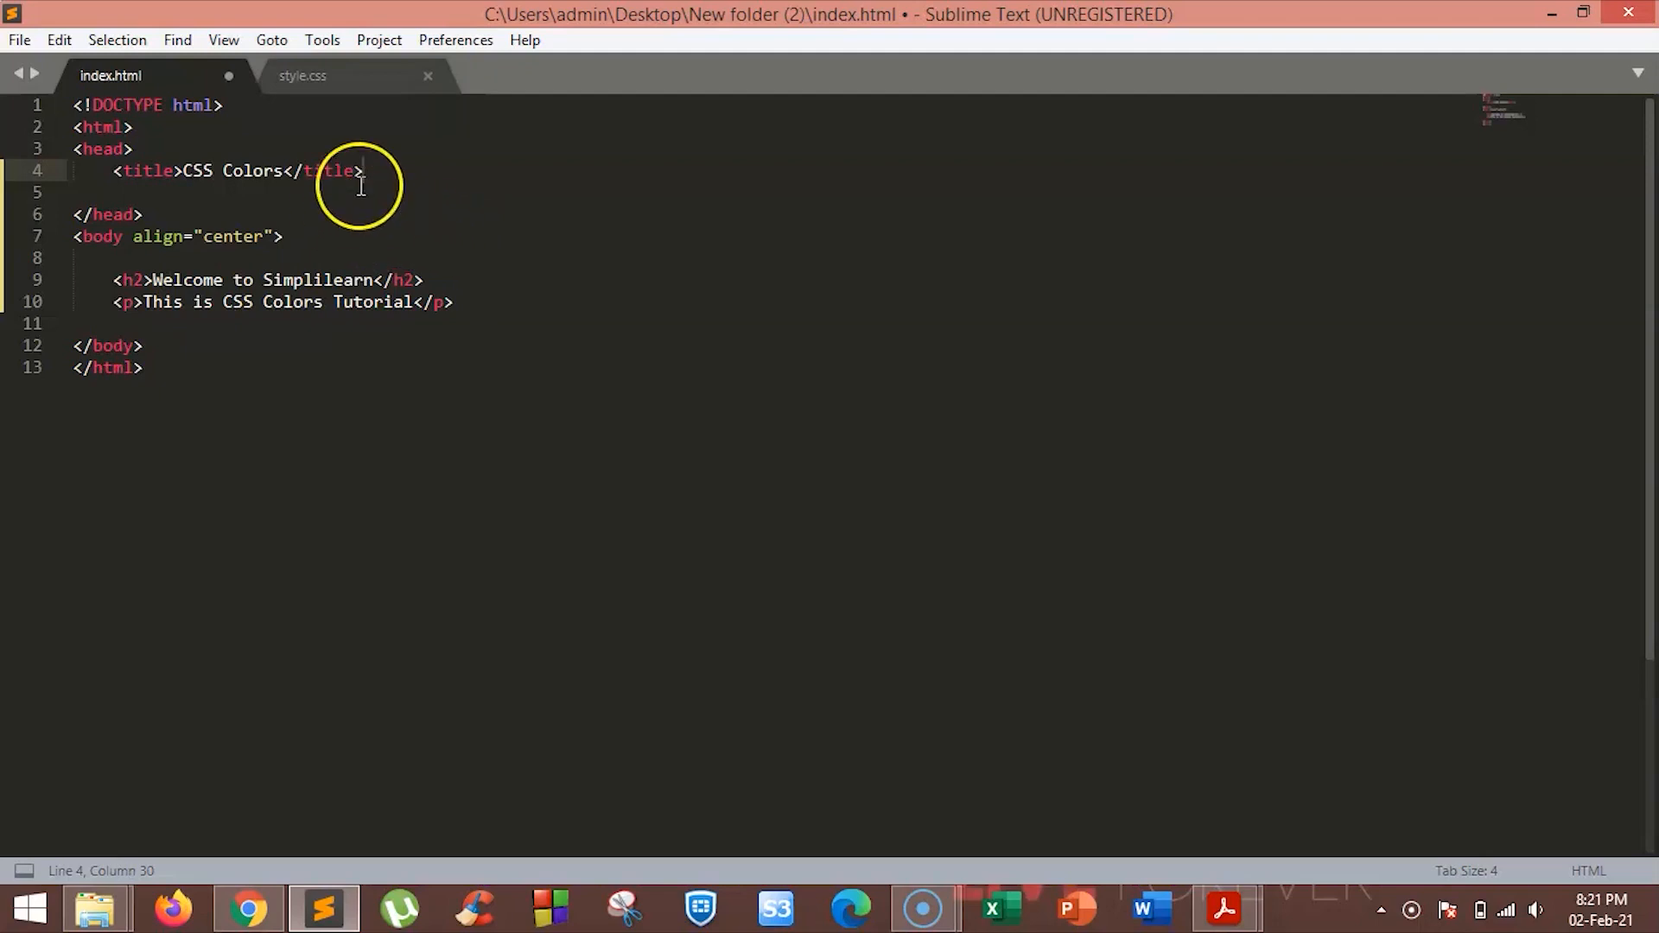
# - Add an internal style block in the head with a p rule setting font-size to 25px
pyautogui.write('<sty')
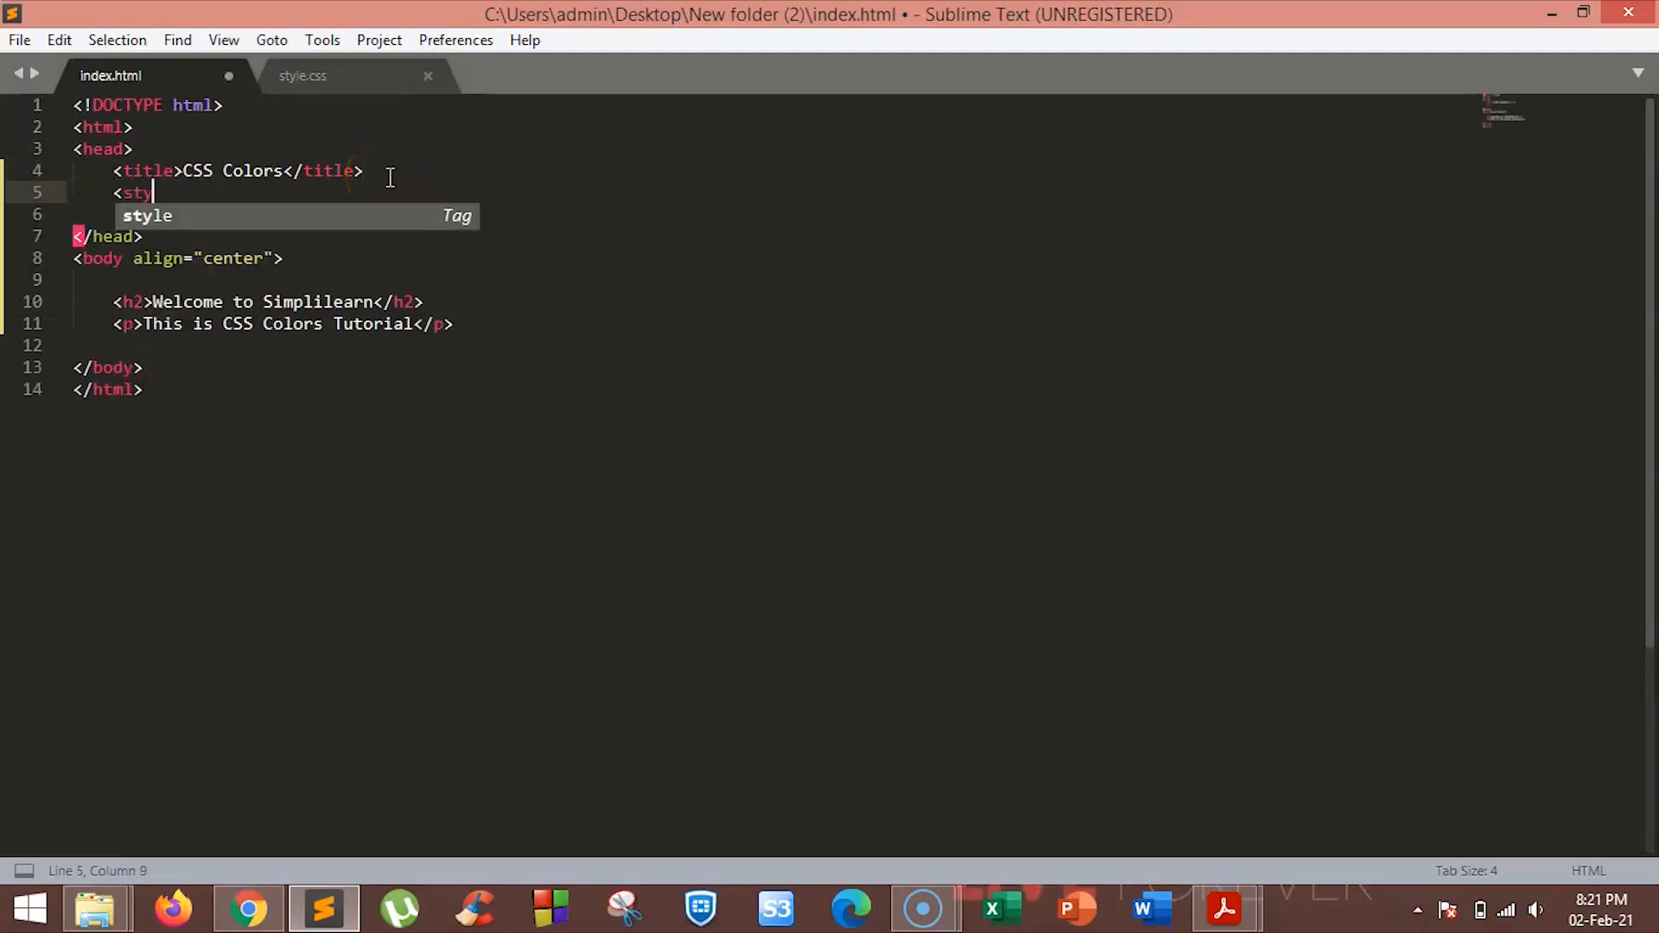
pyautogui.press('Tab')
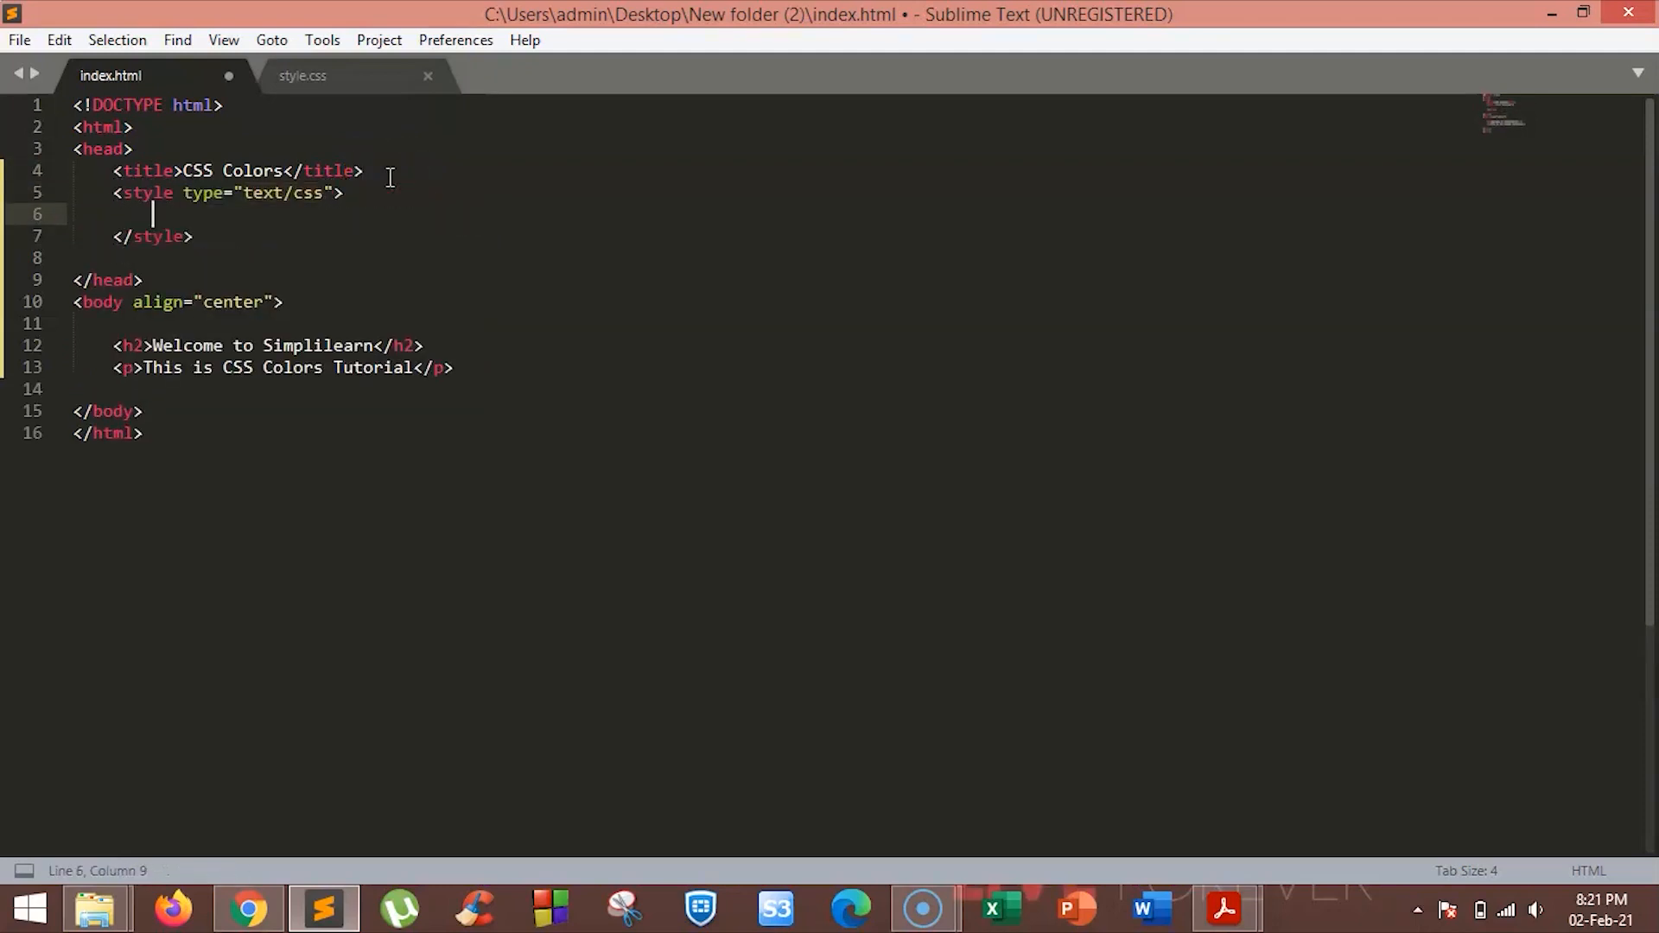
pyautogui.write('p{')
pyautogui.write('font-size: 25')
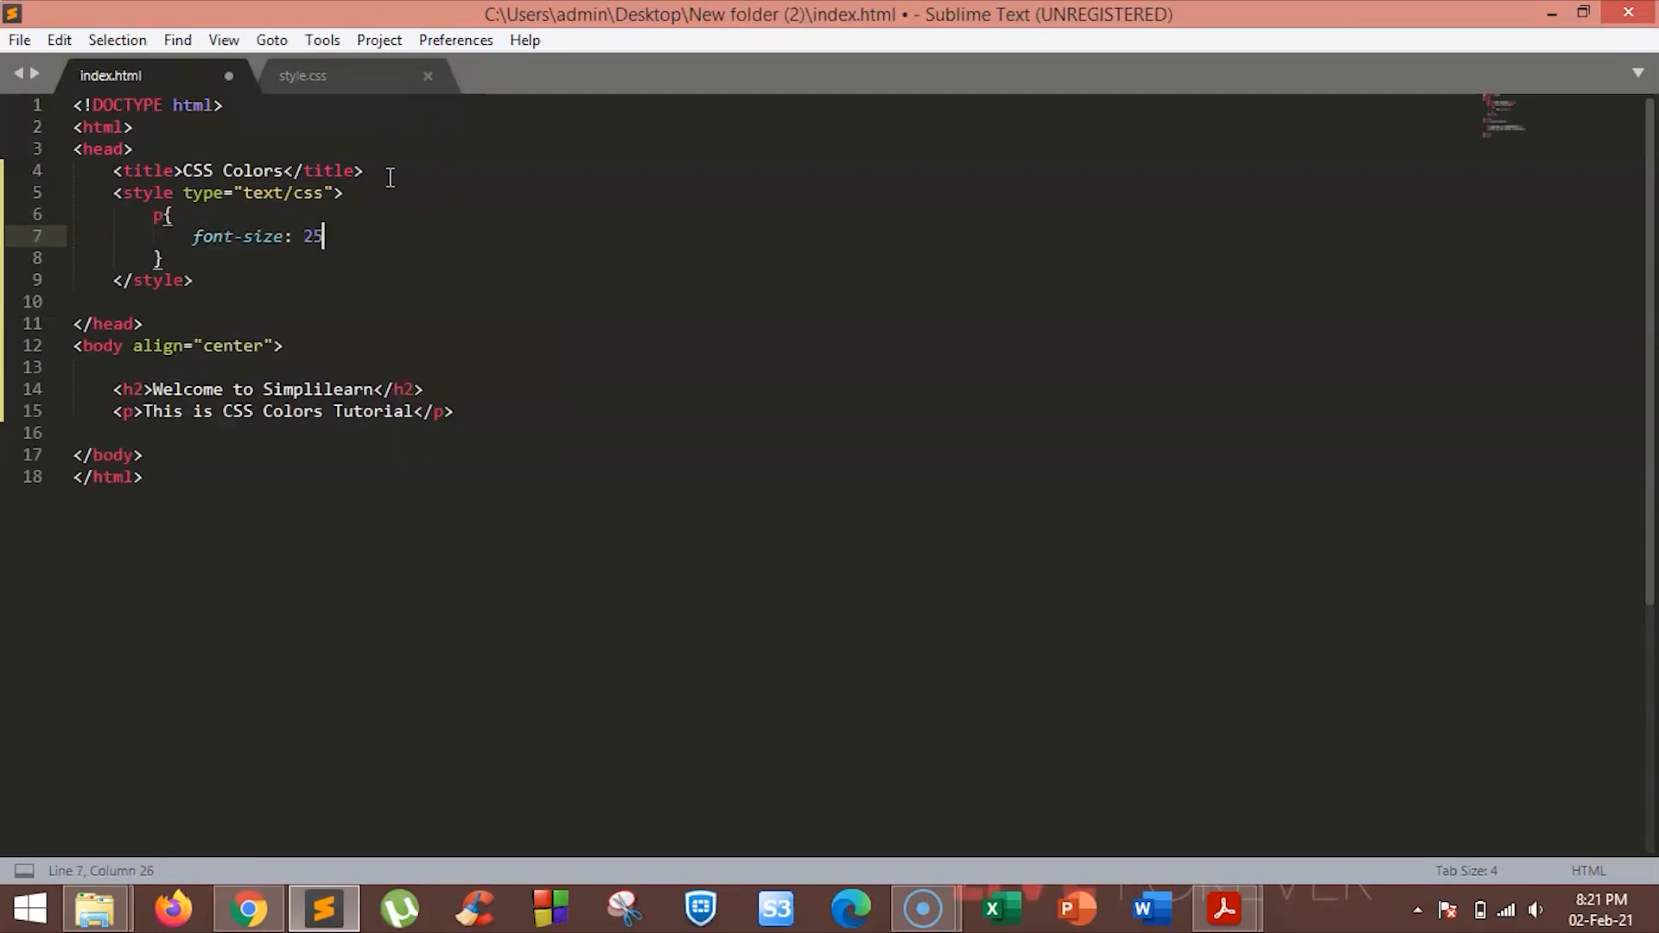
pyautogui.write('px;')
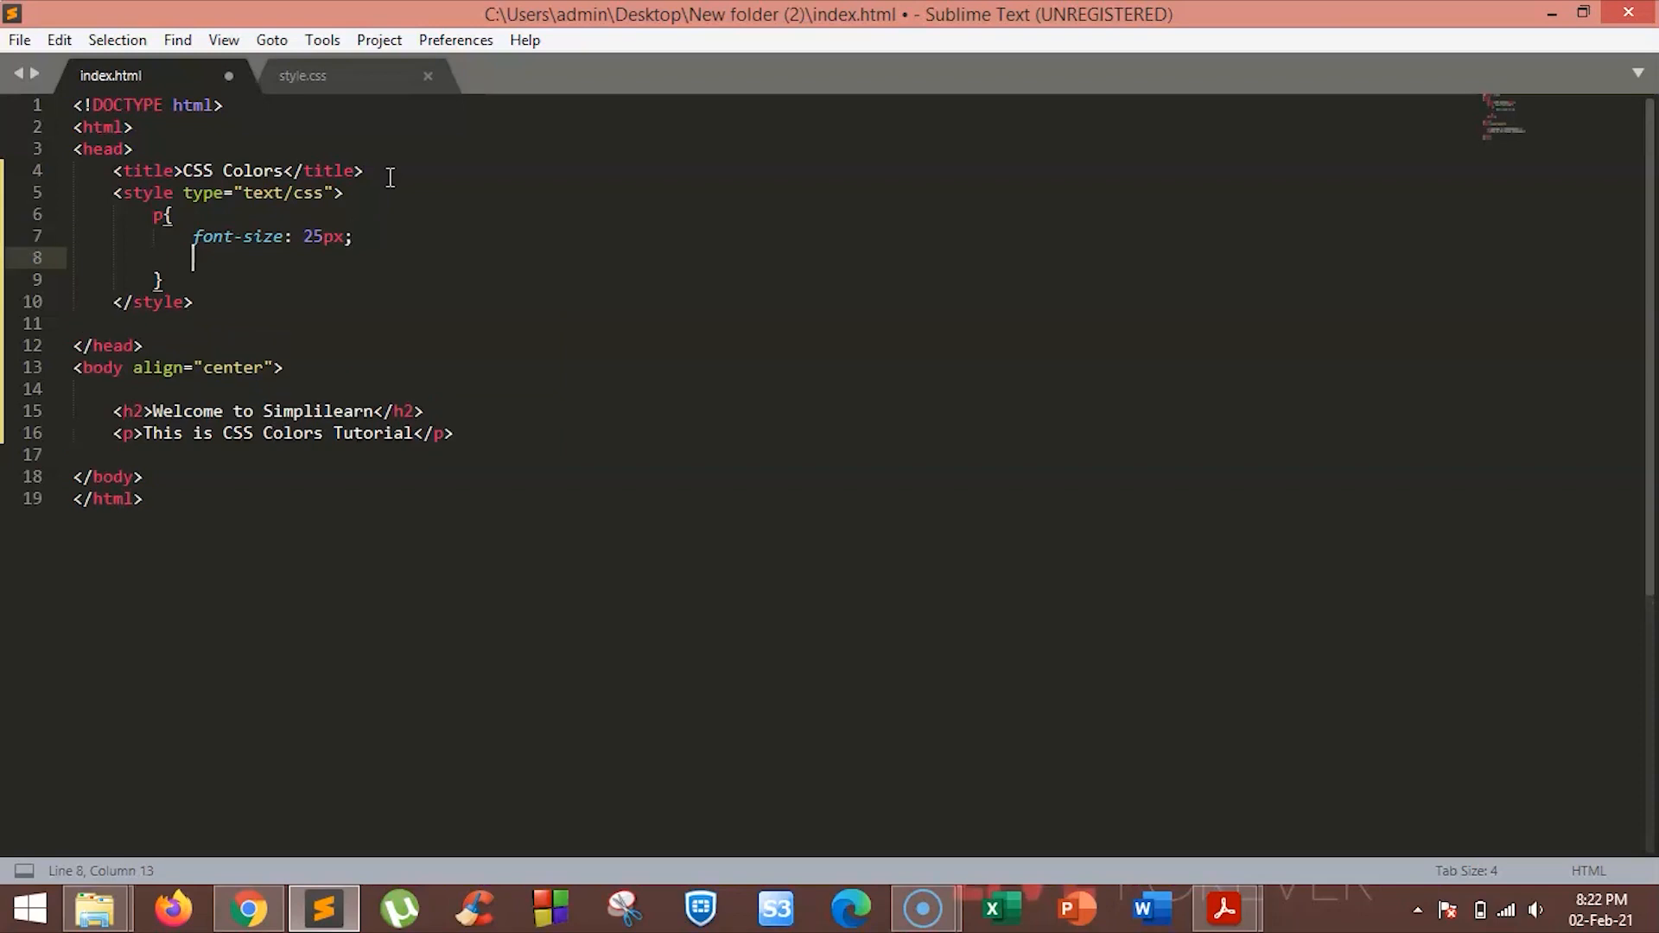
# - Give the p rule color: red (replacing a first try of green) and preview in the browser
pyautogui.write('color:')
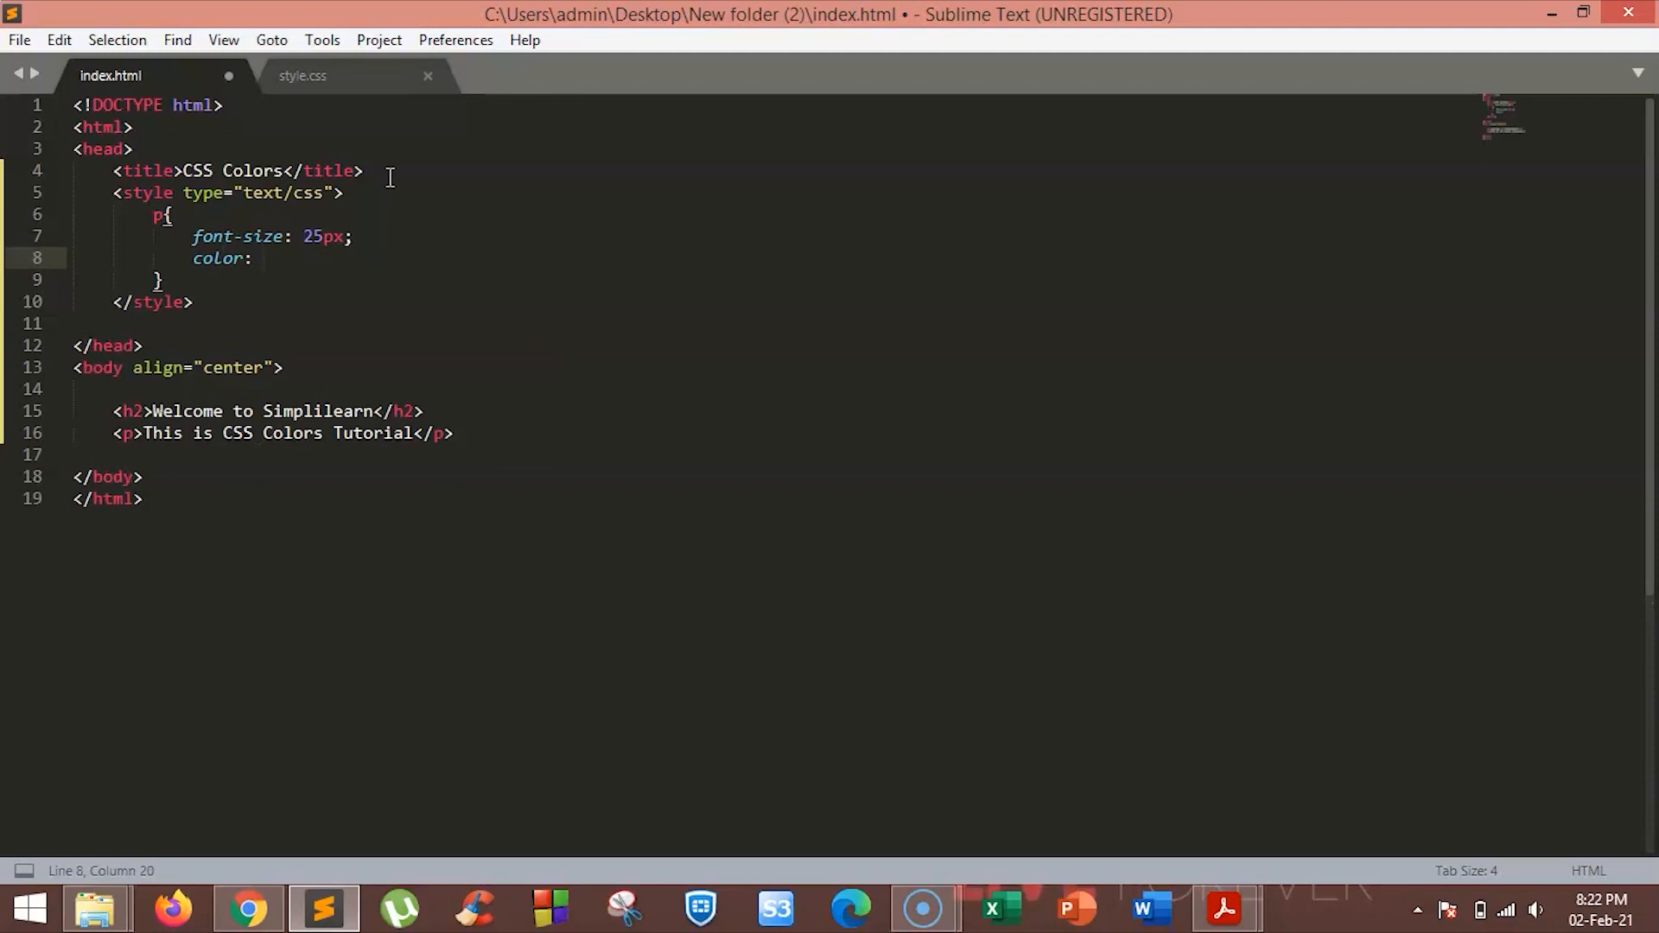
pyautogui.write('green')
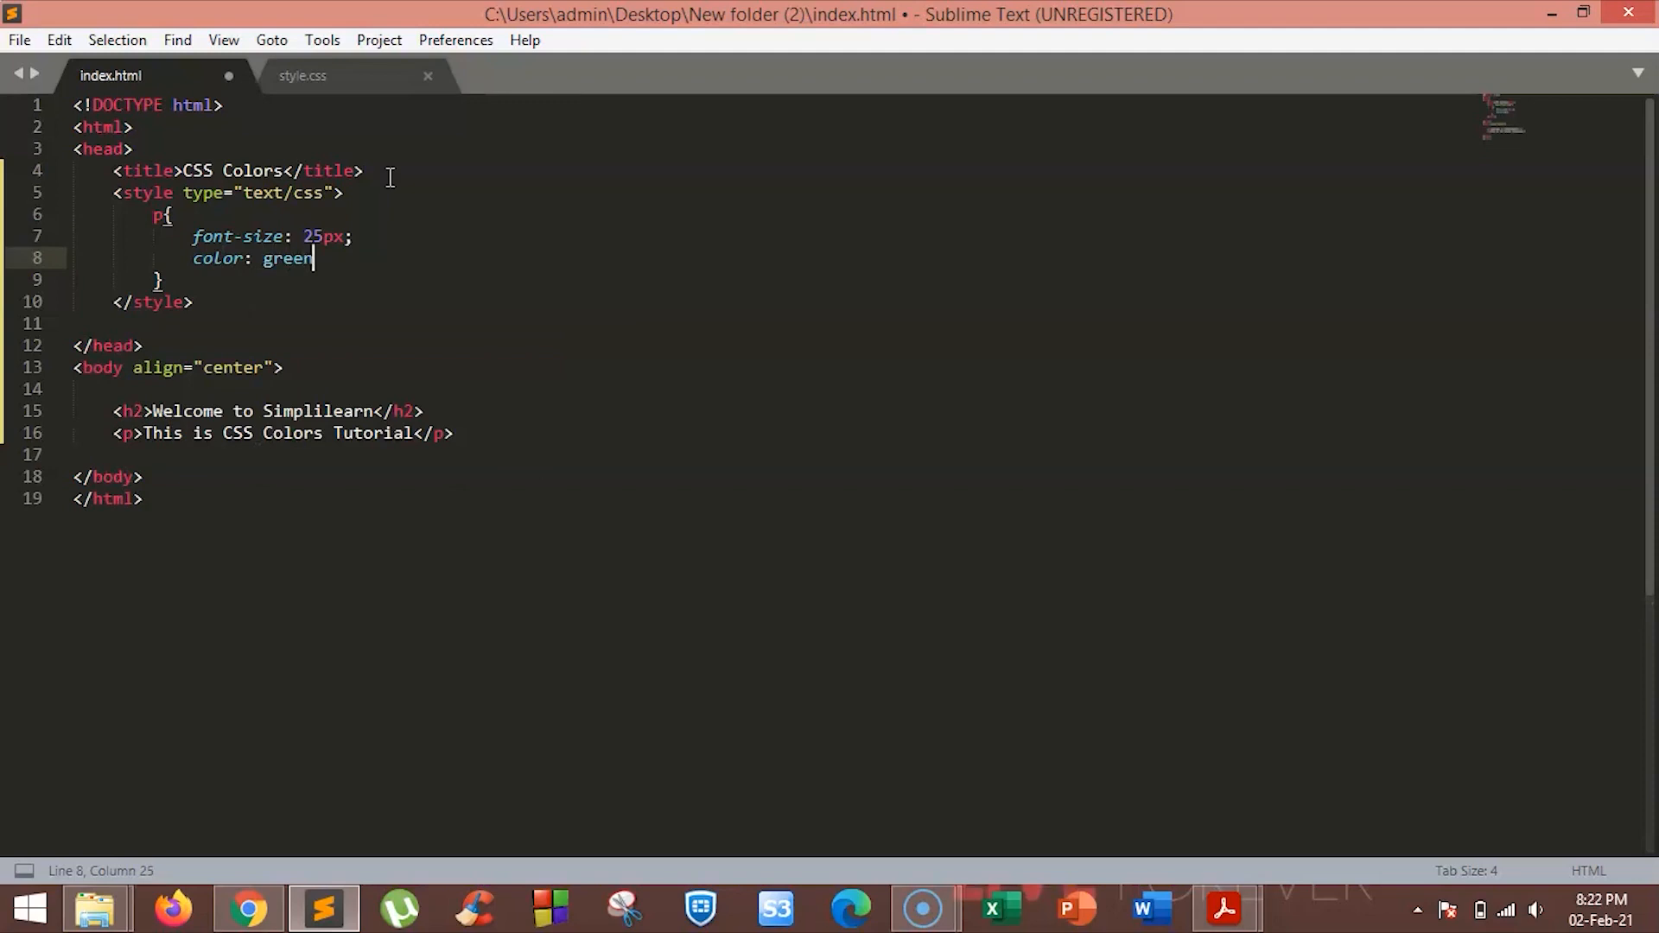
pyautogui.click(247, 908)
pyautogui.write(';')
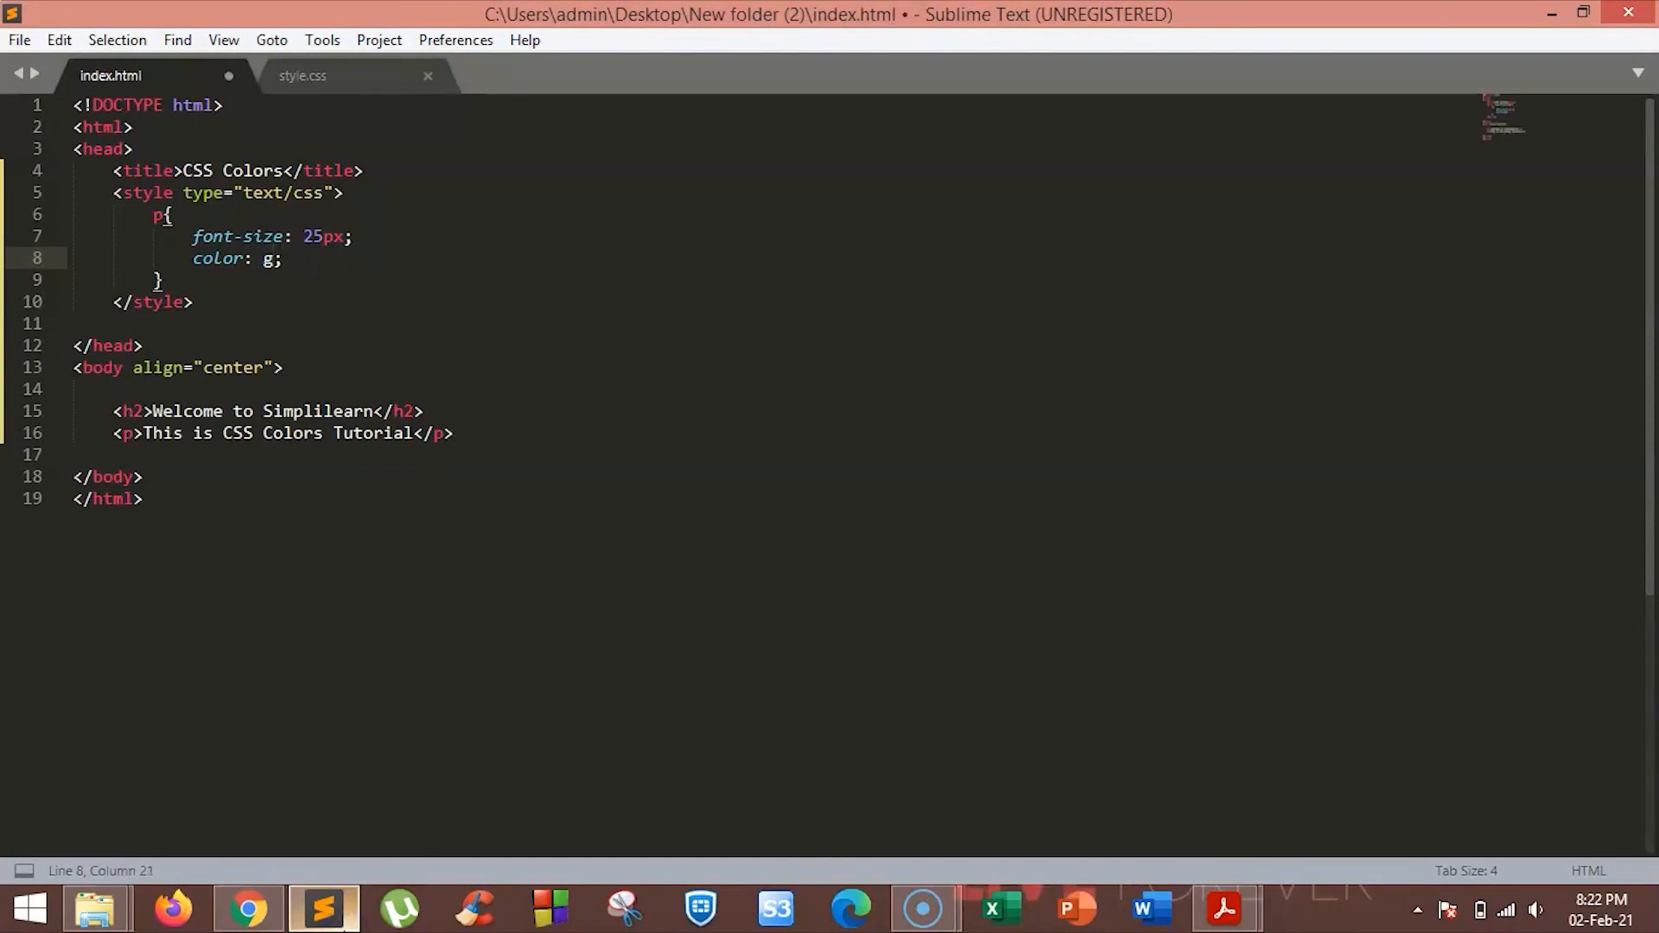
pyautogui.write('red')
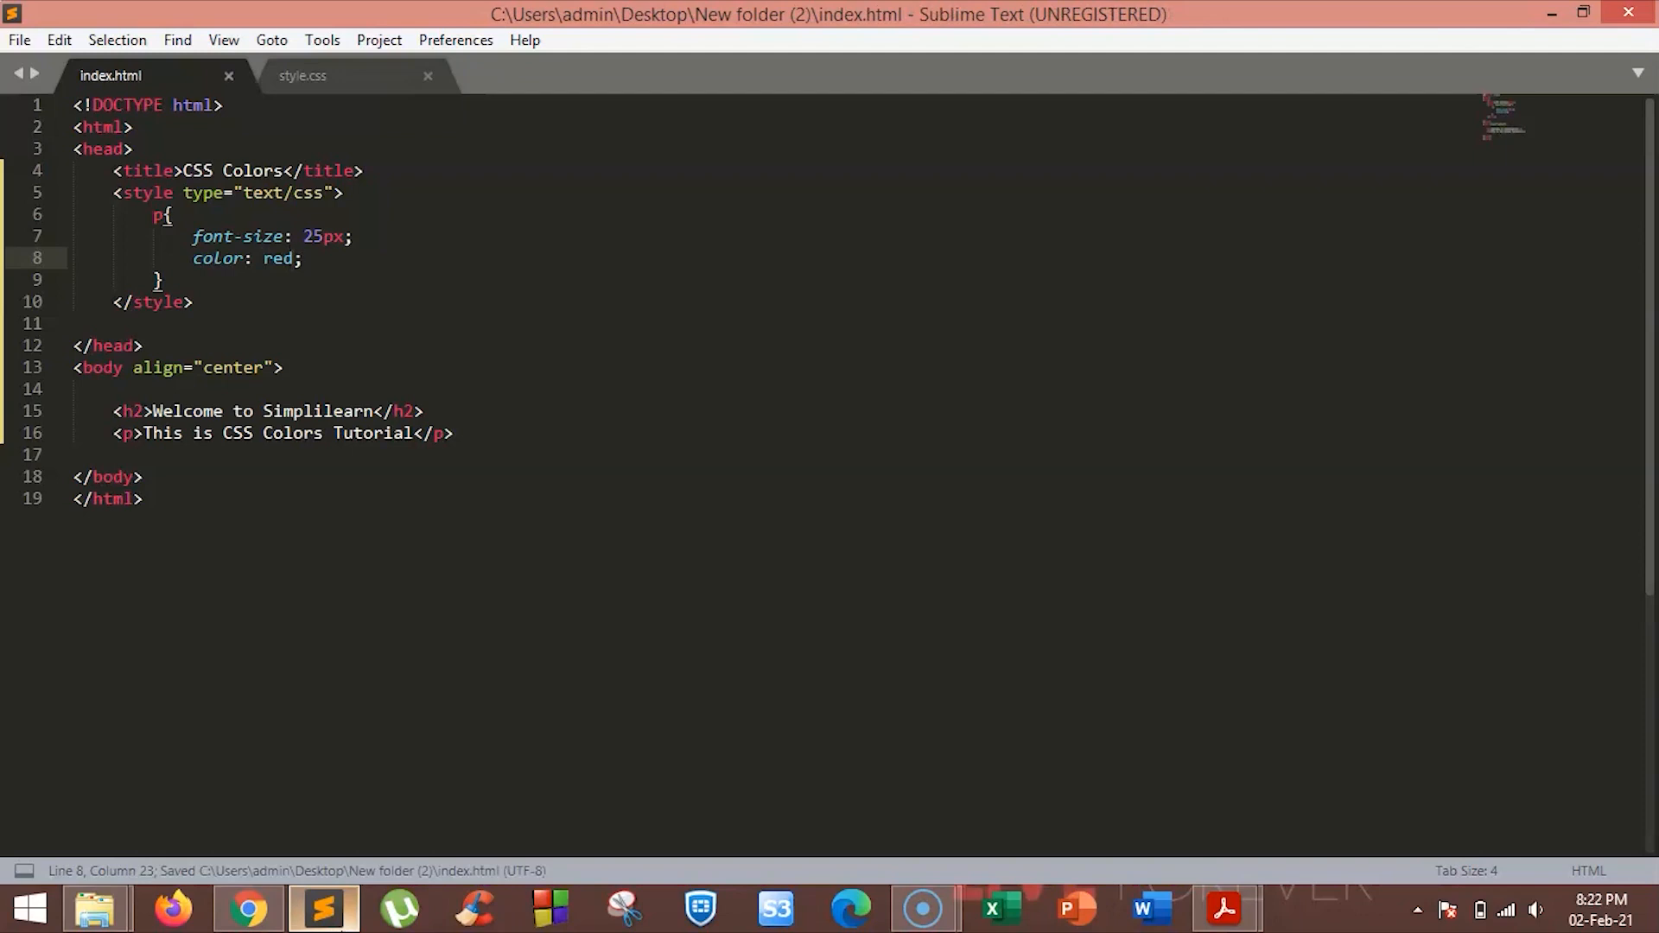
pyautogui.click(247, 908)
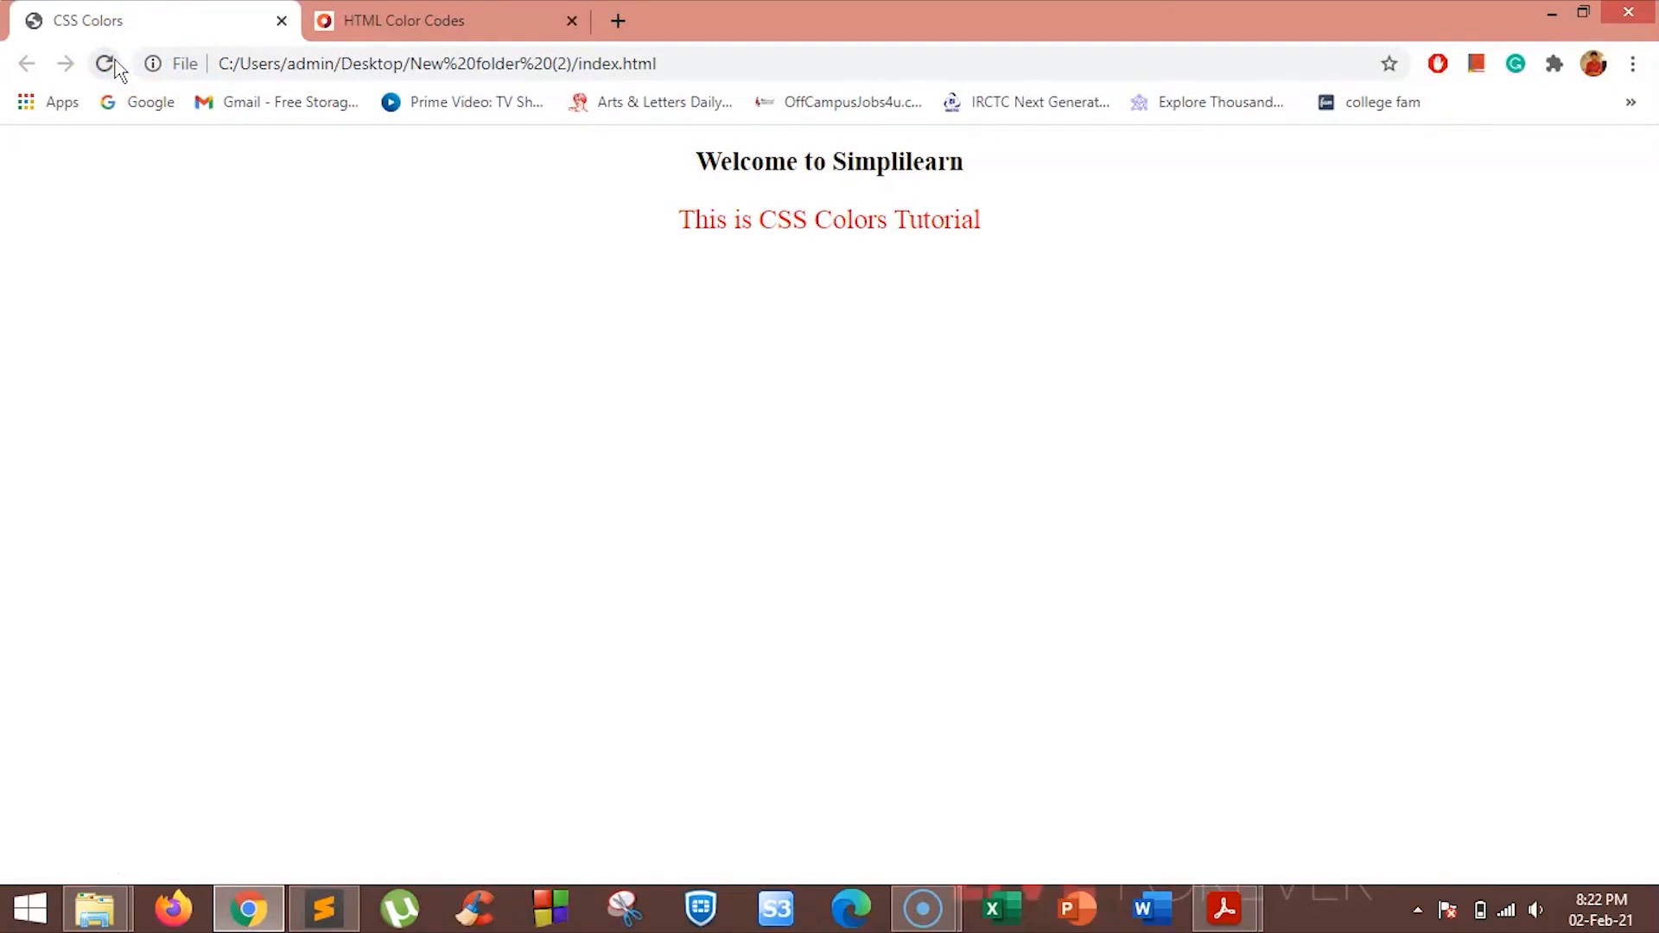
# - Reload the Chrome preview so the paragraph shows in red
pyautogui.click(323, 907)
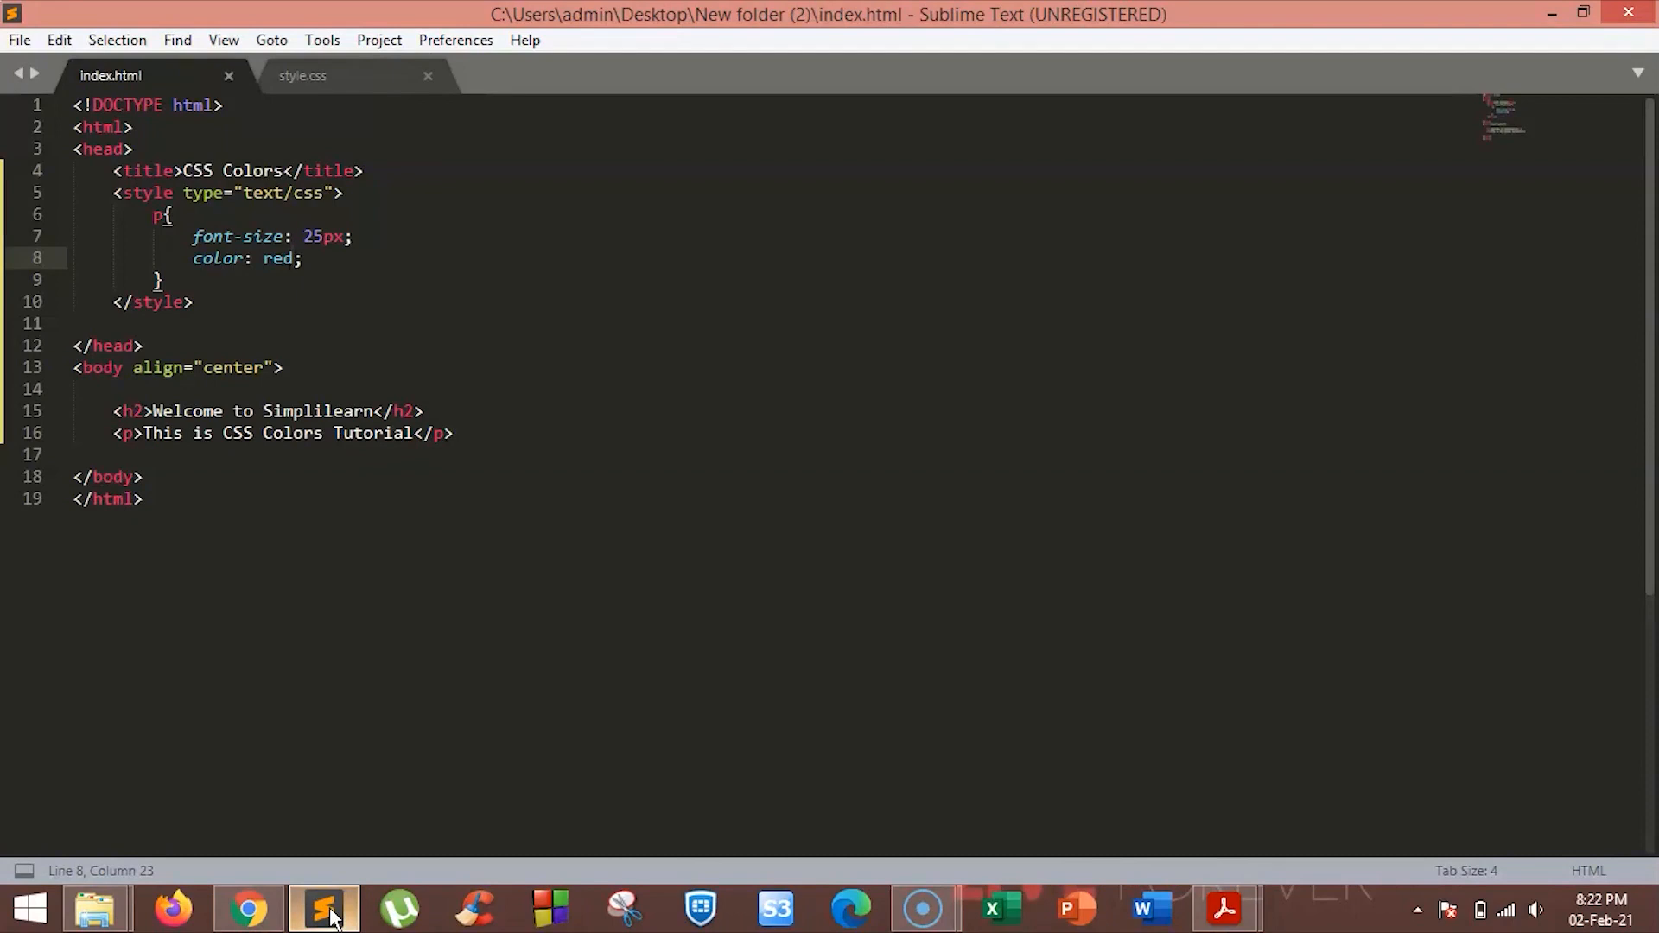
# - Check the HTML Color Codes picker on yellow-green 171, 229, 27 and return to the code
pyautogui.click(247, 907)
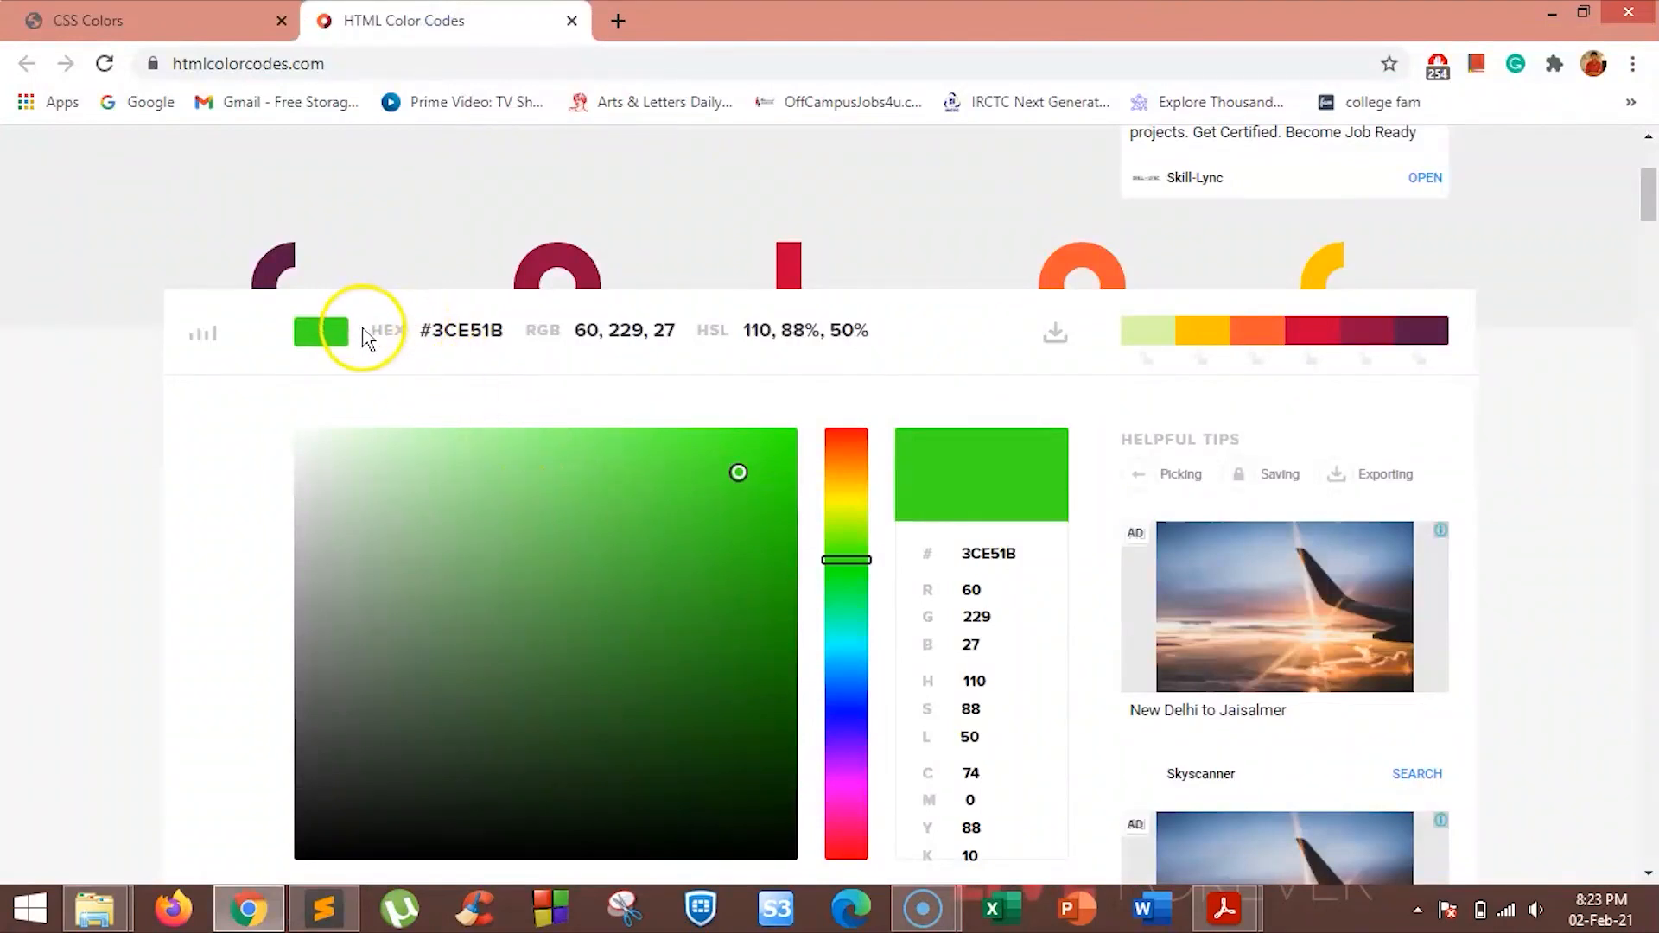
pyautogui.moveTo(598, 337)
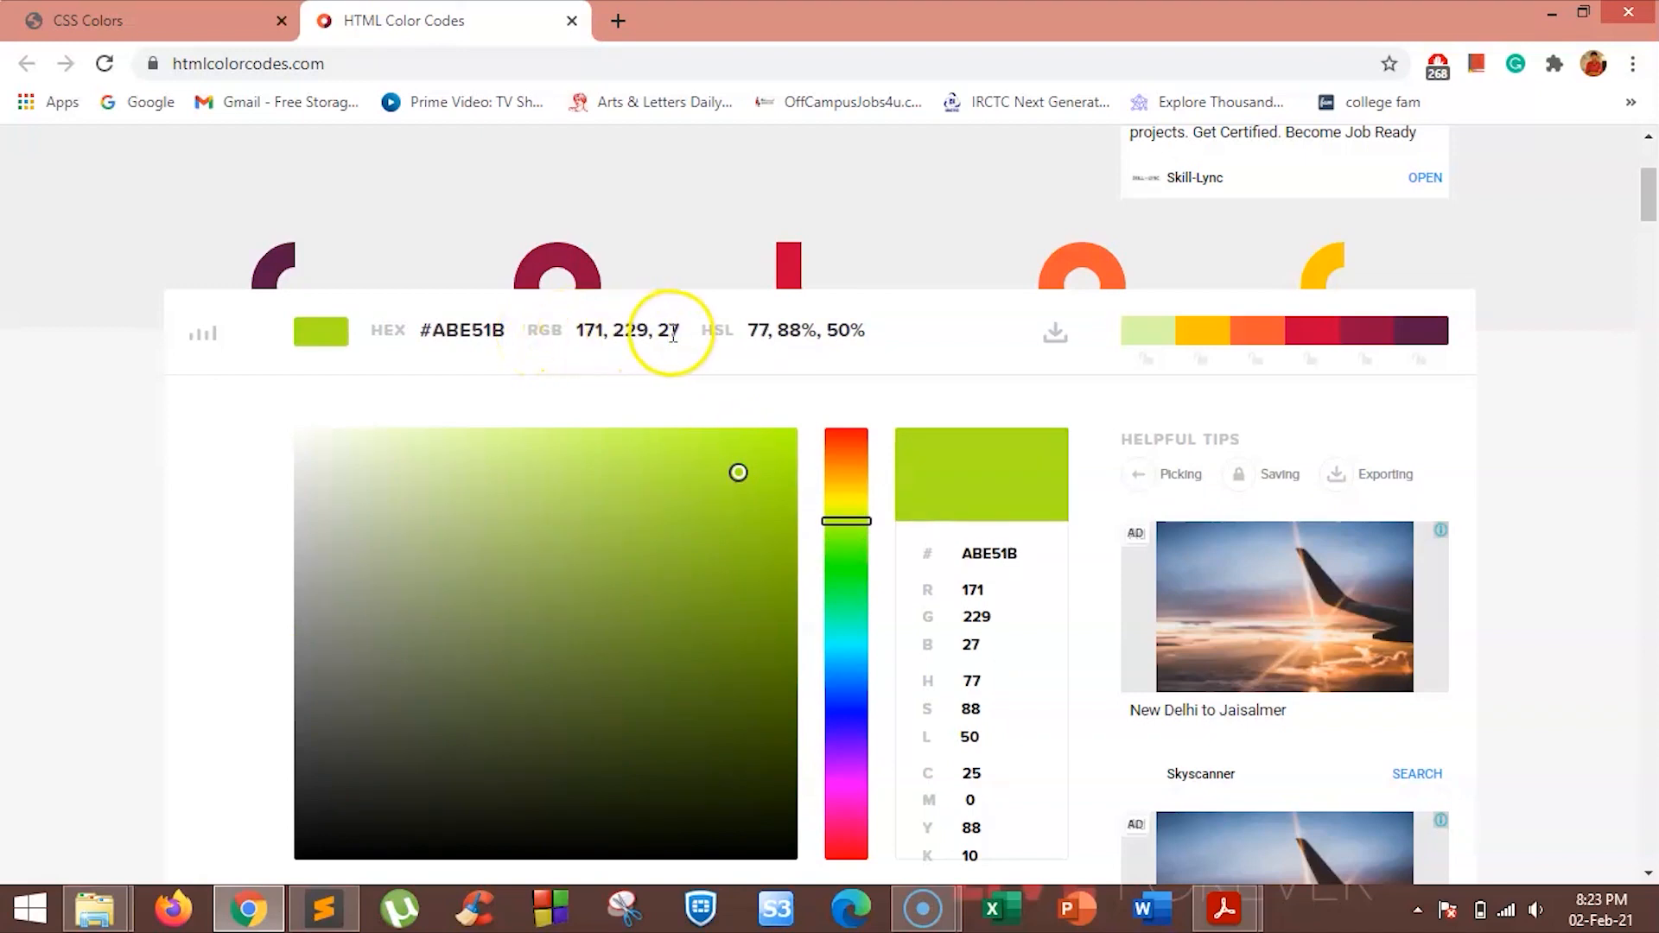
pyautogui.click(323, 908)
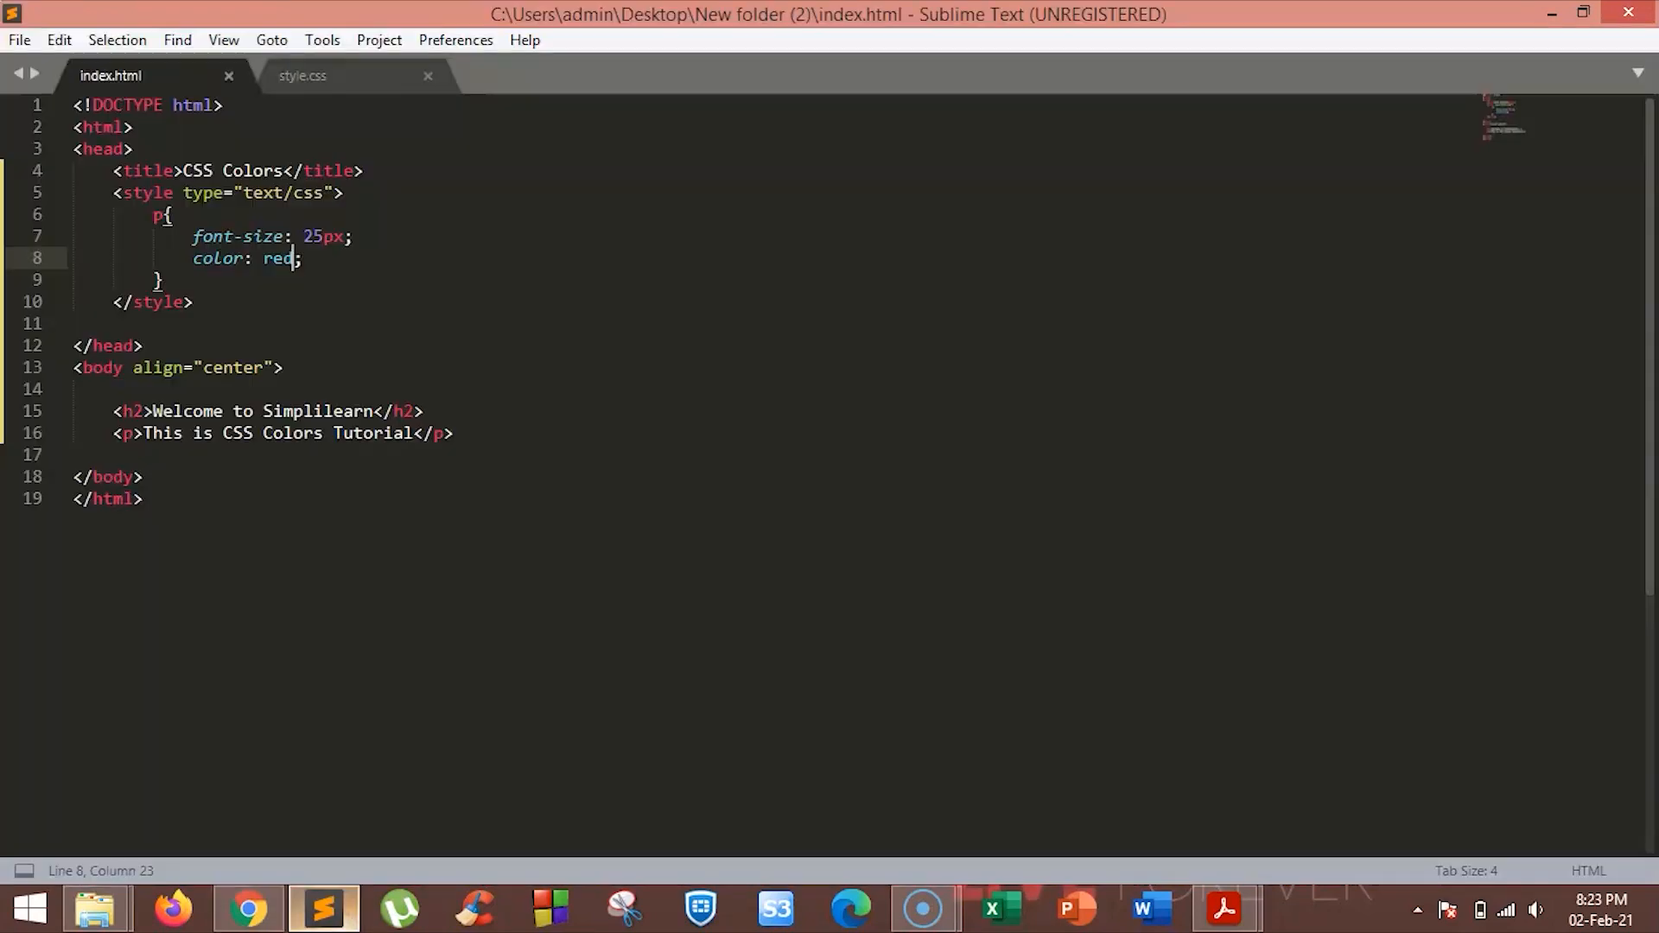
# - Change the paragraph colour to rgb(171,229,27), checking the picker's values, and preview it in the browser
pyautogui.write('rgb(')
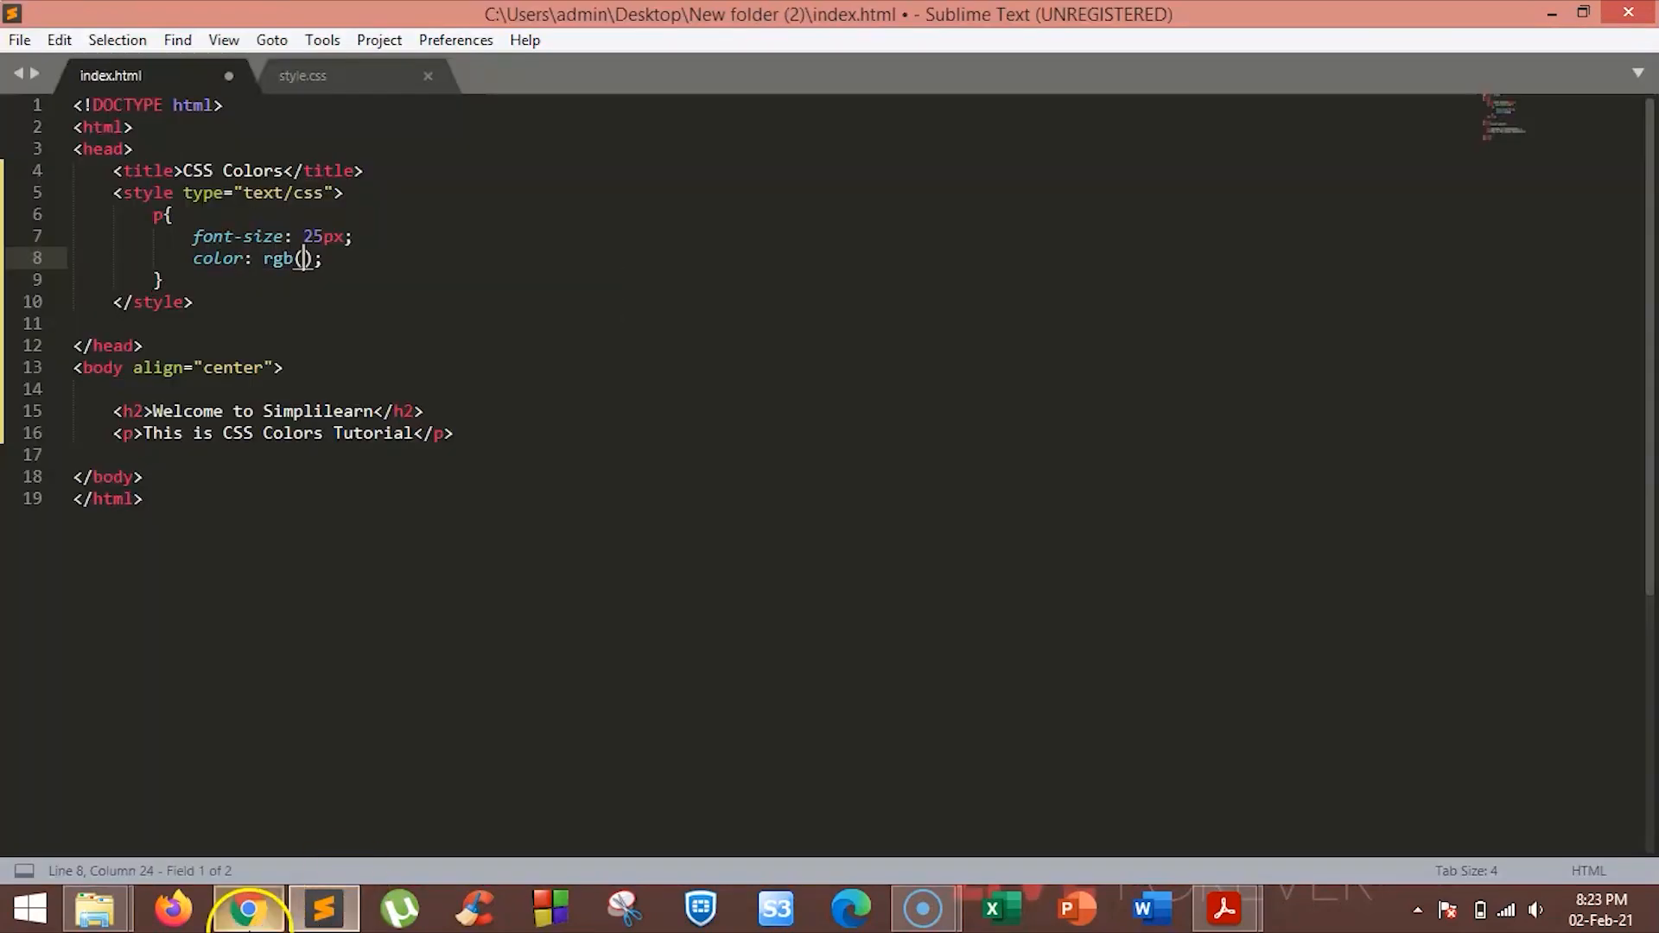
pyautogui.click(248, 907)
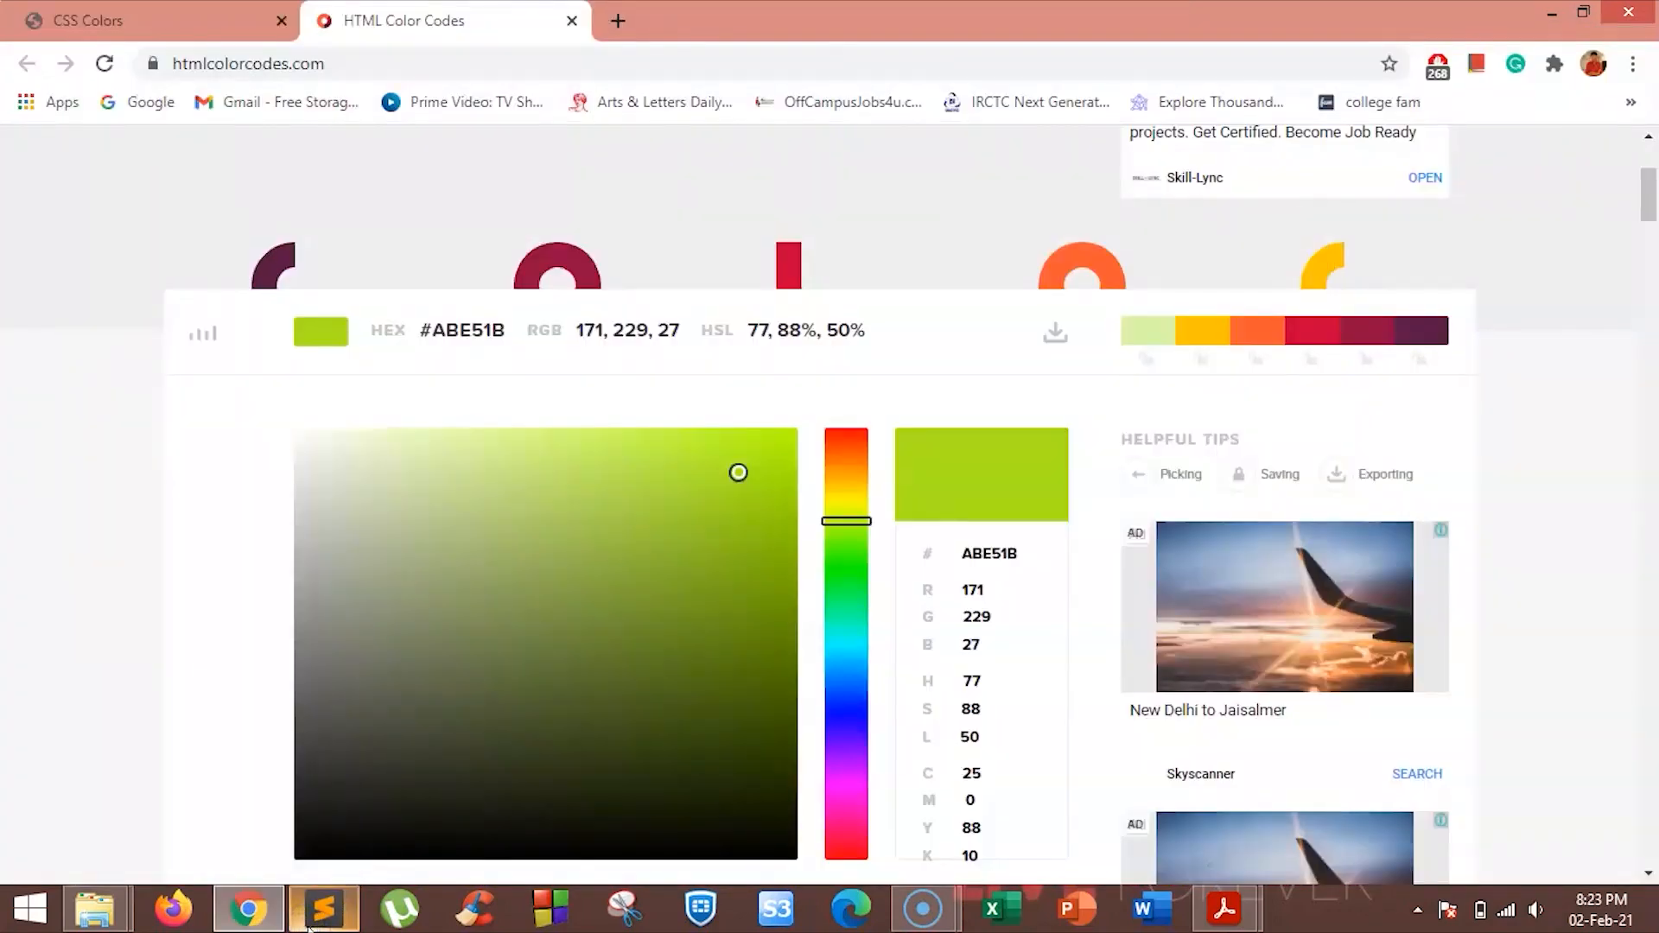
pyautogui.click(323, 908)
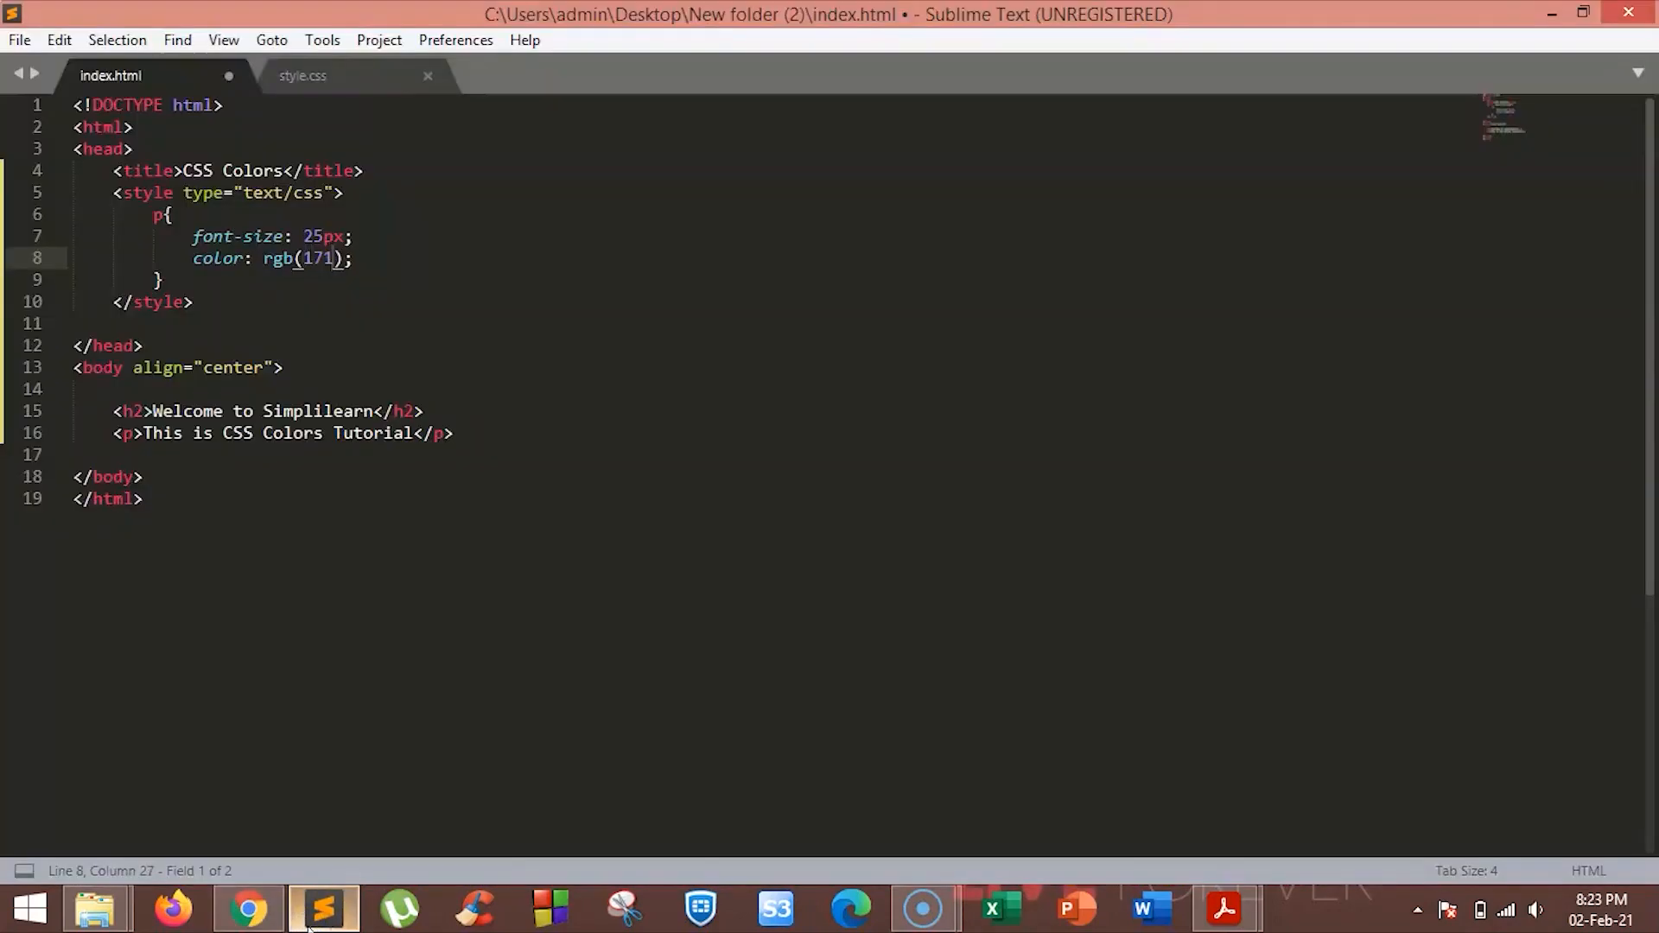
pyautogui.write(',229,')
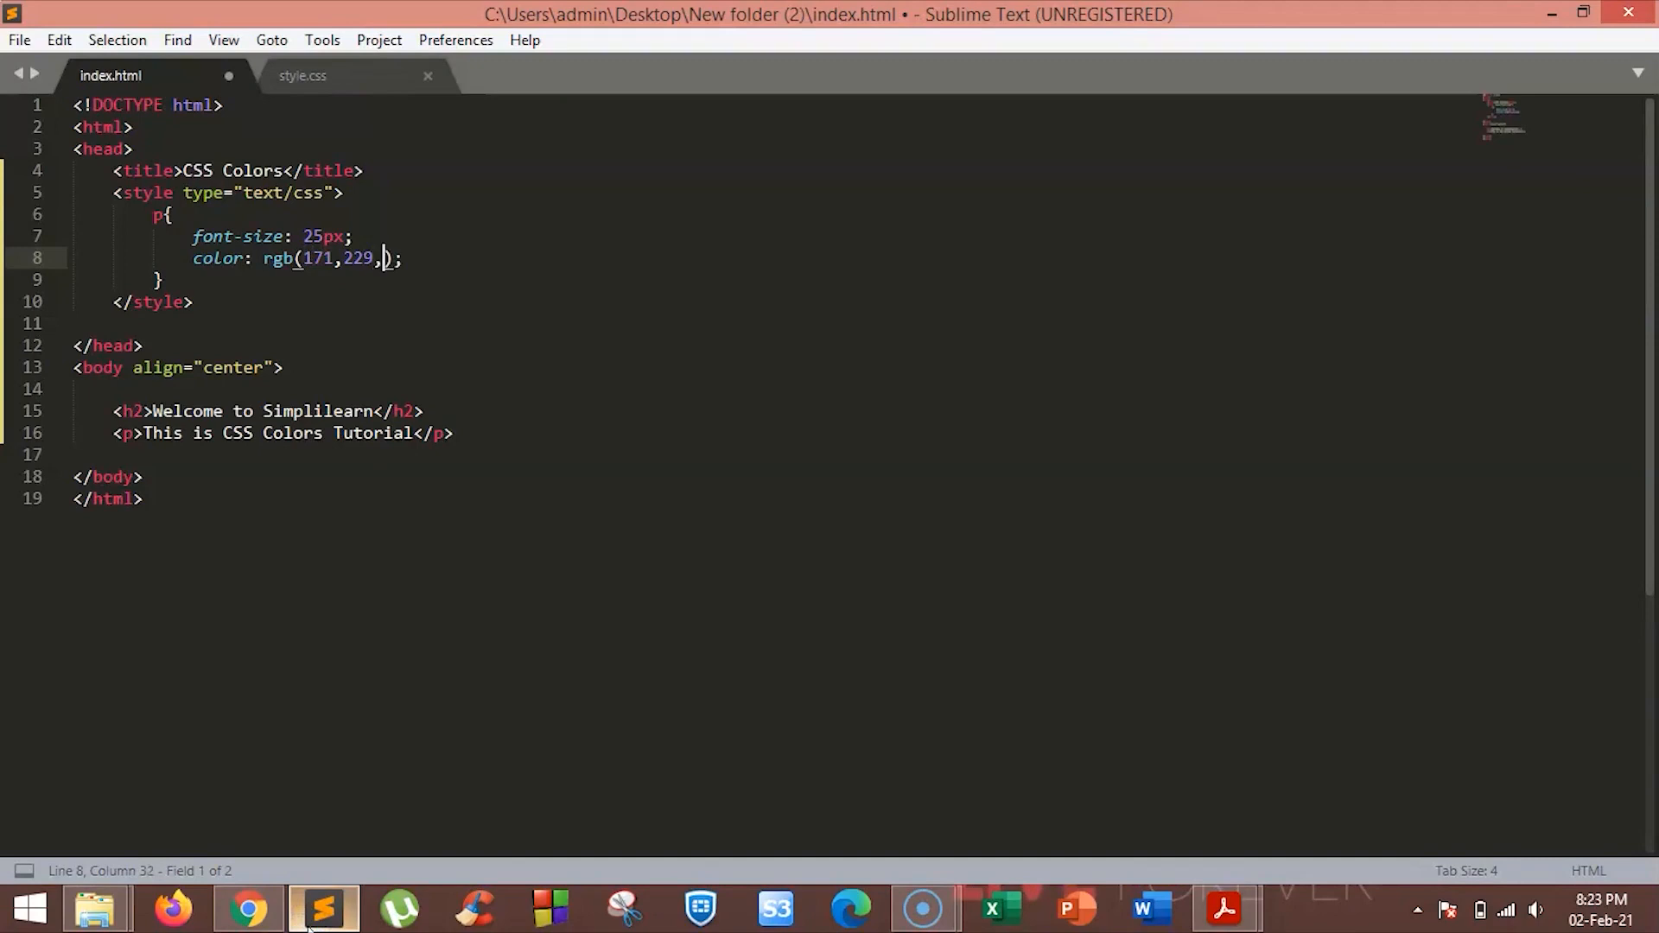
pyautogui.write('27')
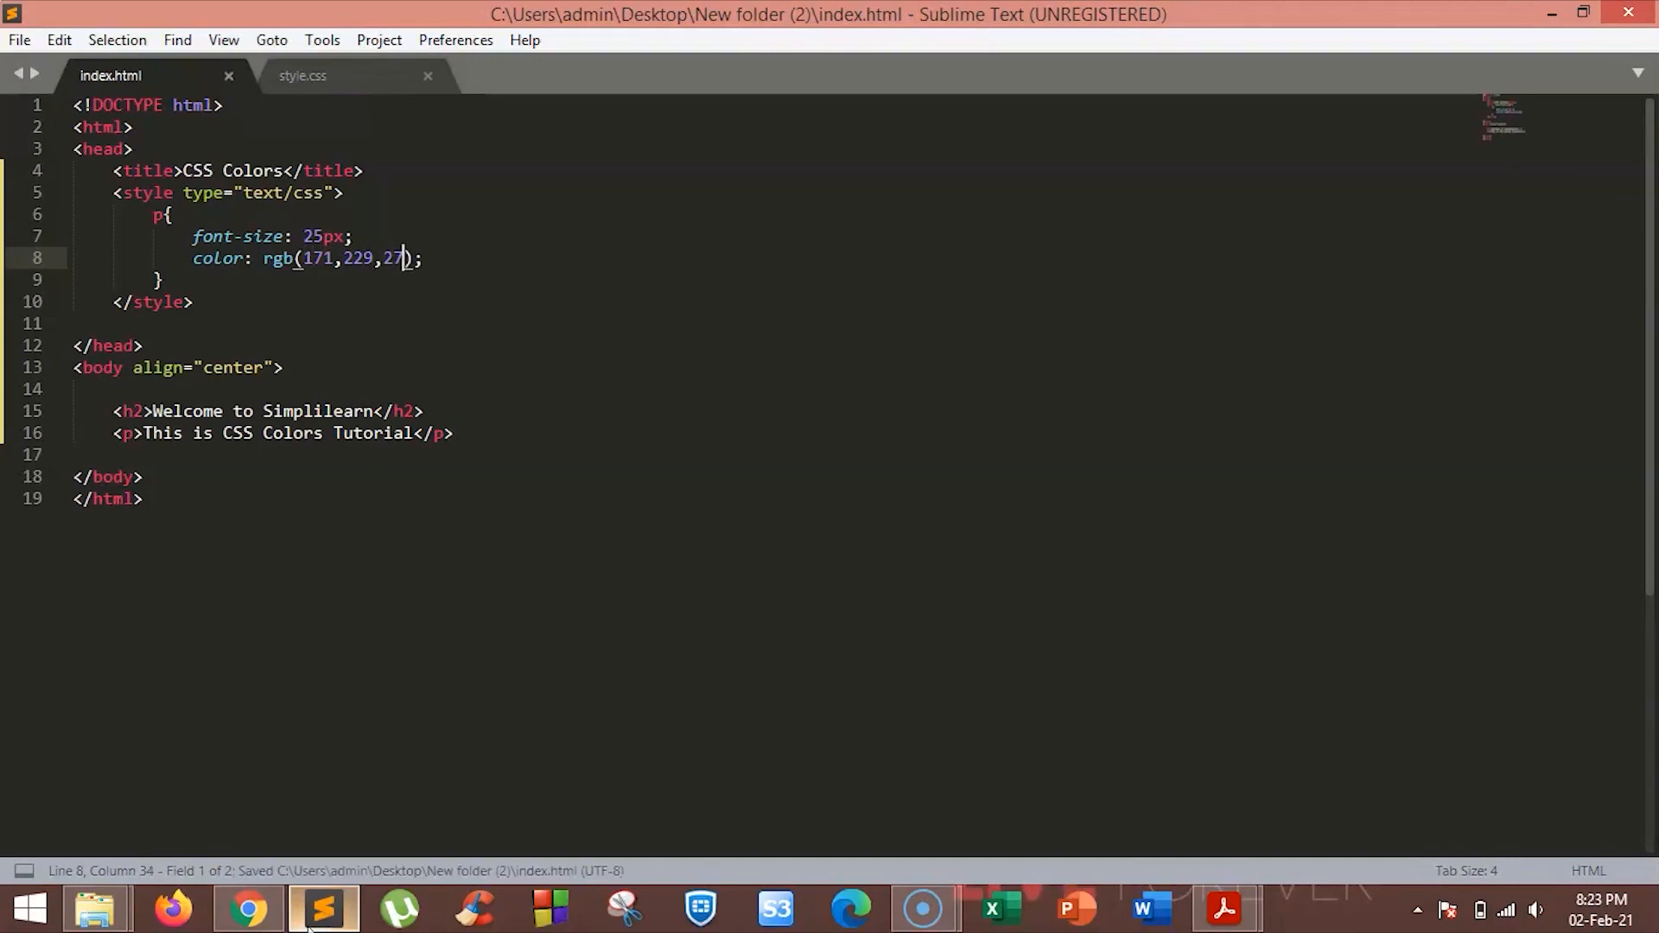
pyautogui.click(247, 907)
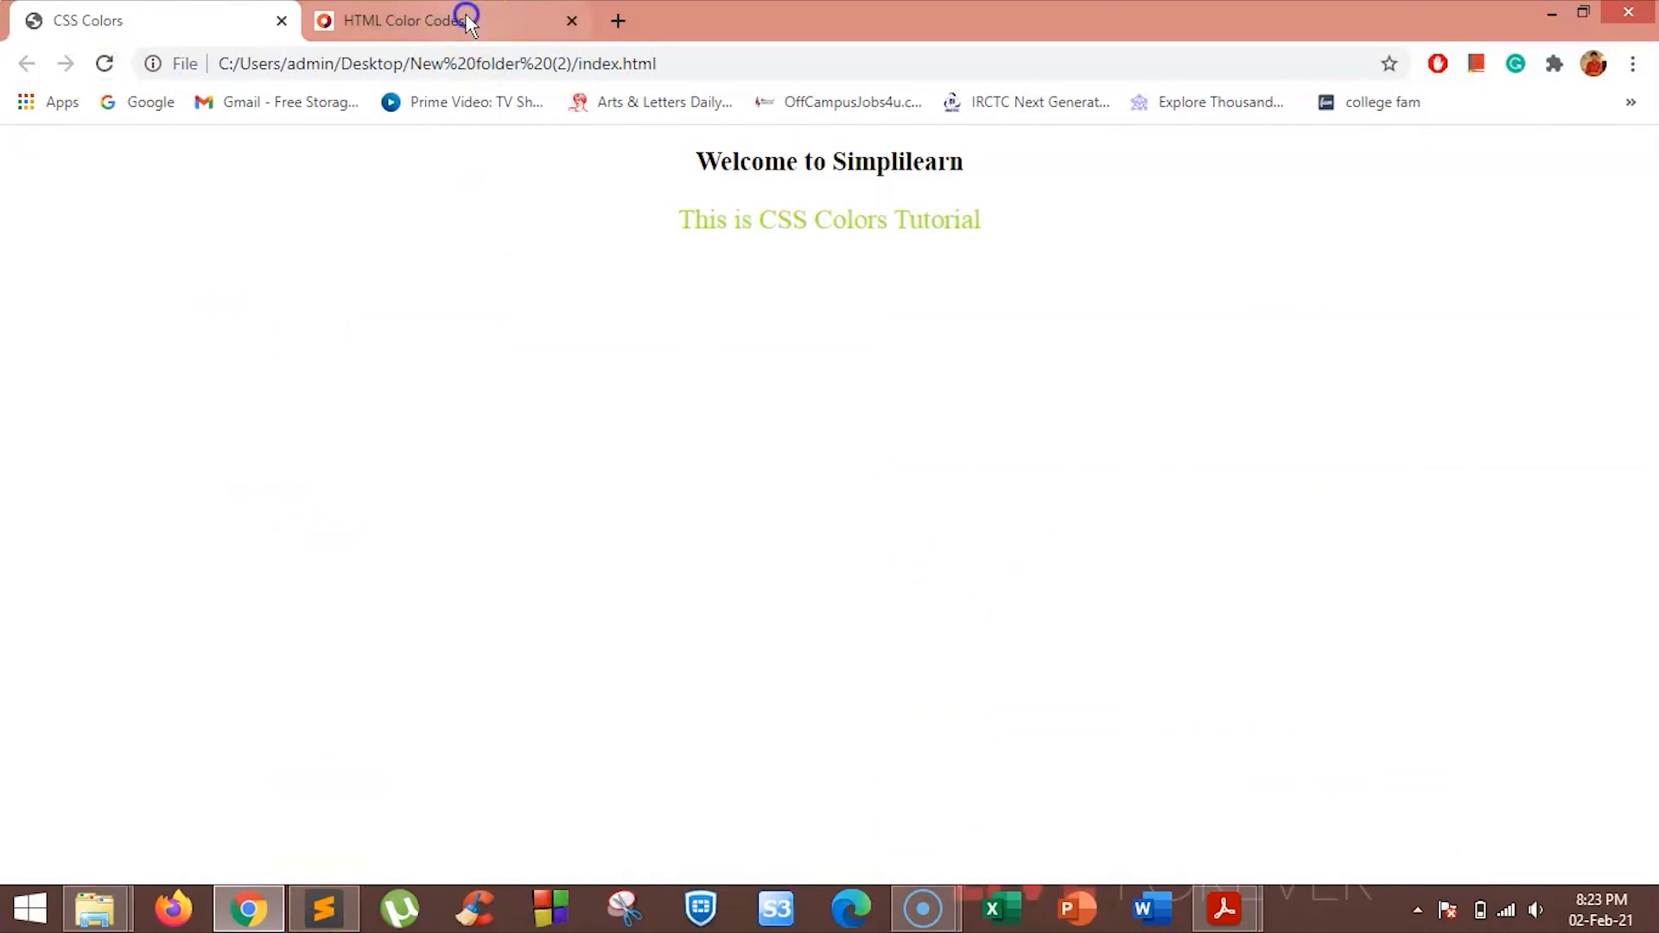
# - Drag the colour picker's hue to a sky blue reading RGB 25, 201, 219 and return to the code
pyautogui.click(402, 21)
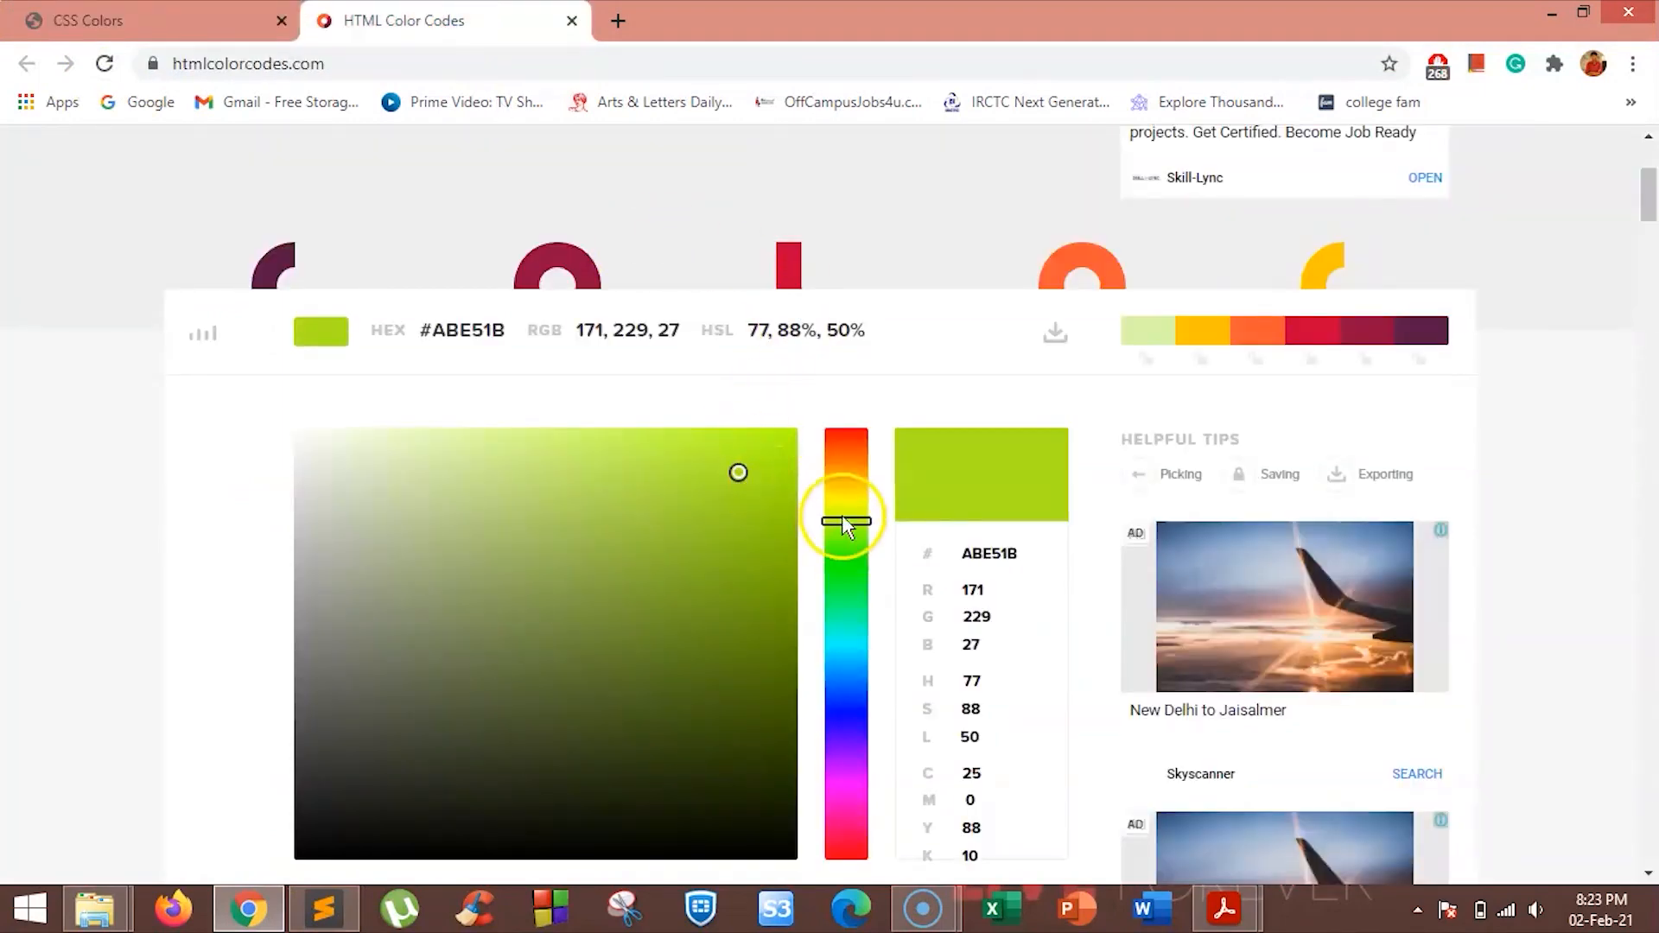
pyautogui.moveTo(847, 519); pyautogui.dragTo(847, 640)
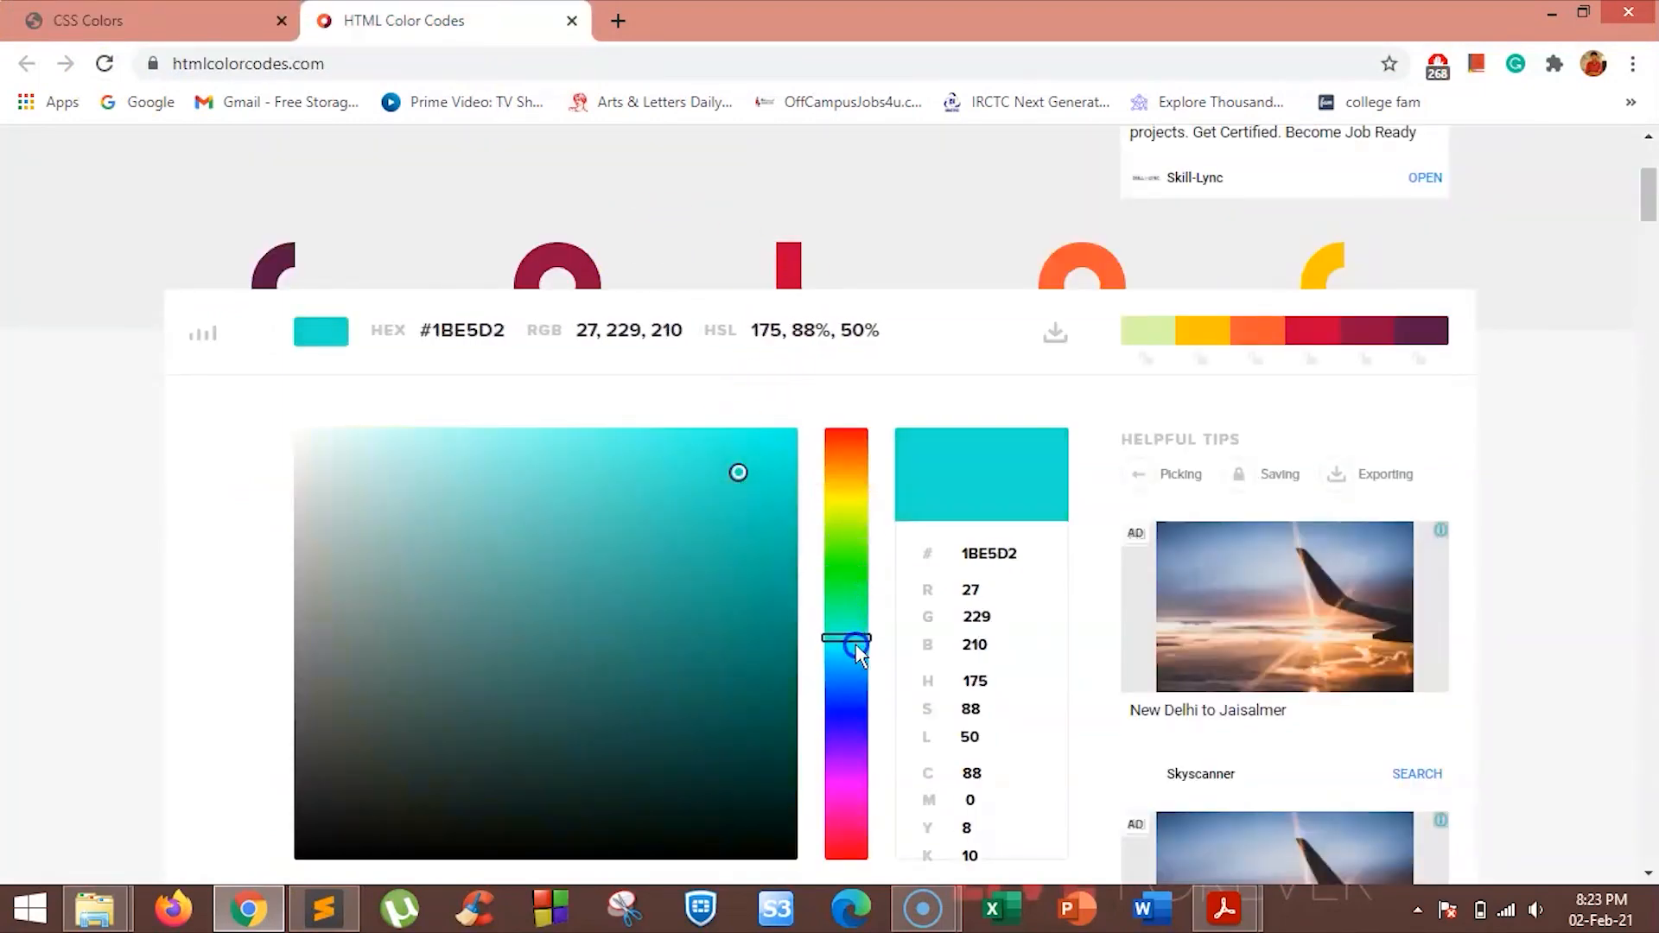
pyautogui.moveTo(847, 638); pyautogui.dragTo(847, 652)
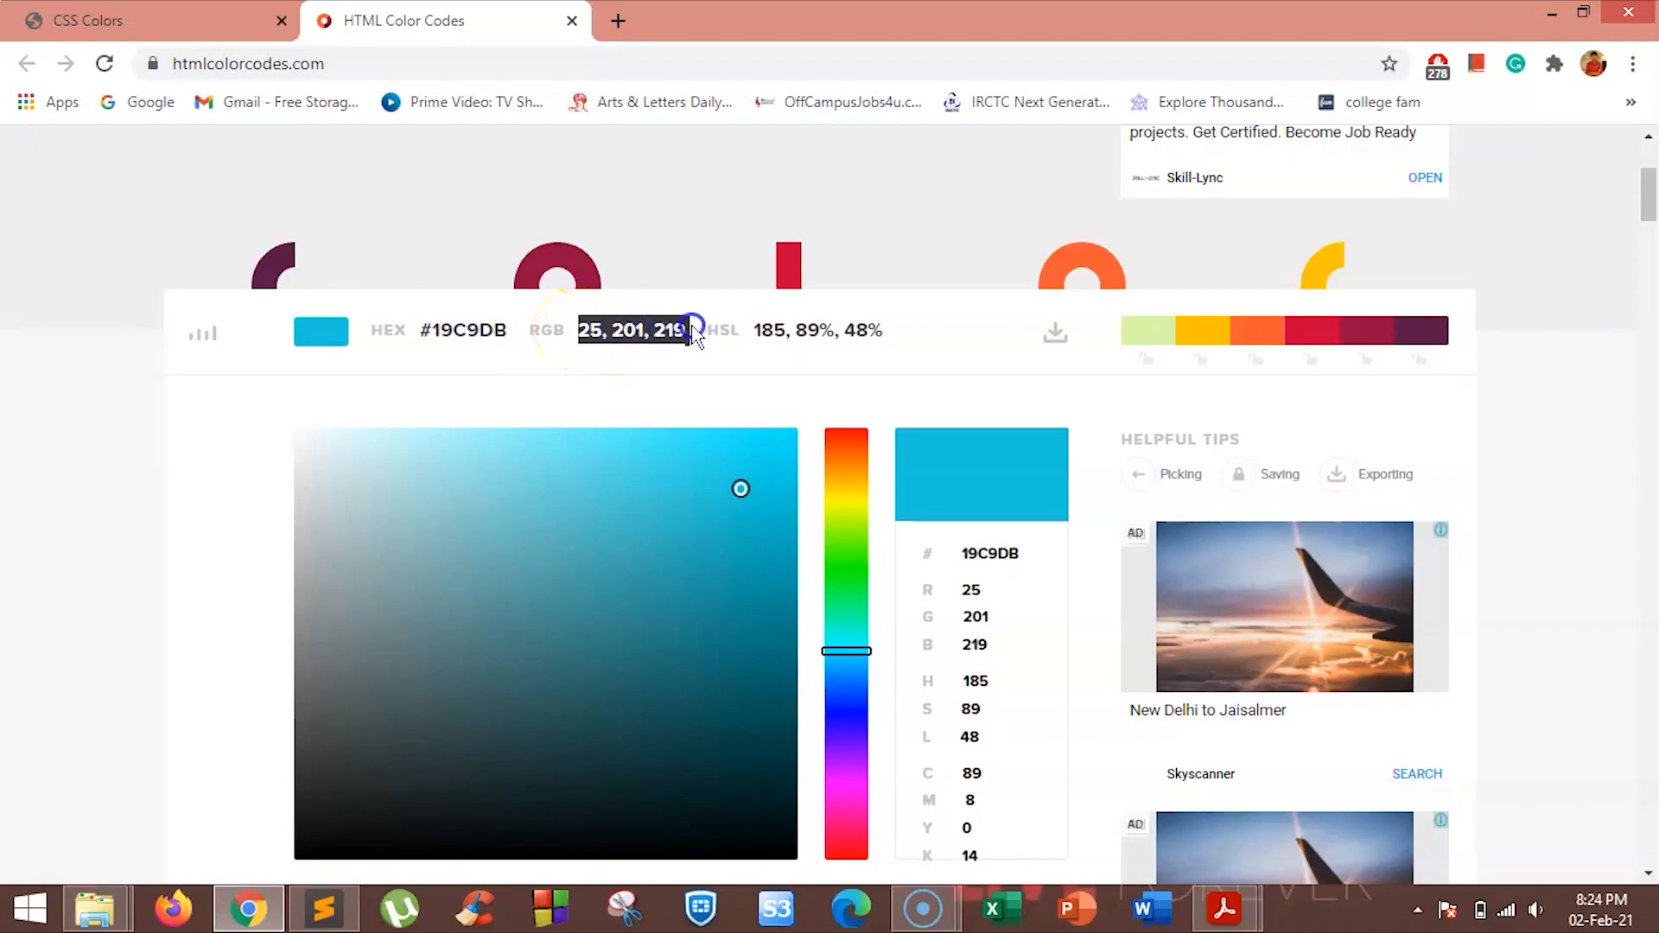
pyautogui.click(324, 908)
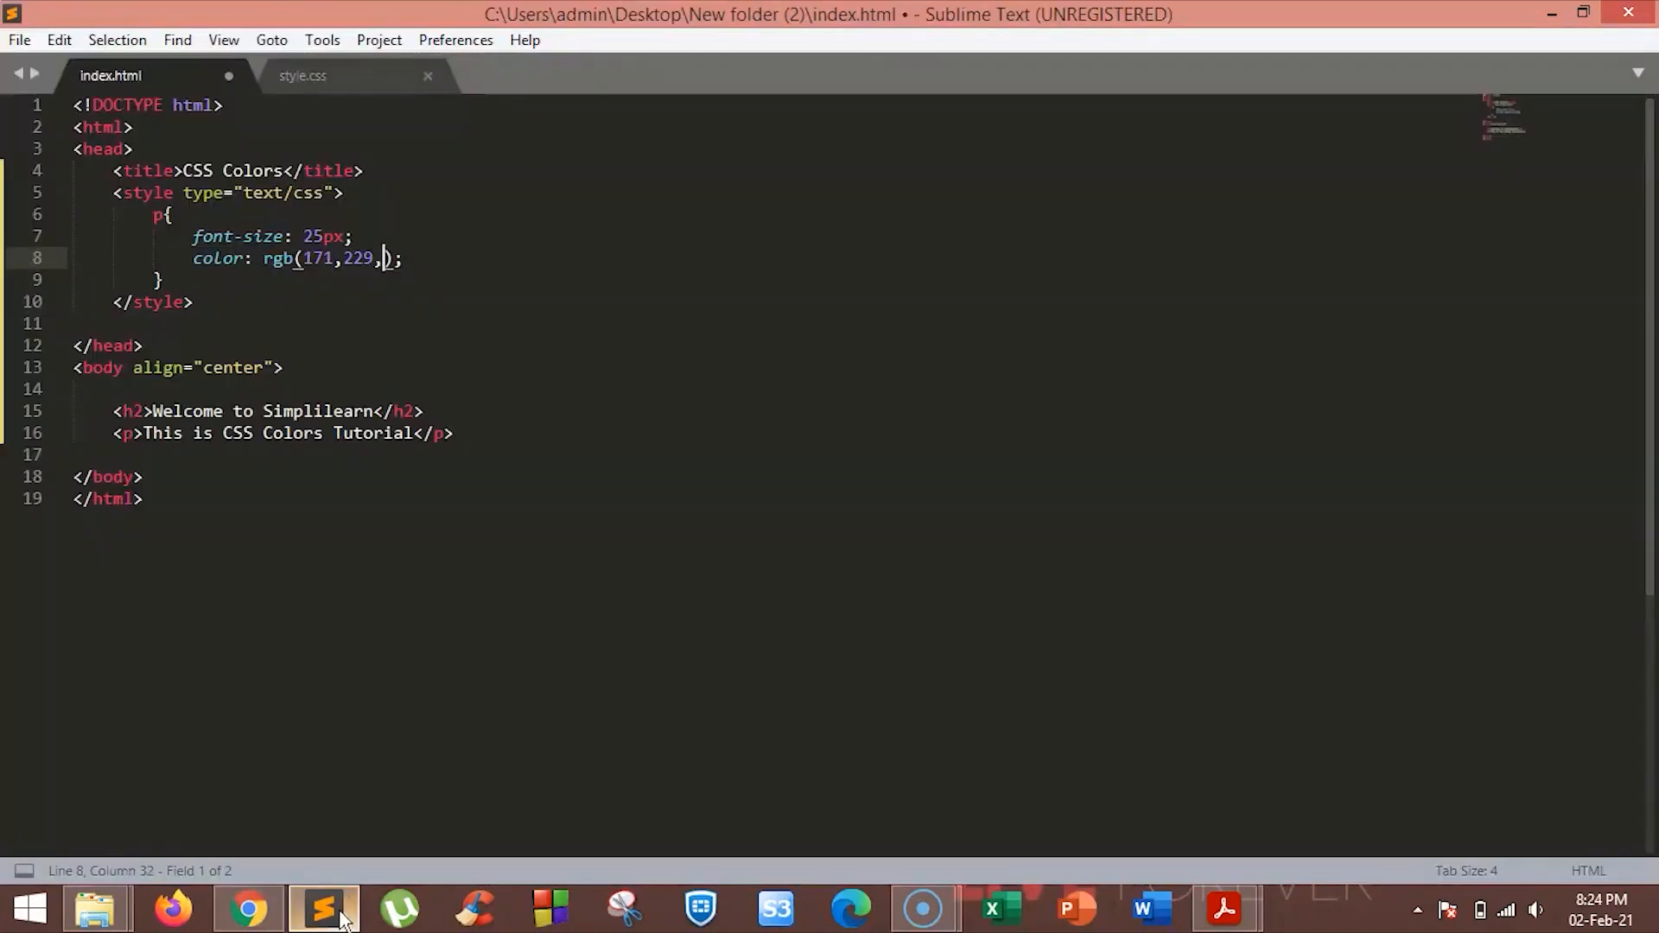
# - Replace the RGB values with 25, 201, 219 and reload Chrome to show the light-blue paragraph
pyautogui.press('Backspace')
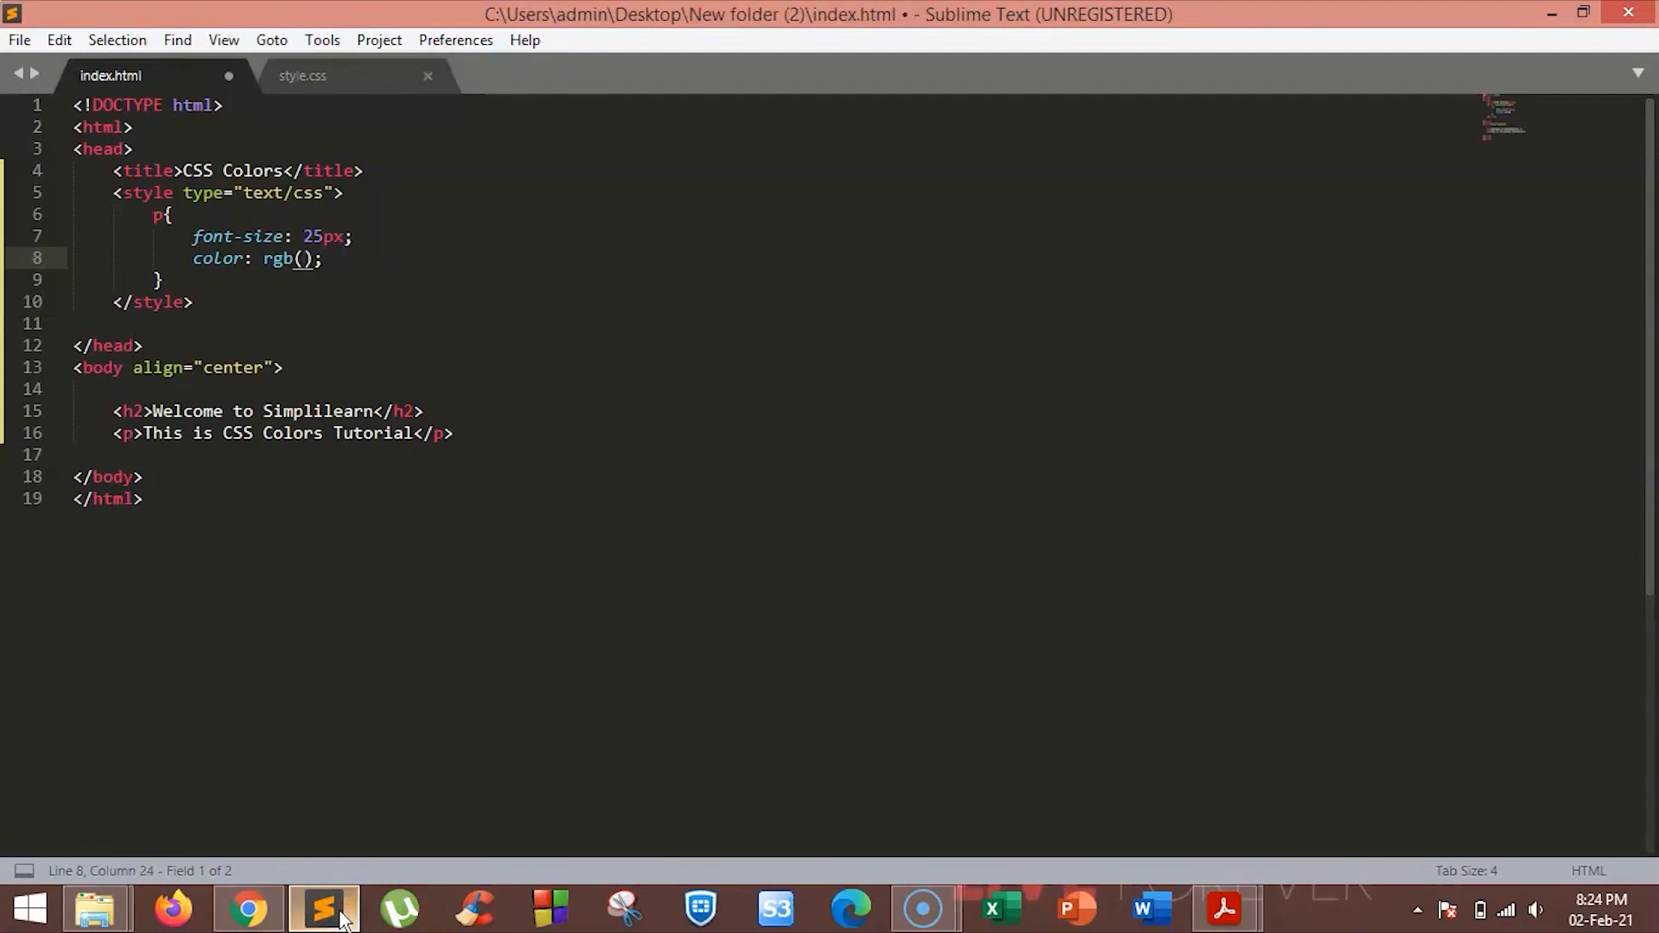
pyautogui.write('25, 201, 219')
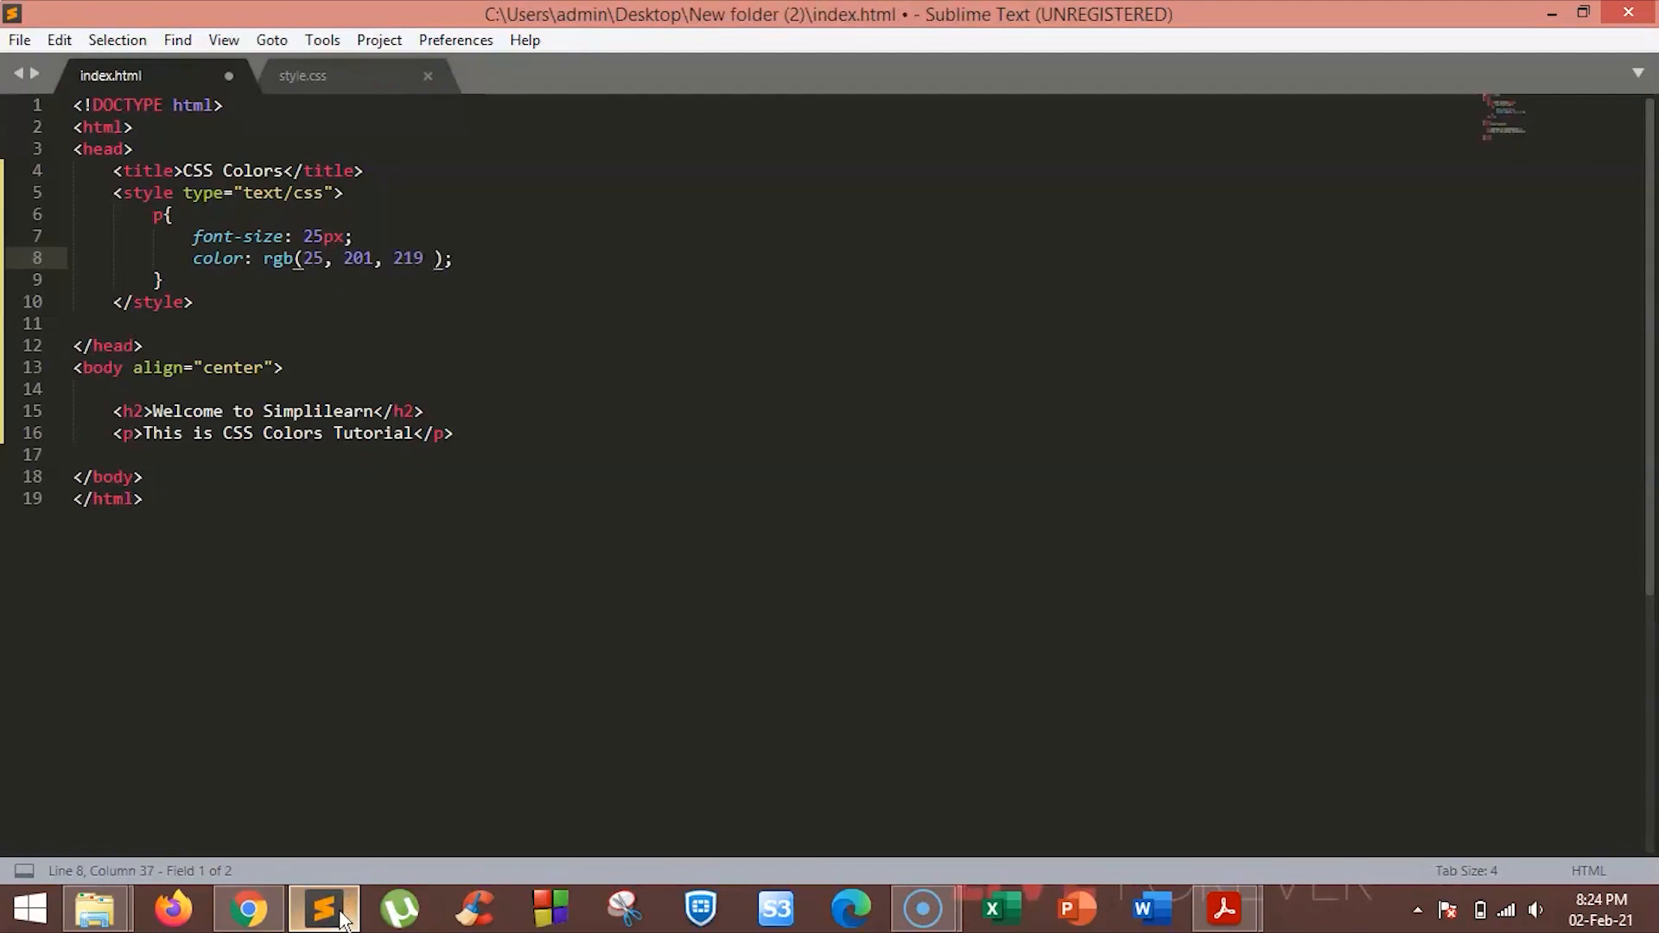
pyautogui.click(247, 908)
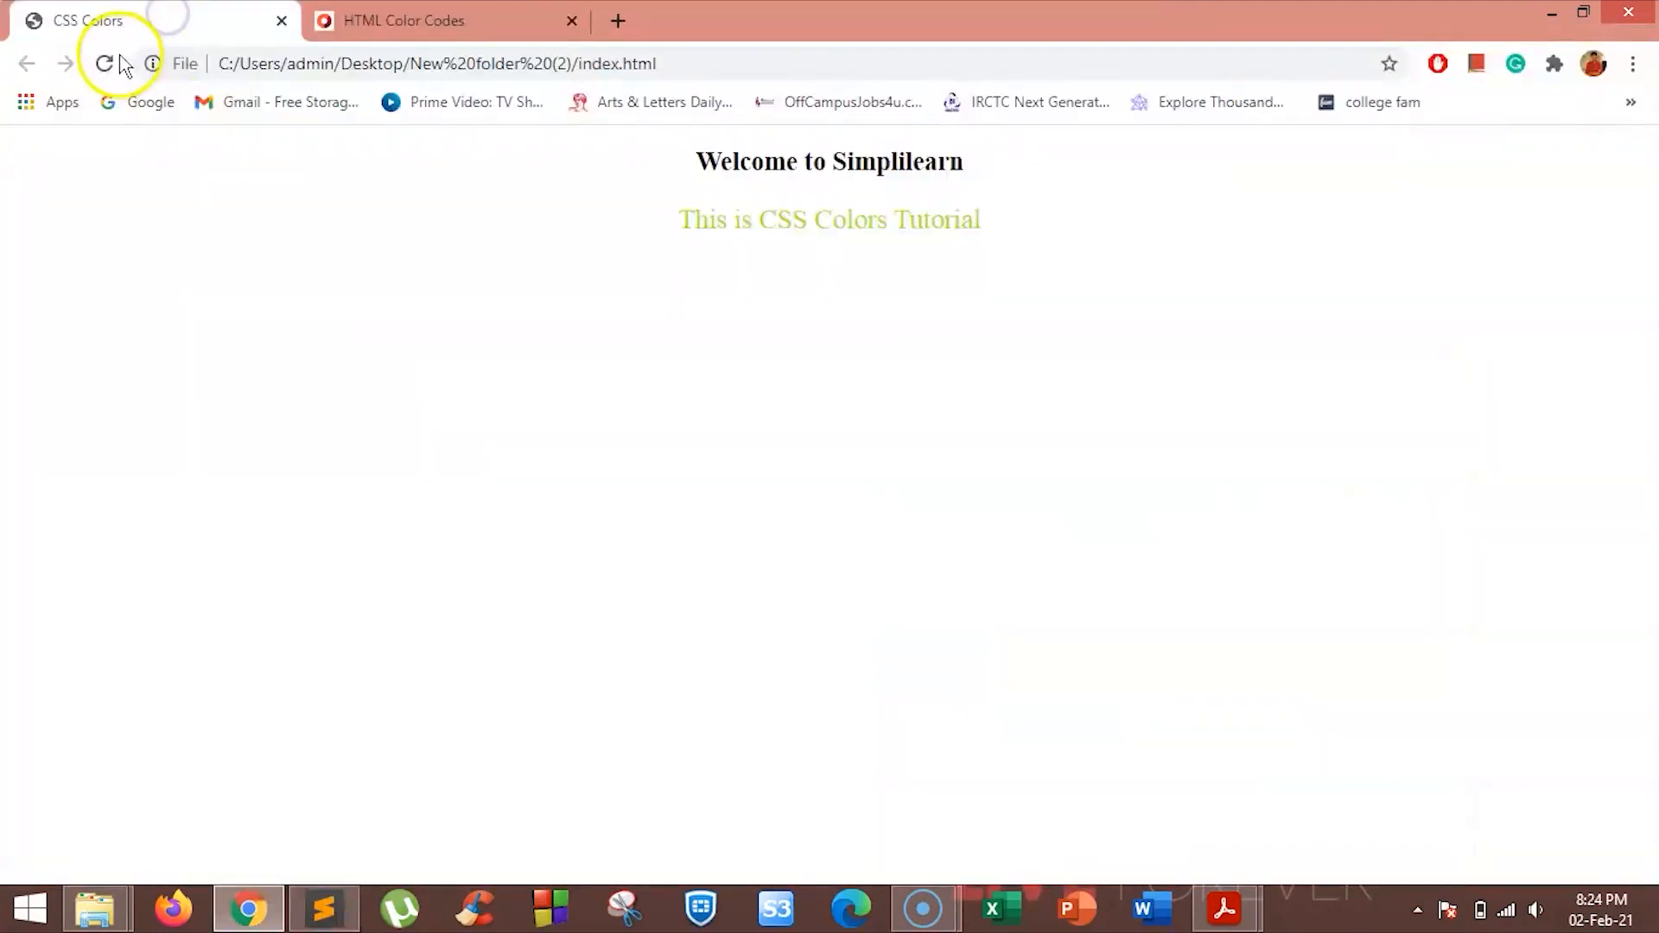
pyautogui.click(105, 63)
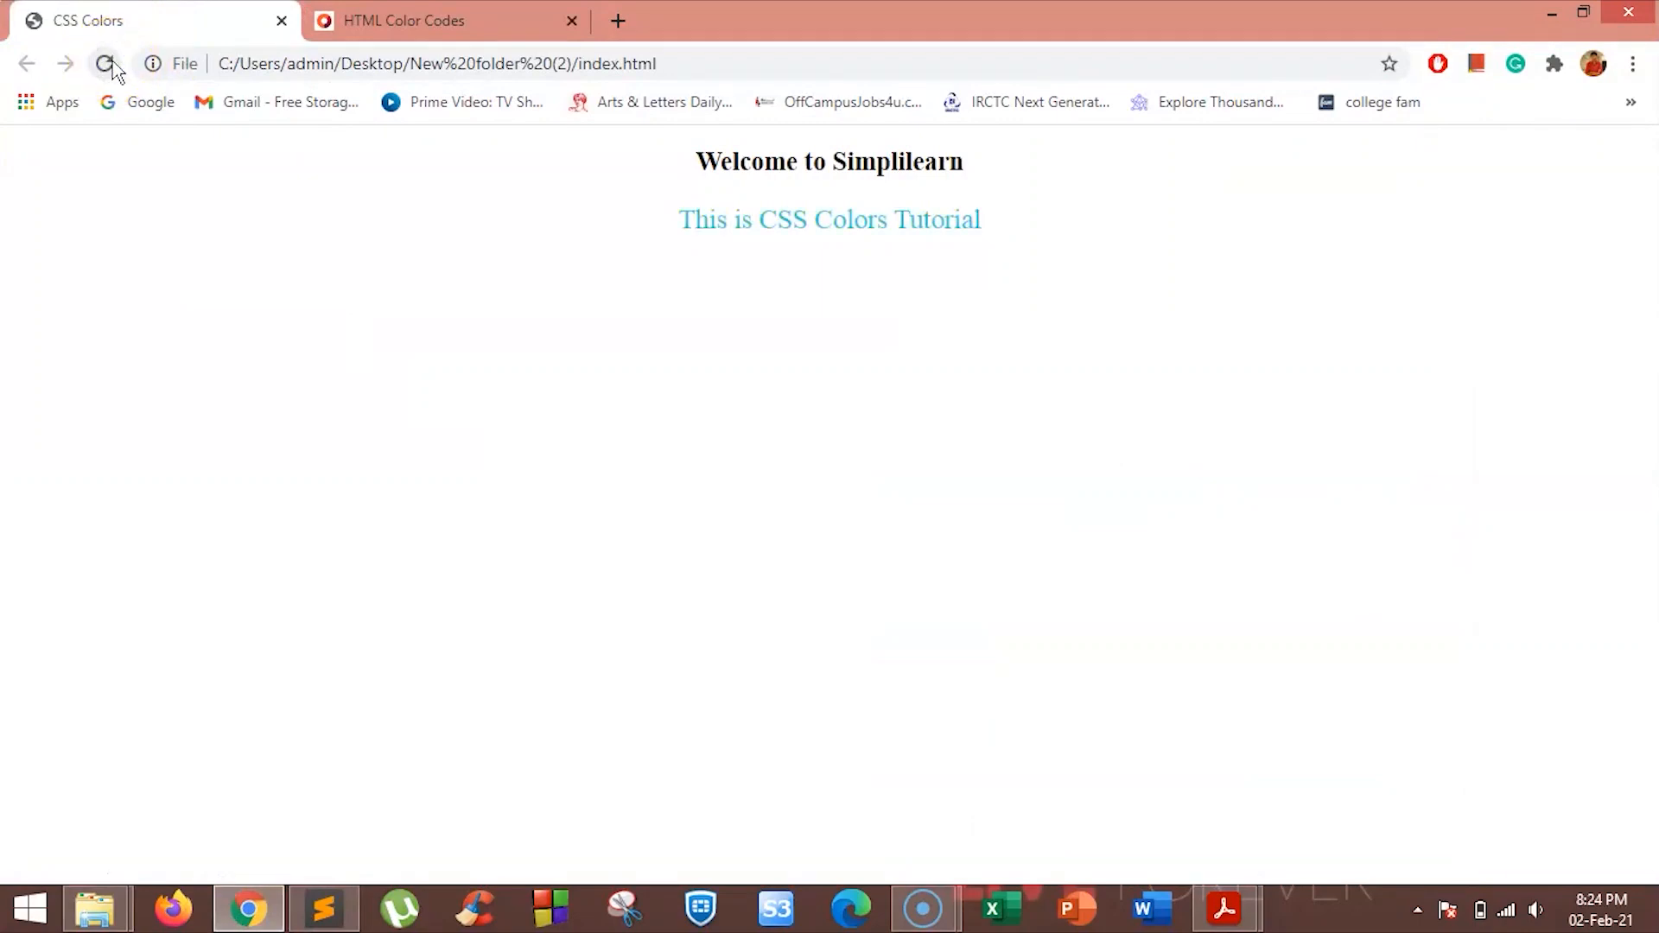
pyautogui.click(106, 64)
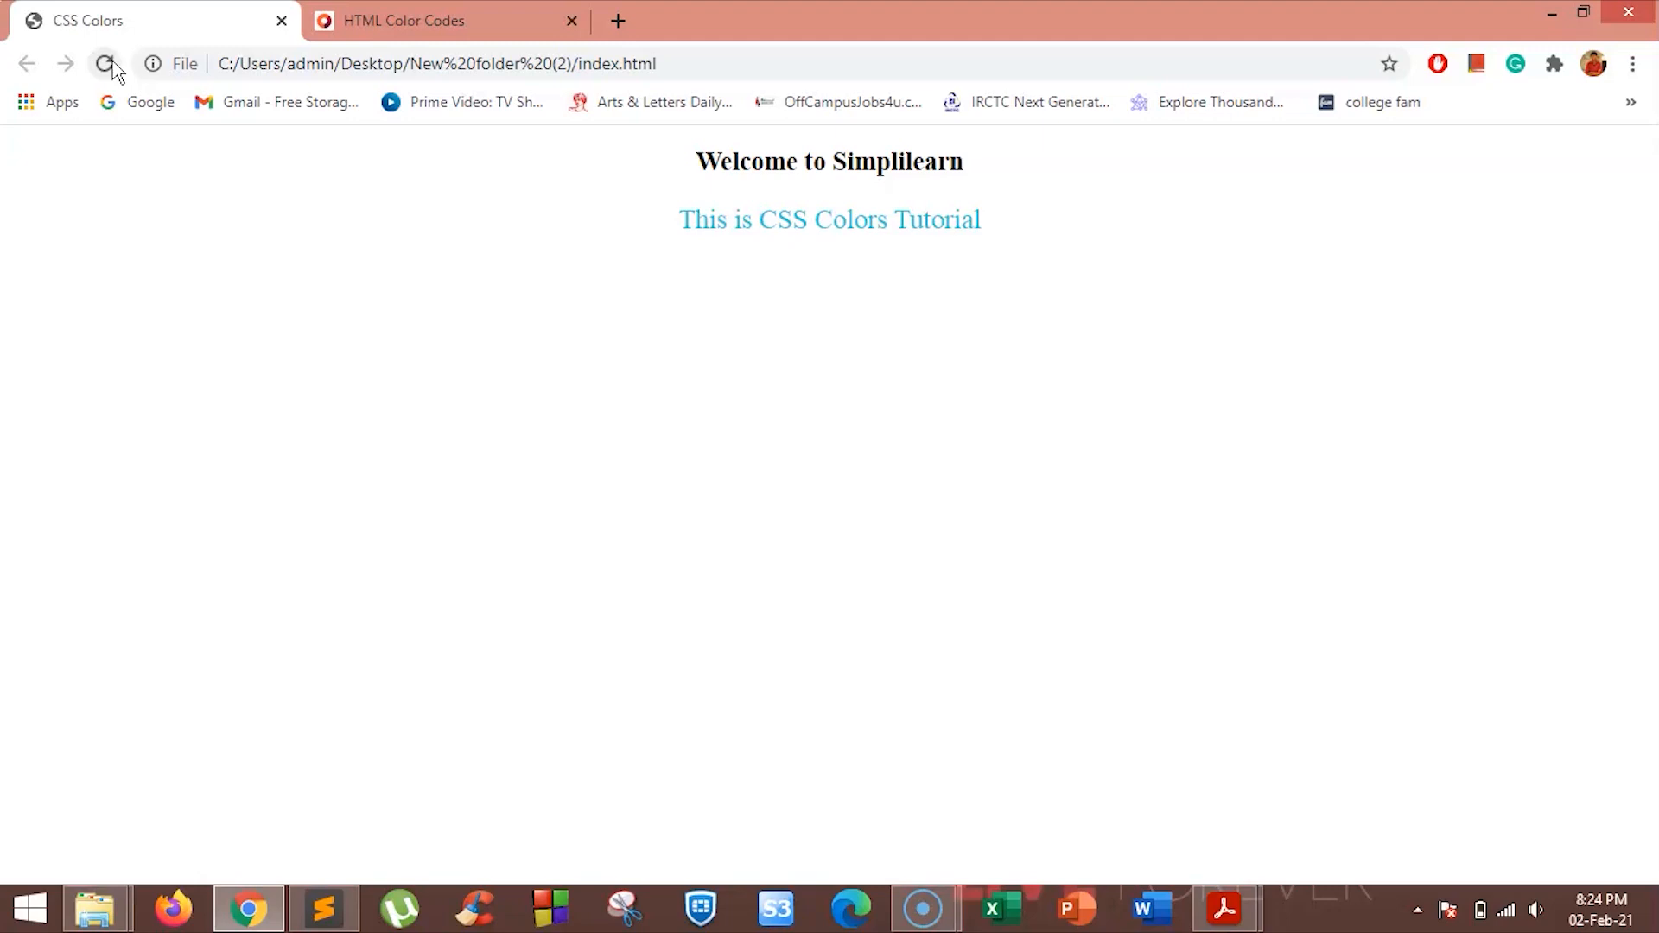
# - Return to the editor, then head back to the colour picker site for another shade
pyautogui.click(323, 907)
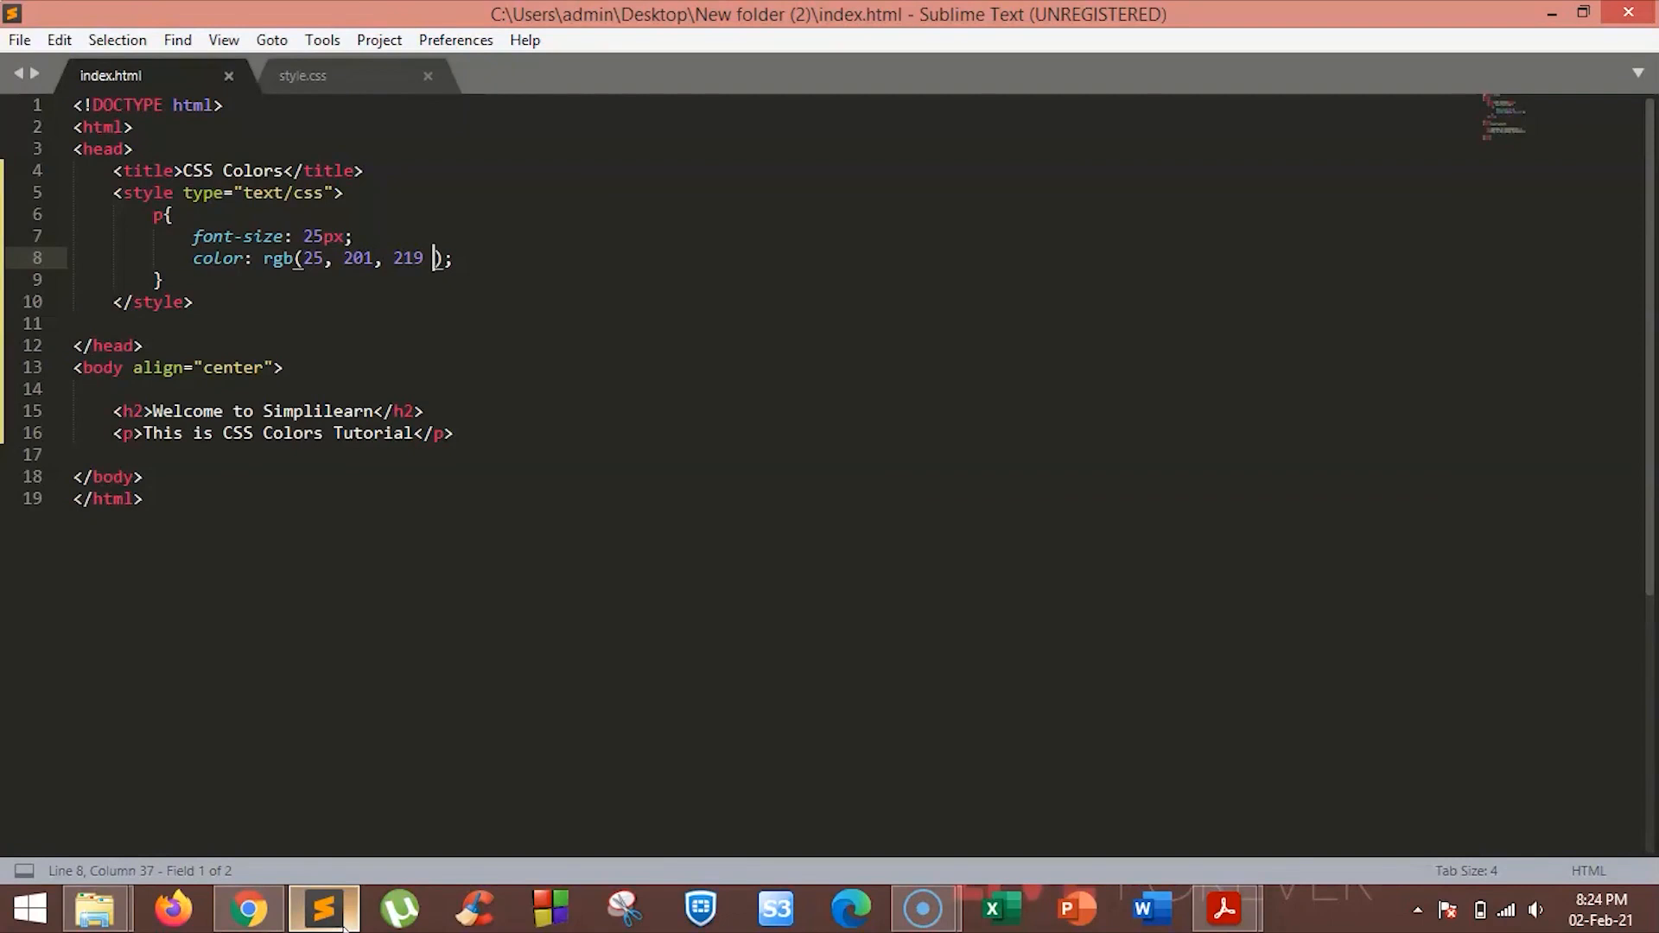
pyautogui.click(248, 908)
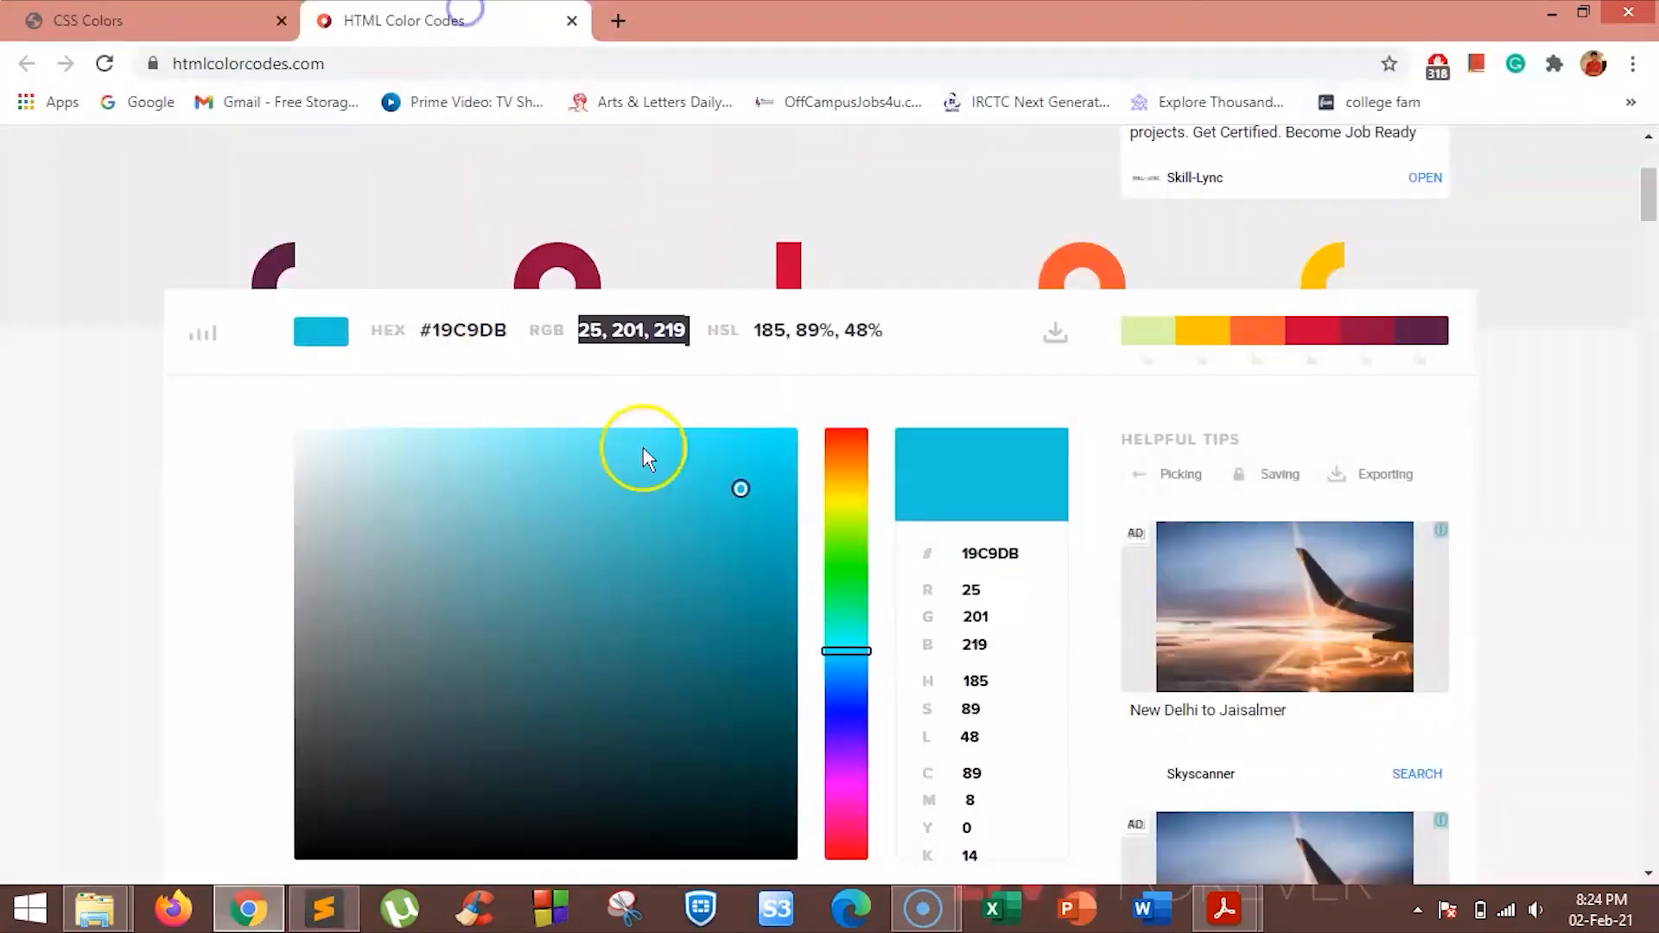
# - Pick a darker teal in the colour square, hex #31787F, and return to the code
pyautogui.click(607, 589)
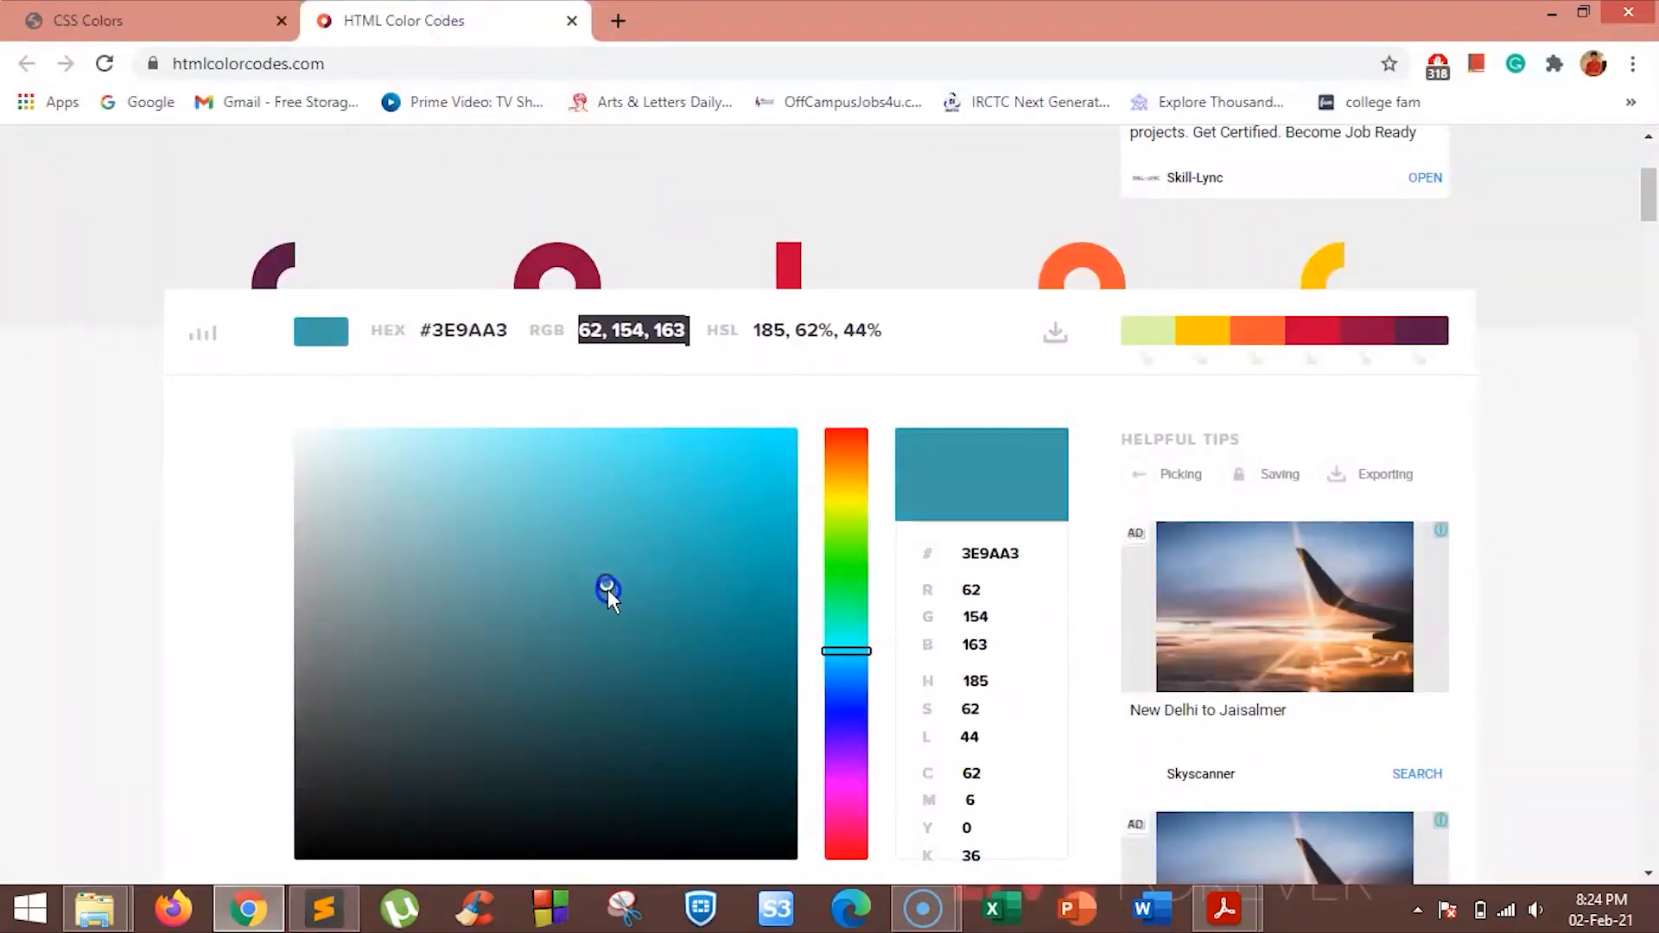
pyautogui.click(605, 645)
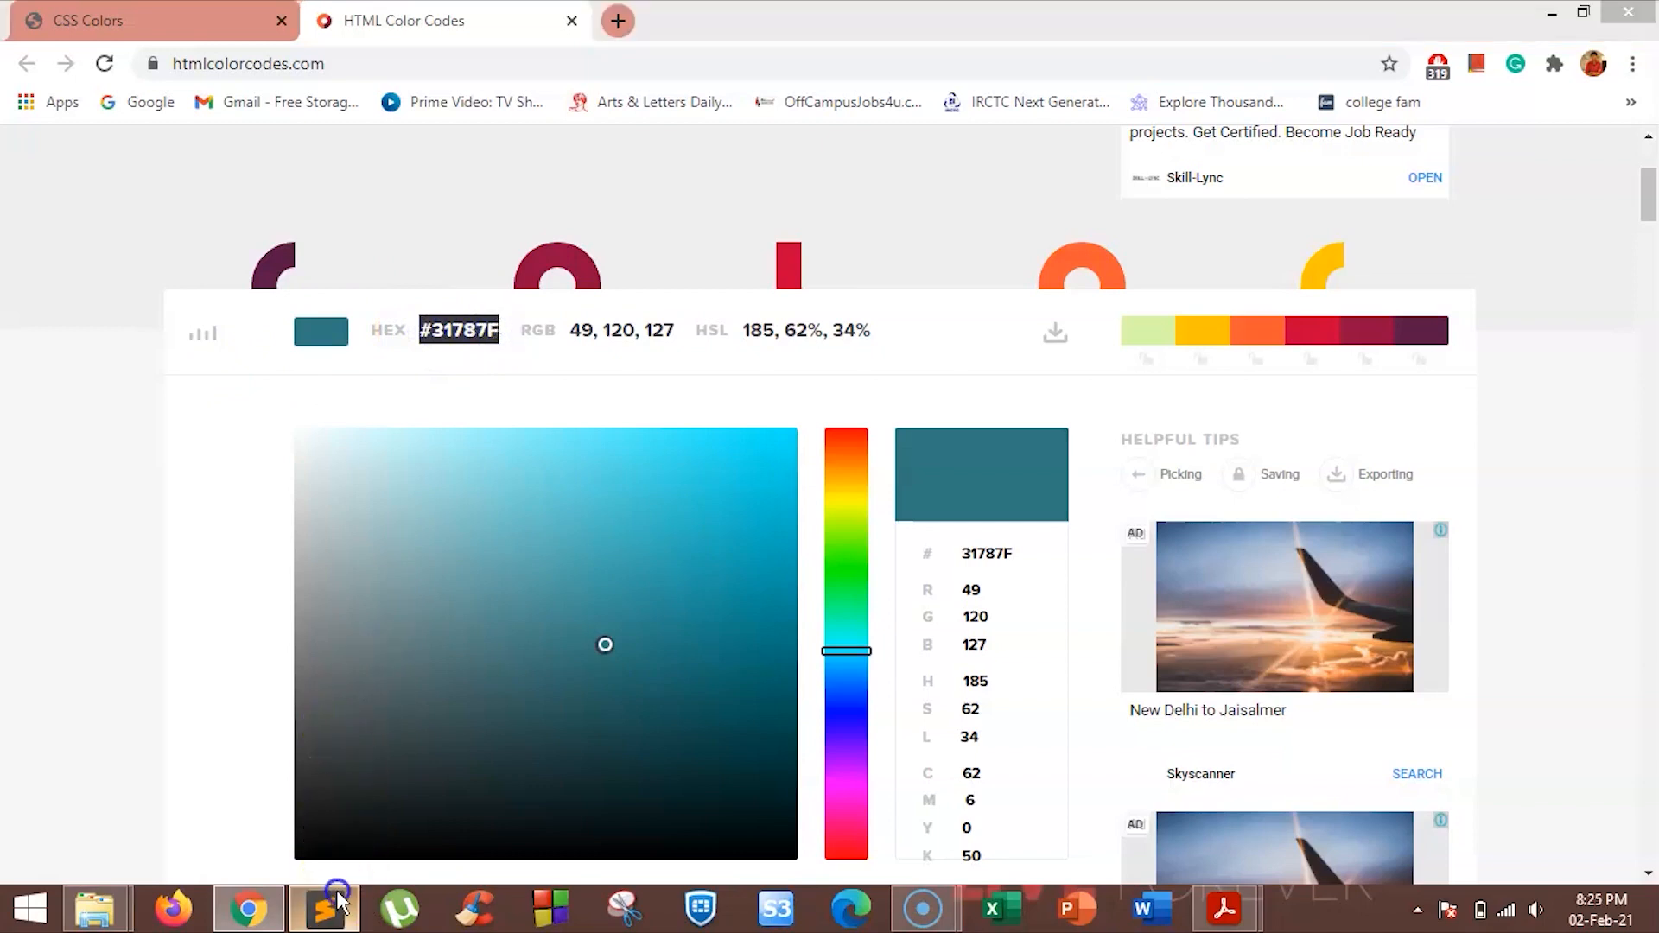
pyautogui.click(324, 908)
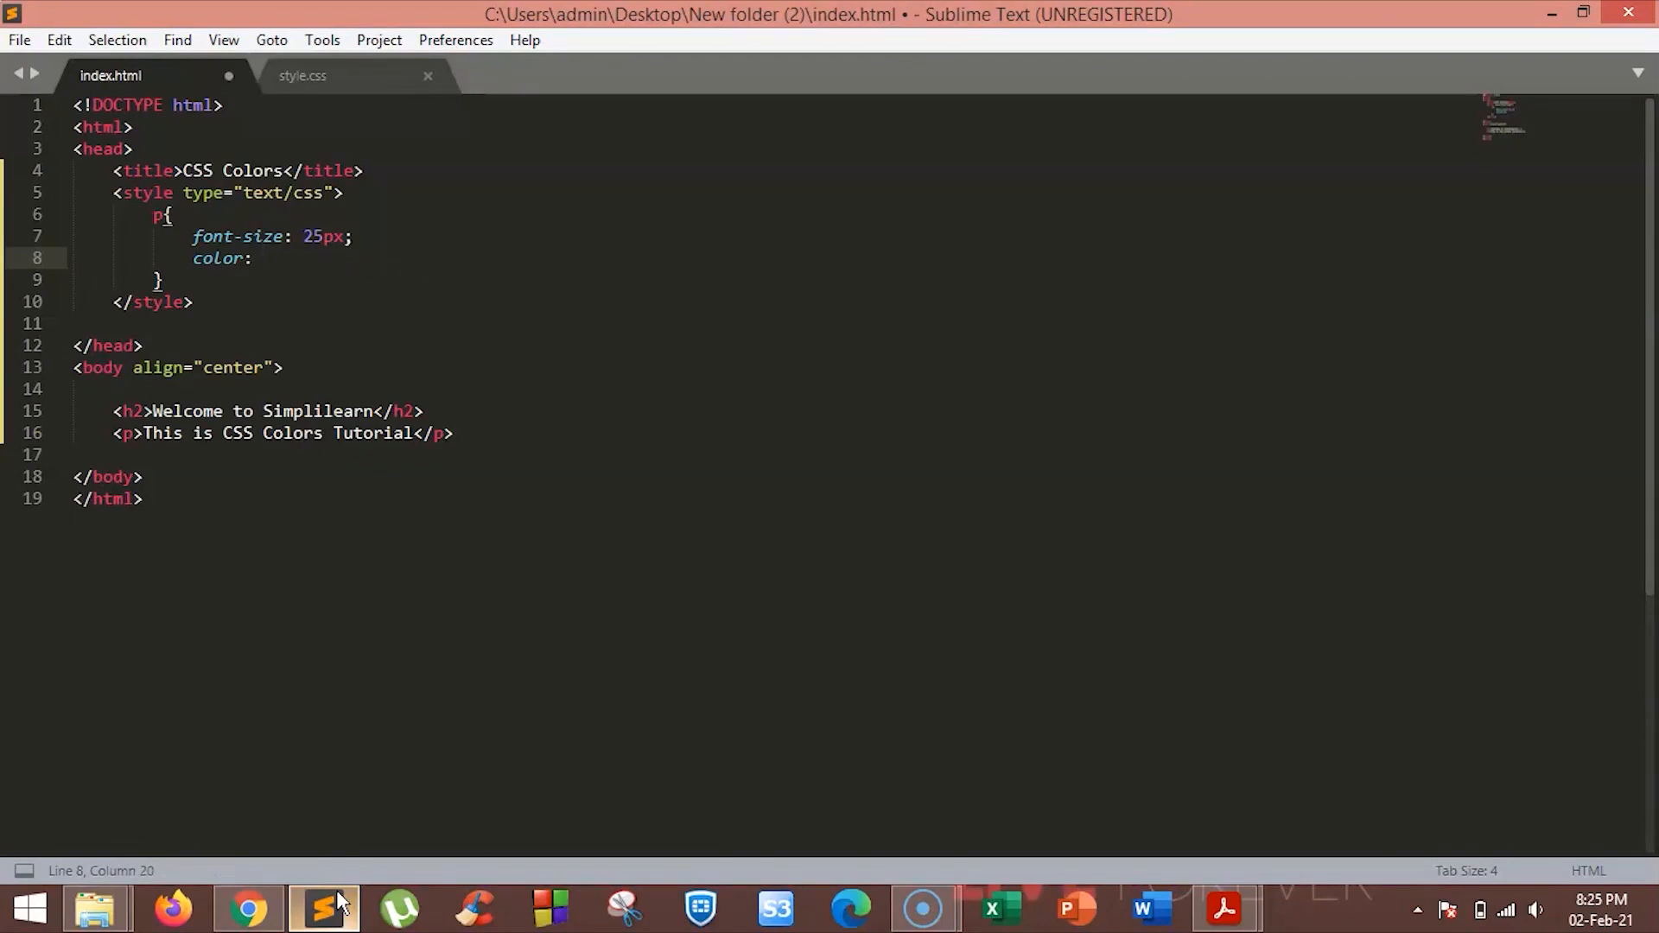
# - Set the paragraph colour to hex #31787F and preview the dark-teal text in Chrome
pyautogui.write('#')
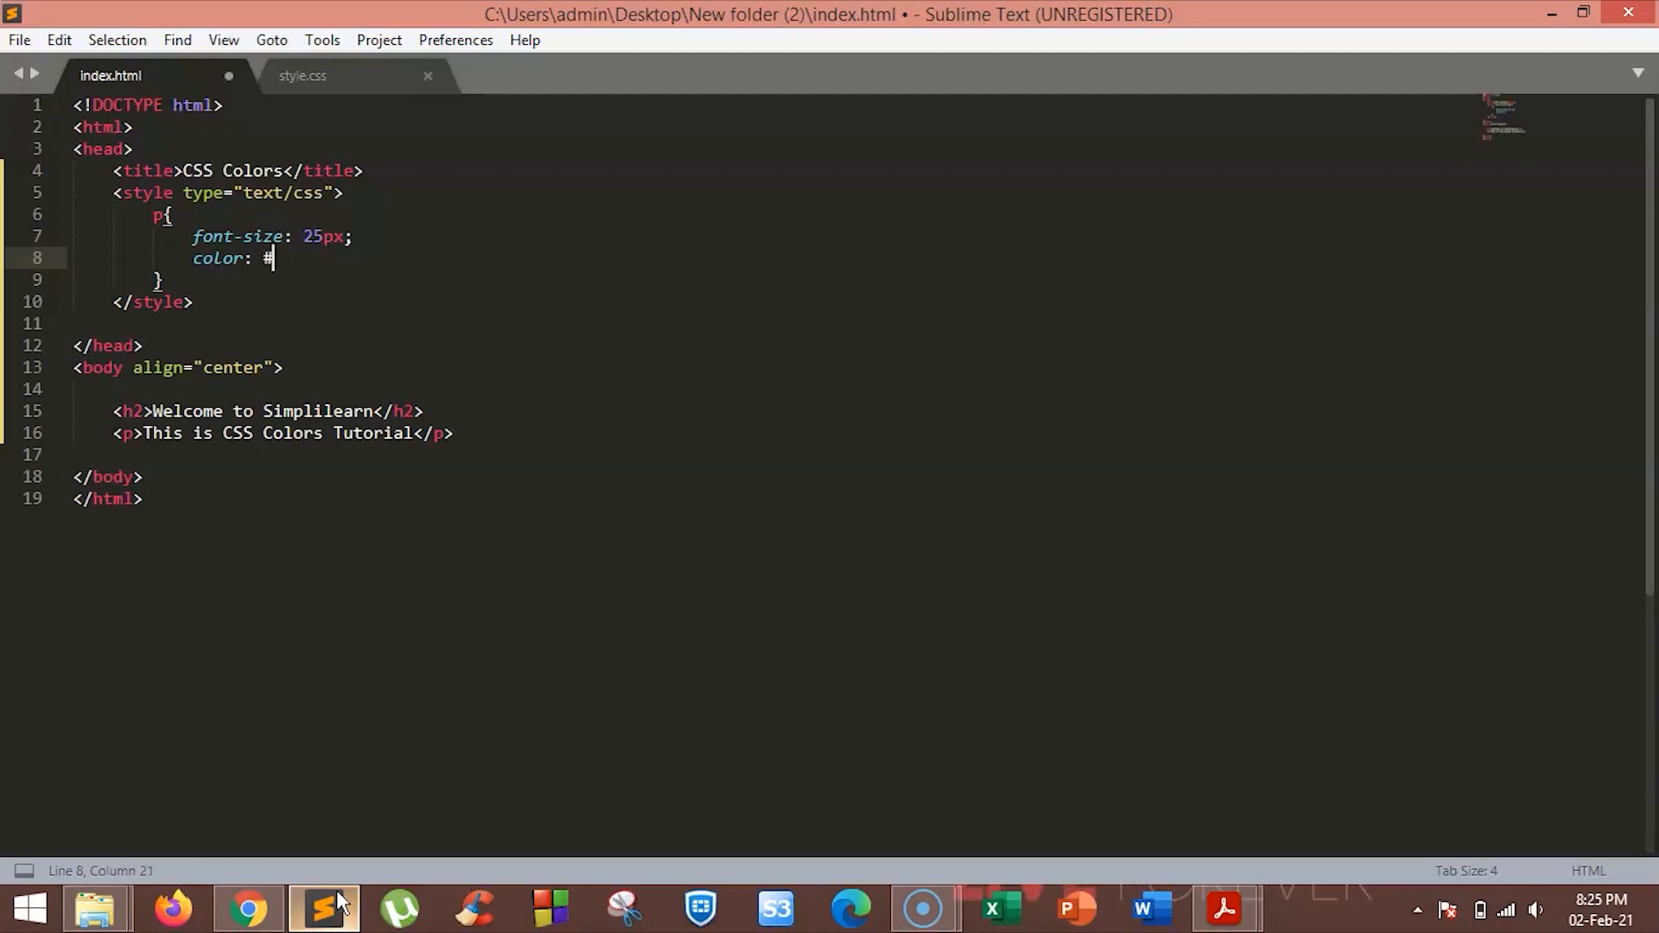
pyautogui.write('#31787F')
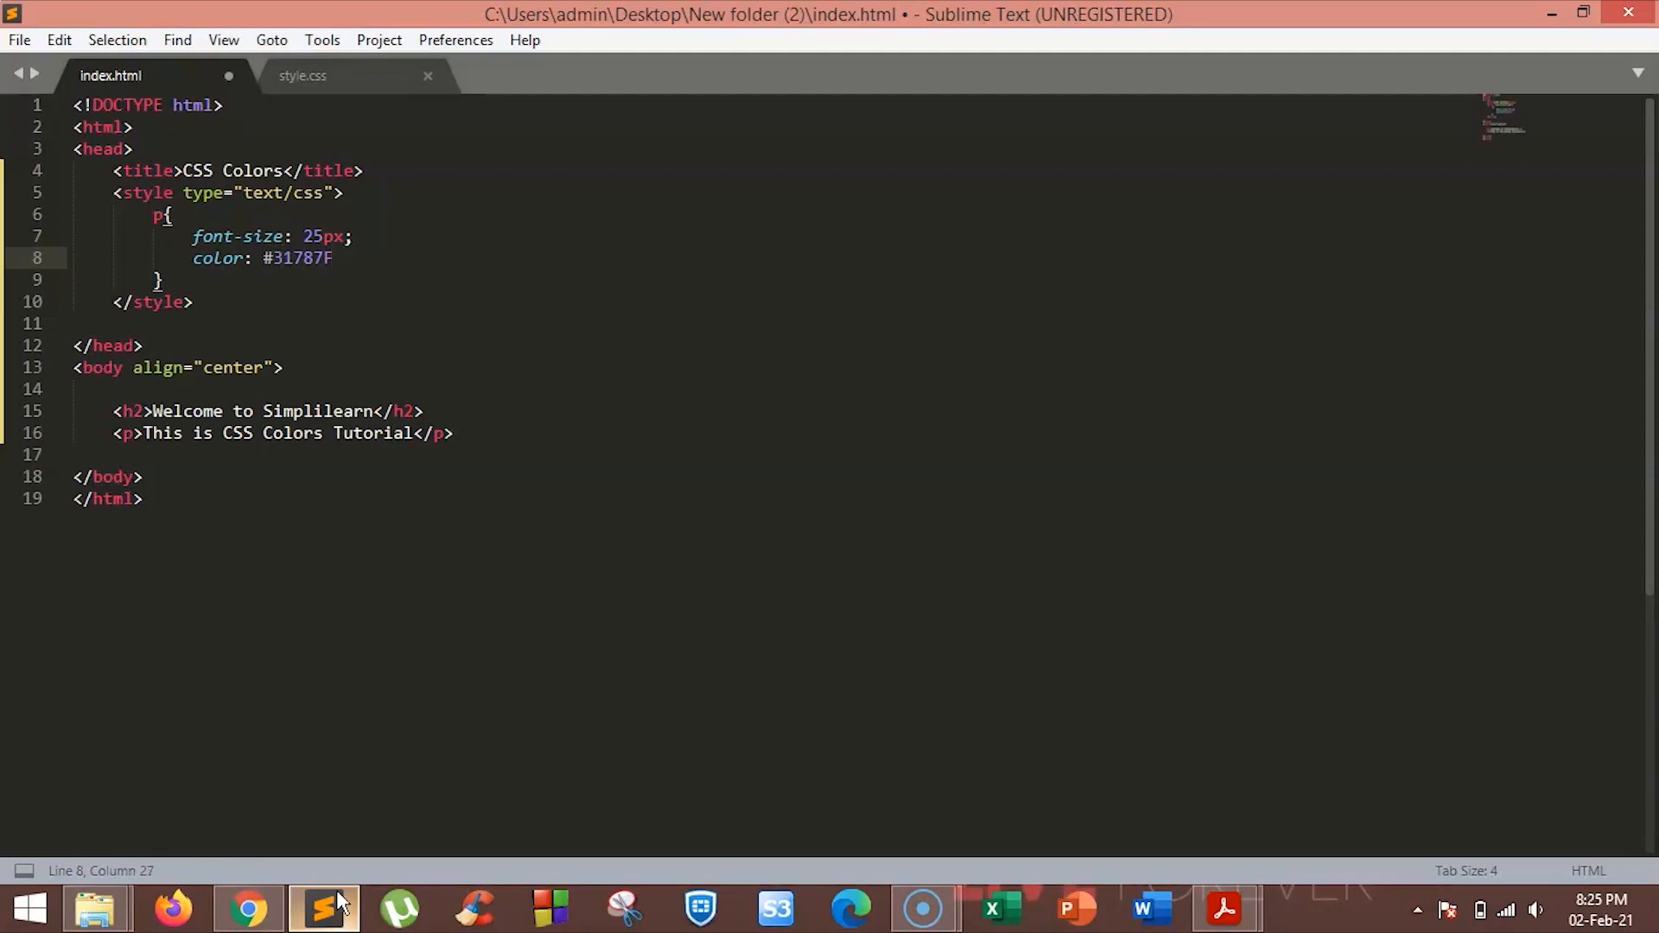
pyautogui.click(247, 908)
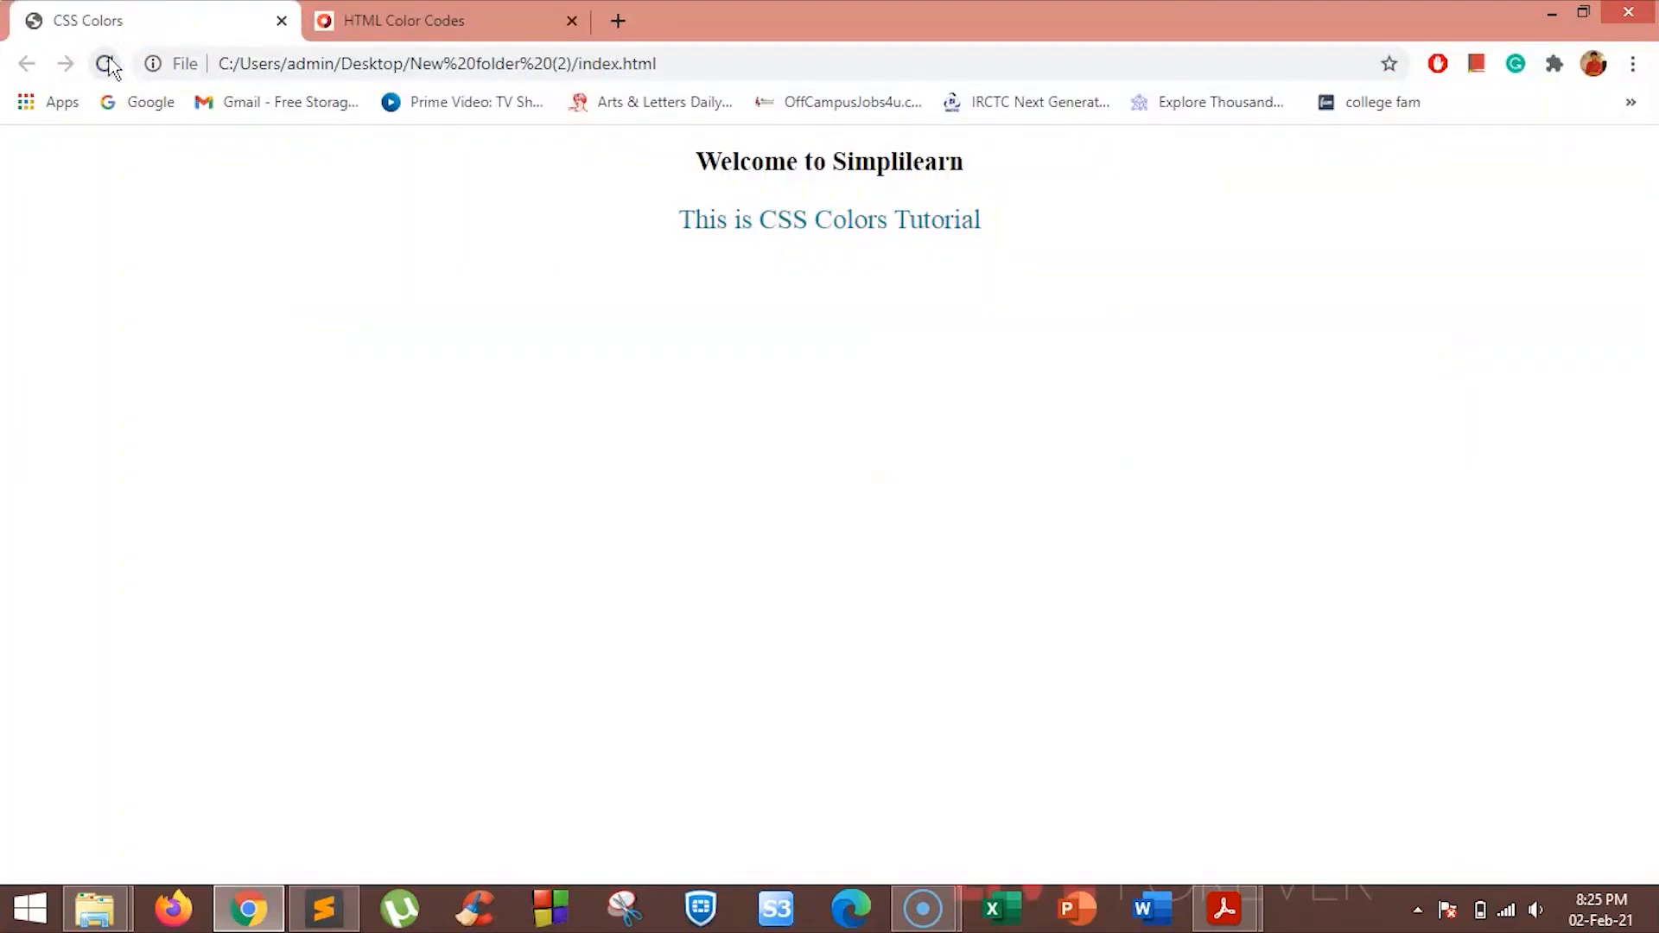
pyautogui.click(403, 21)
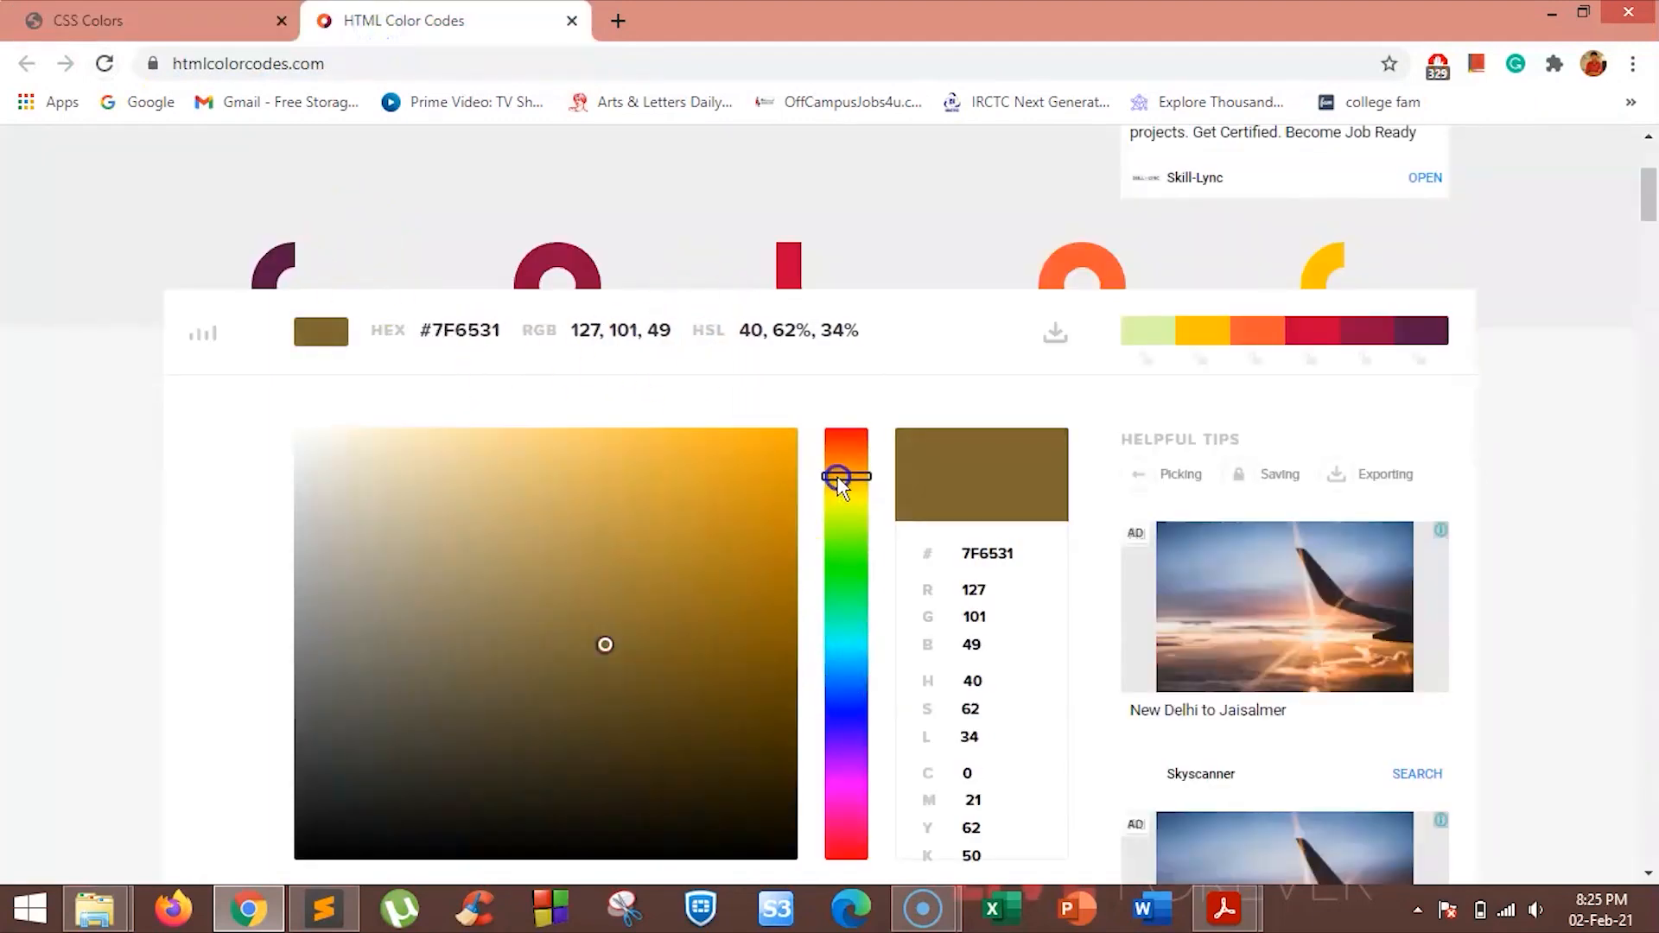
# - Shift the picker's hue to orange, select hex #F14A07, and return to the code
pyautogui.moveTo(845, 478); pyautogui.dragTo(846, 446)
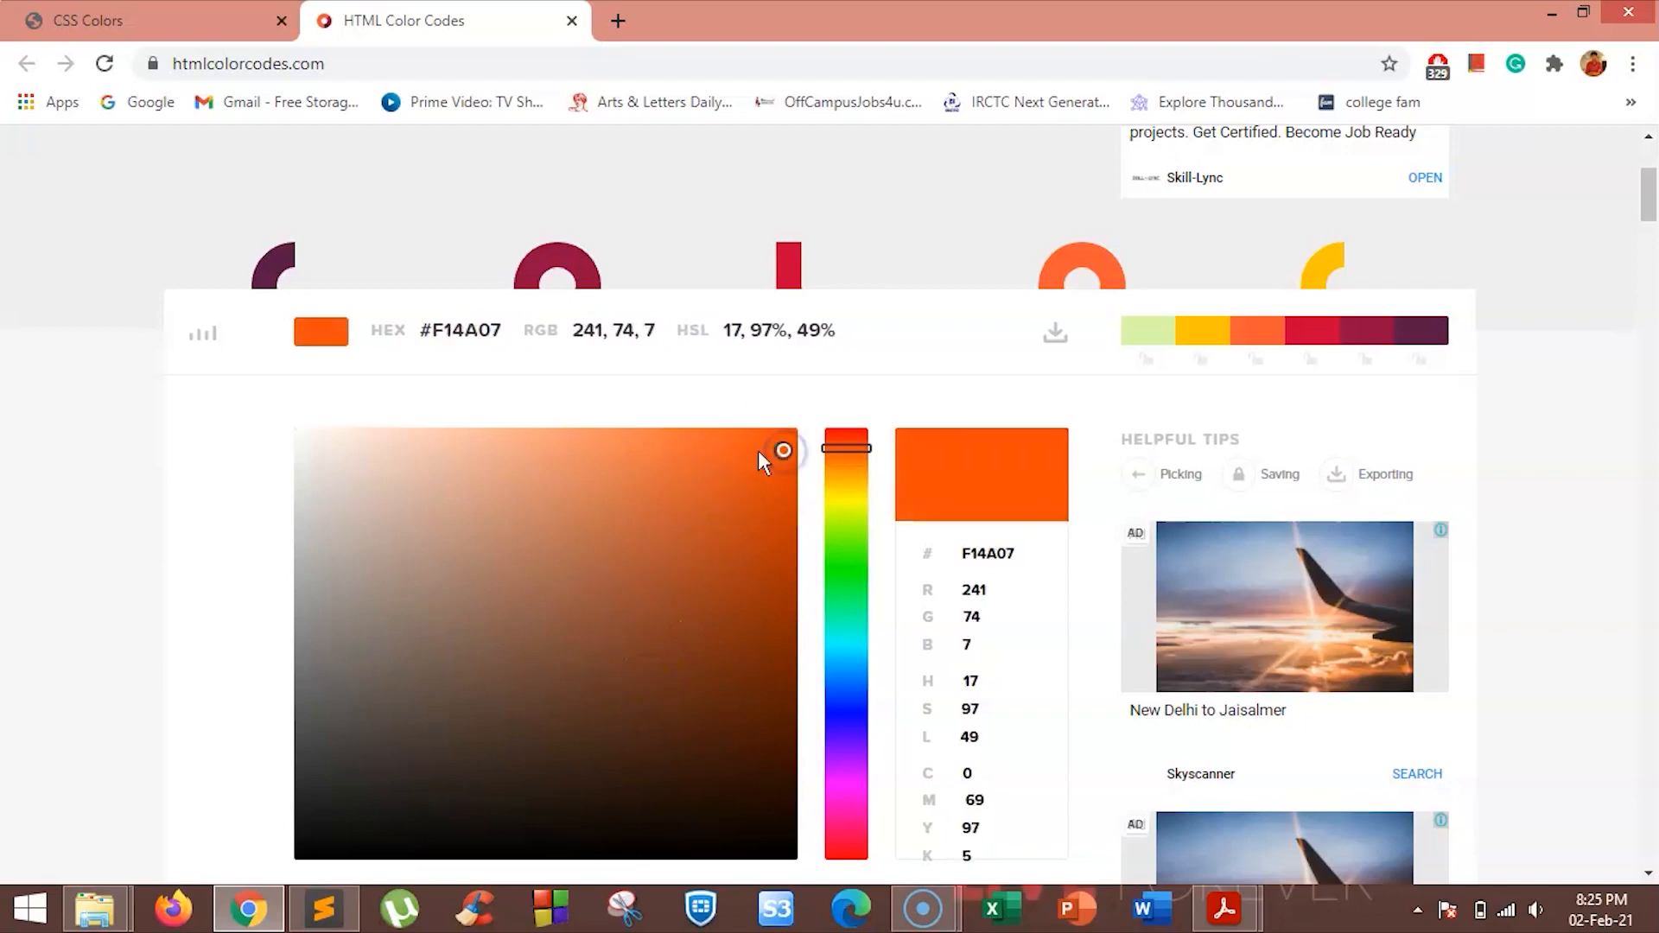
pyautogui.moveTo(459, 330)
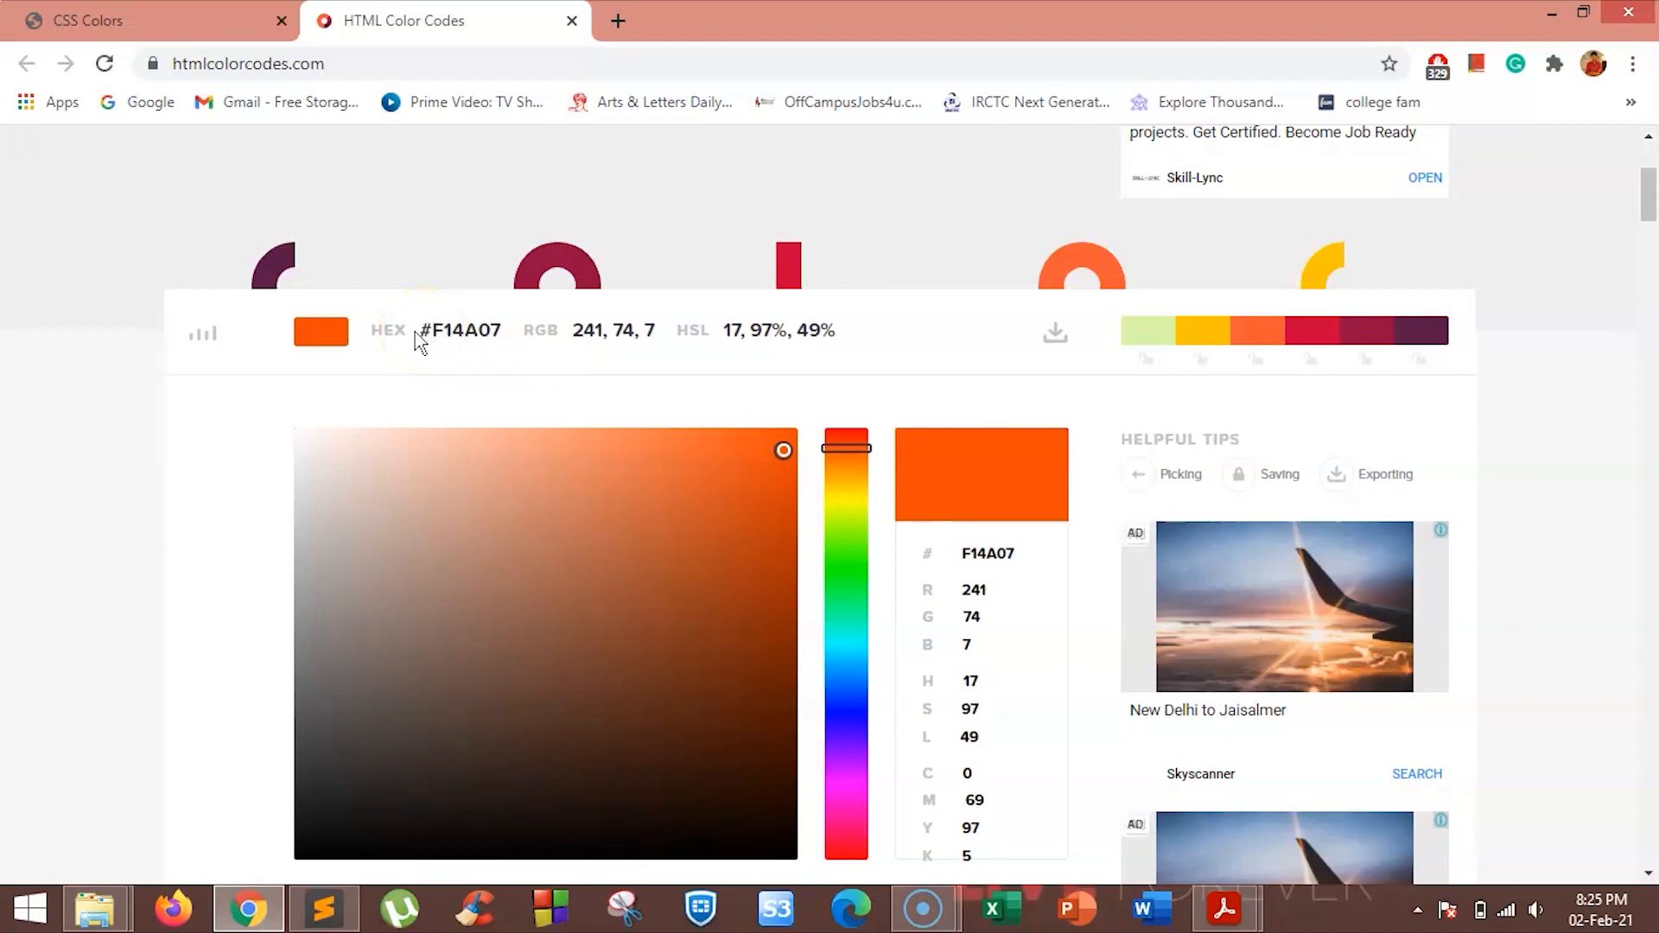
pyautogui.doubleClick(462, 330)
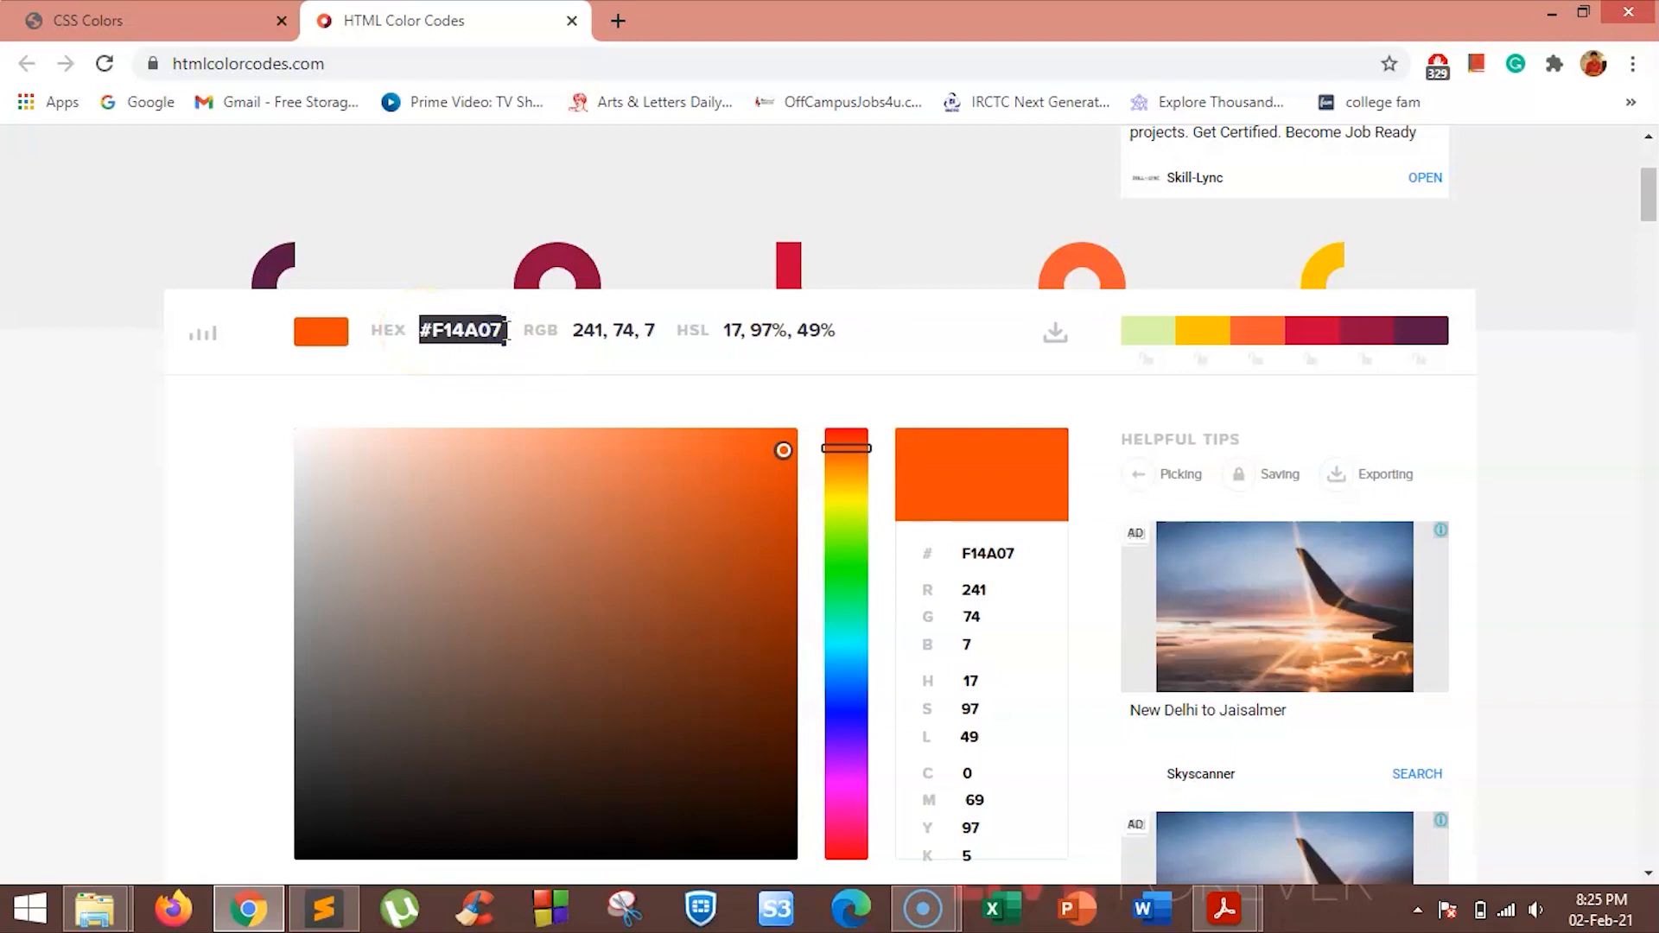
pyautogui.click(324, 907)
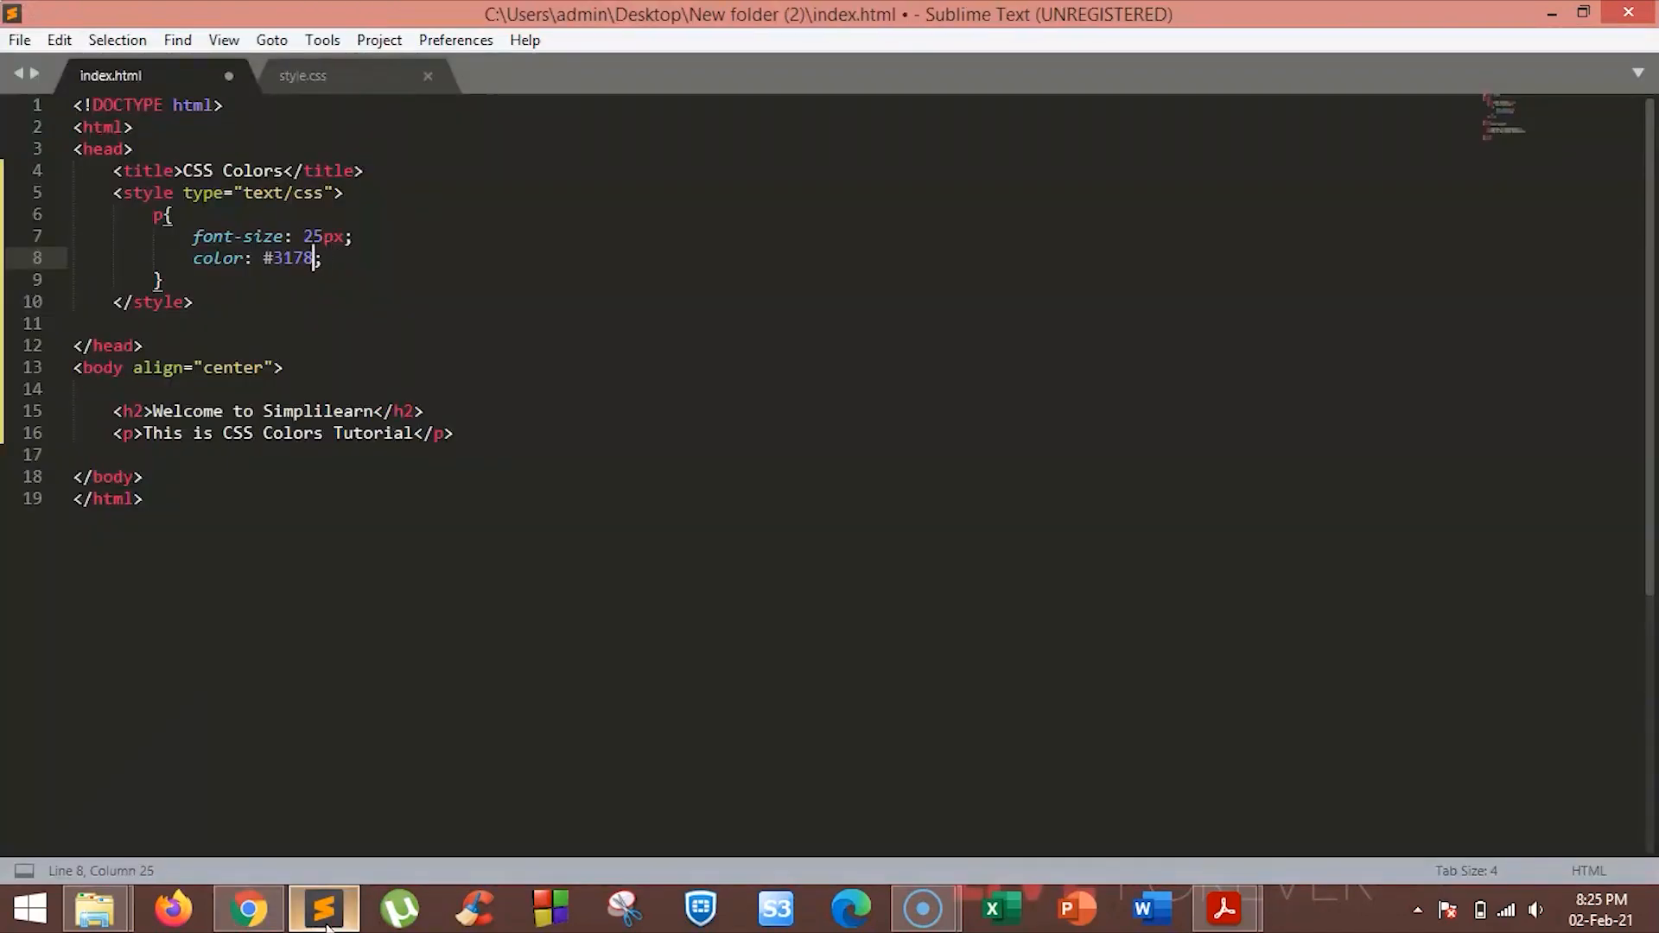
# - Set the paragraph colour to #F14A07, save index.html, and preview the orange text in Chrome
pyautogui.write('F14A07')
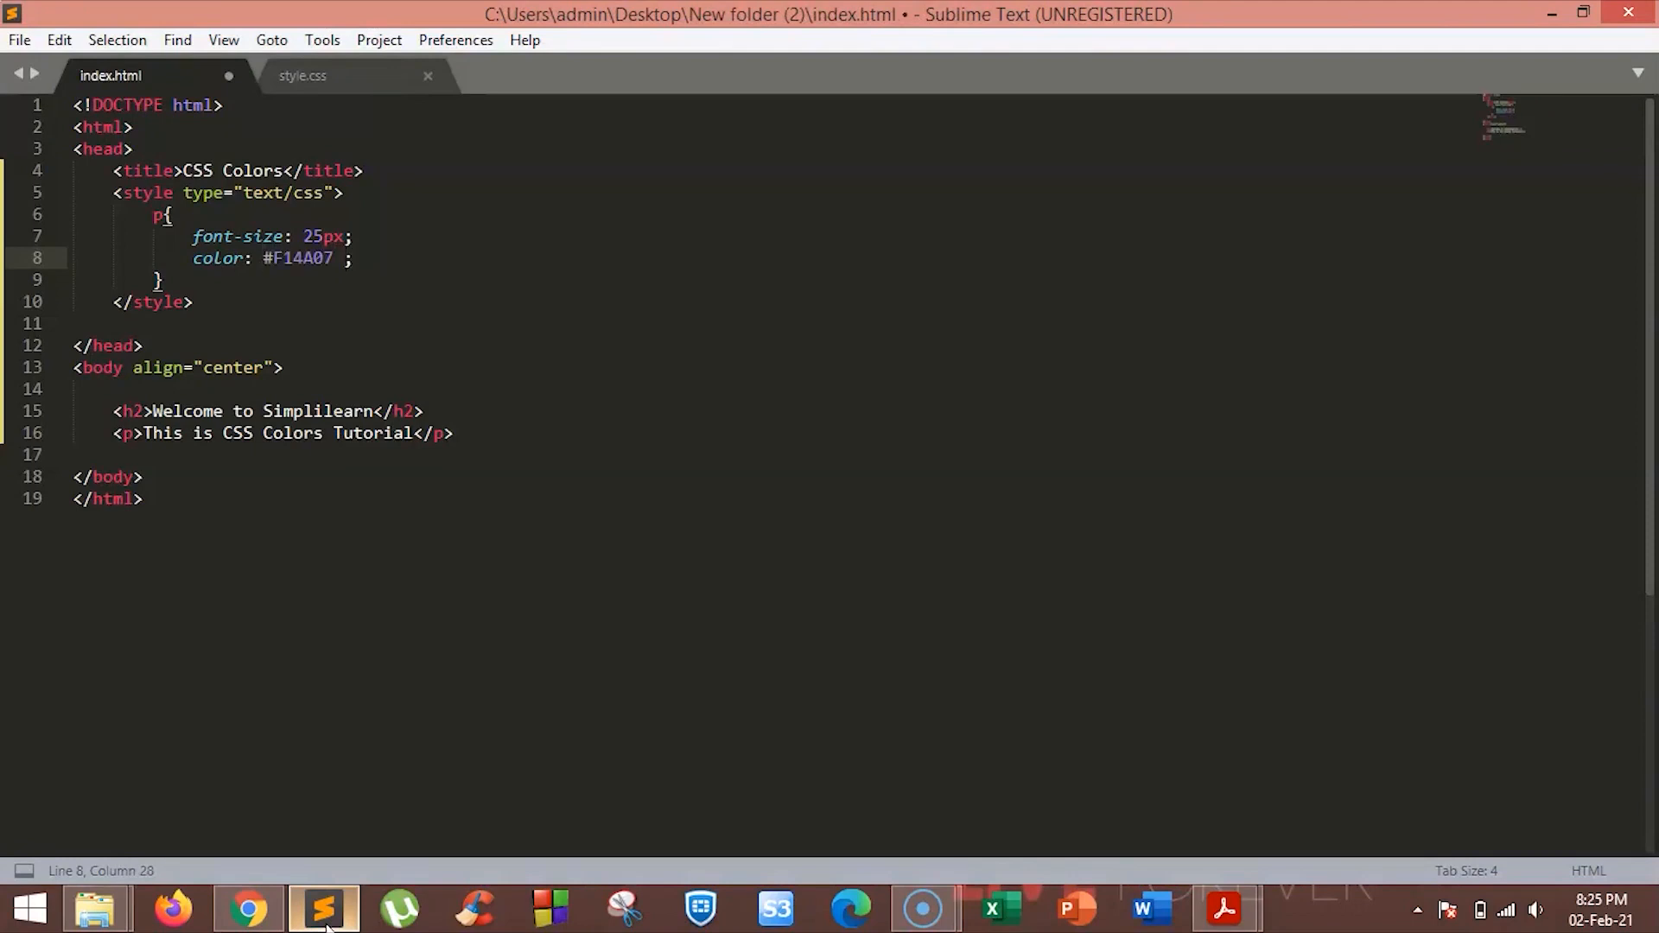
pyautogui.press('ctrl+s')
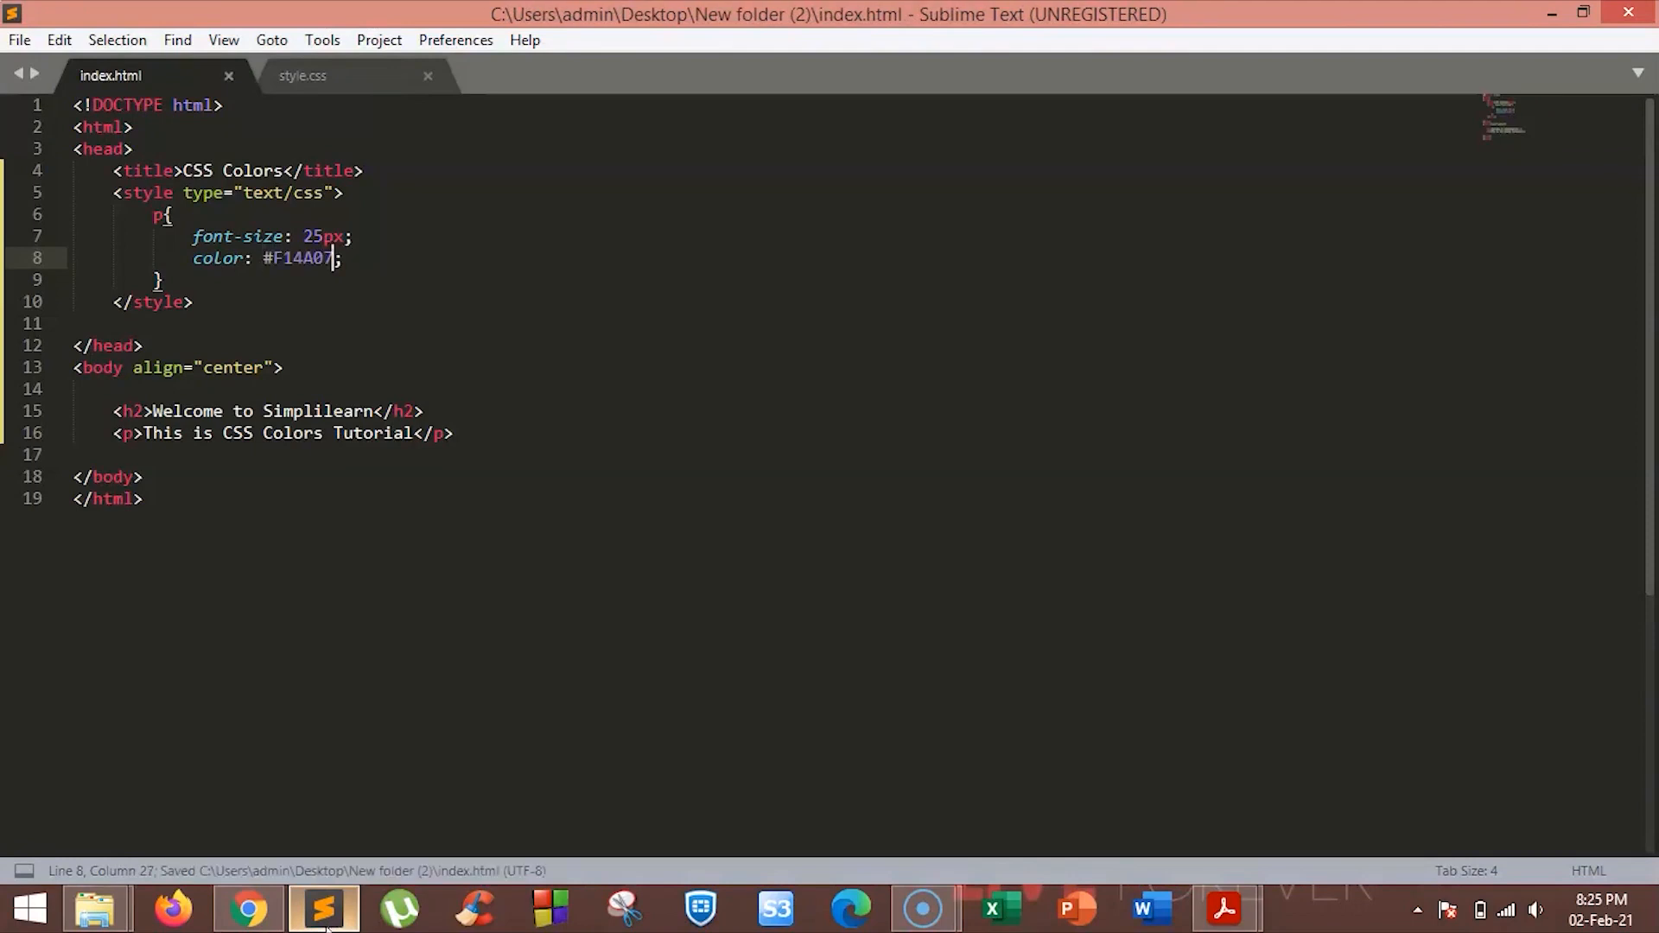
pyautogui.click(247, 907)
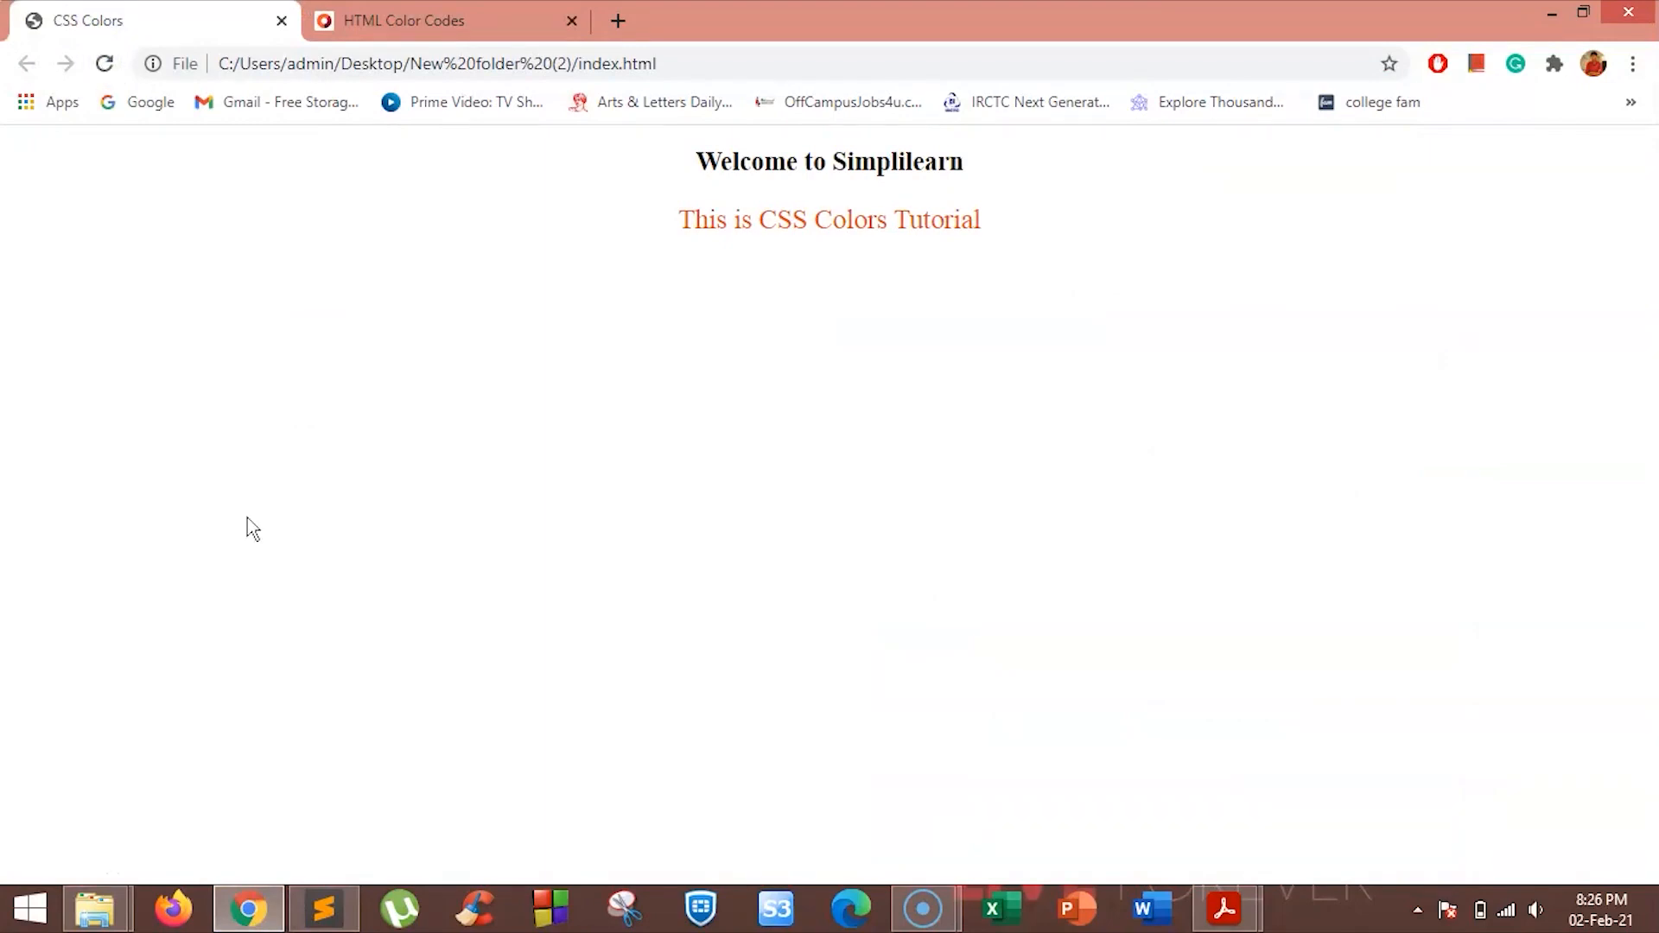
pyautogui.click(324, 908)
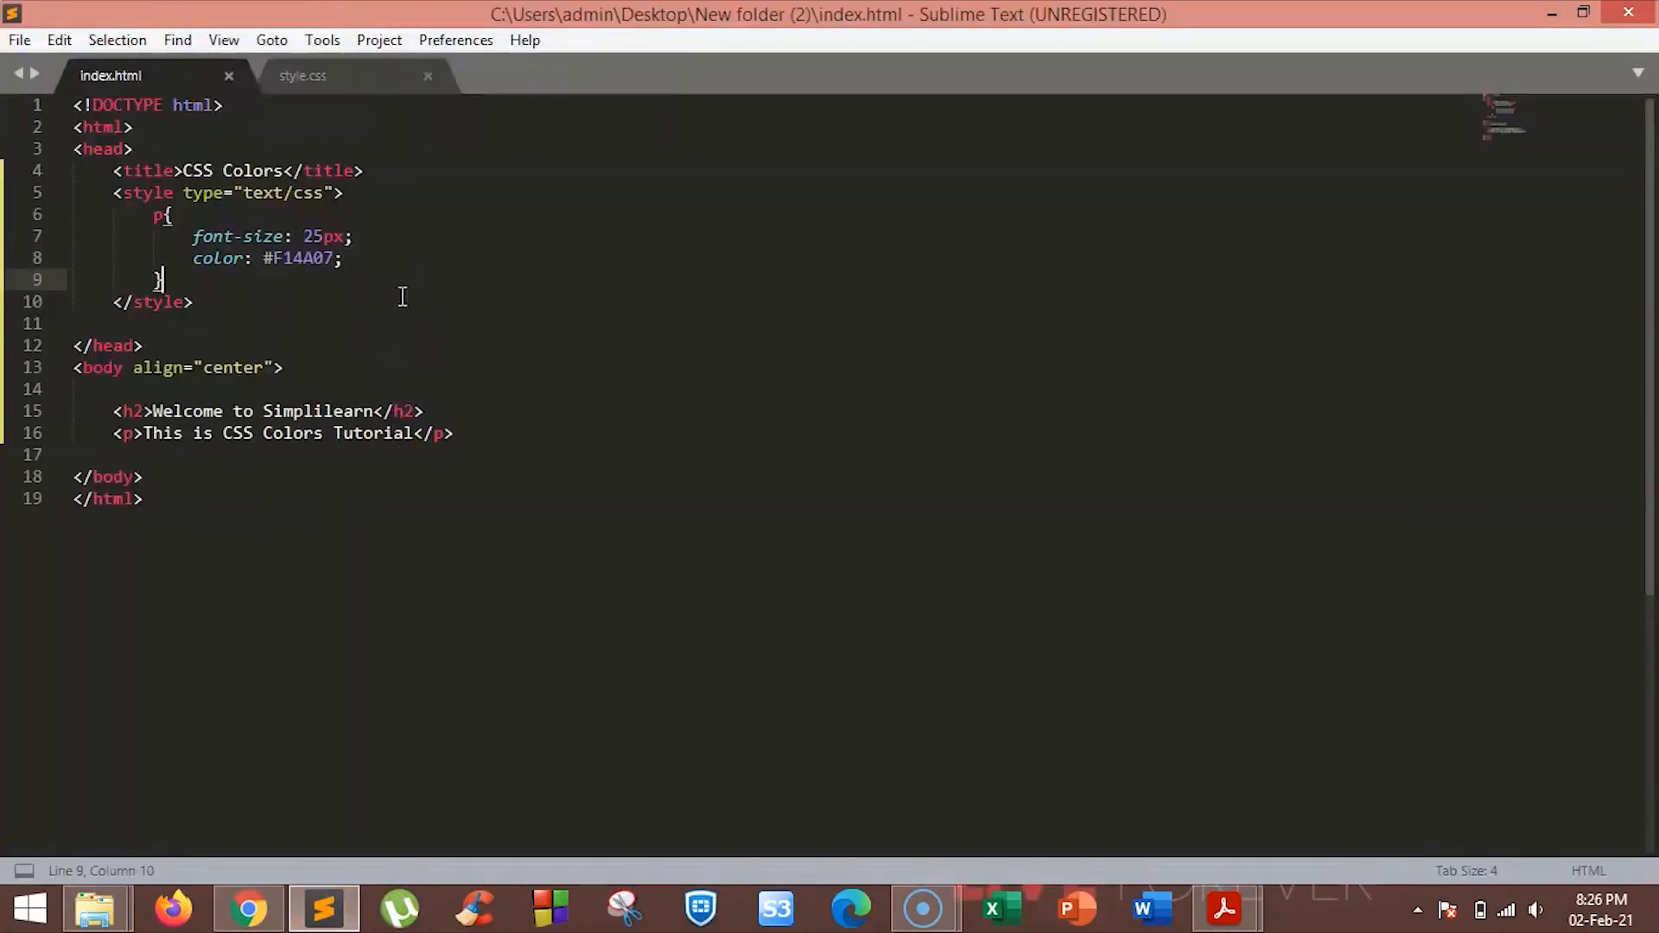
# - Add an h2 { border: 2px solid red; } rule and preview the framed heading in Chrome
pyautogui.press('enter')
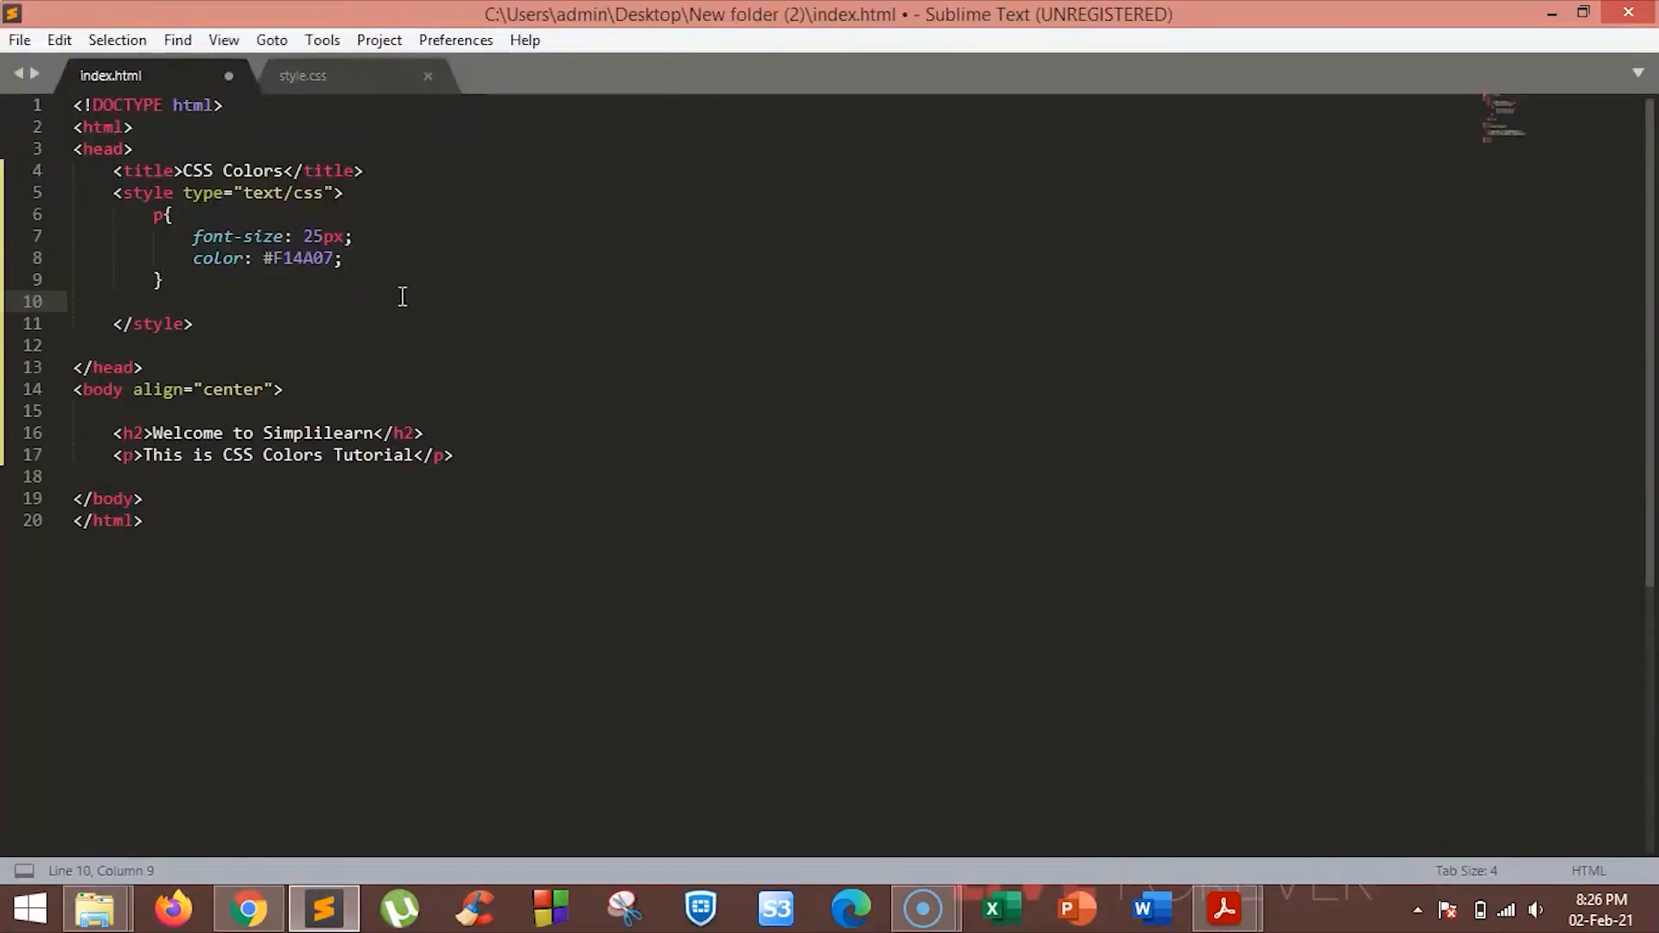
pyautogui.write('h')
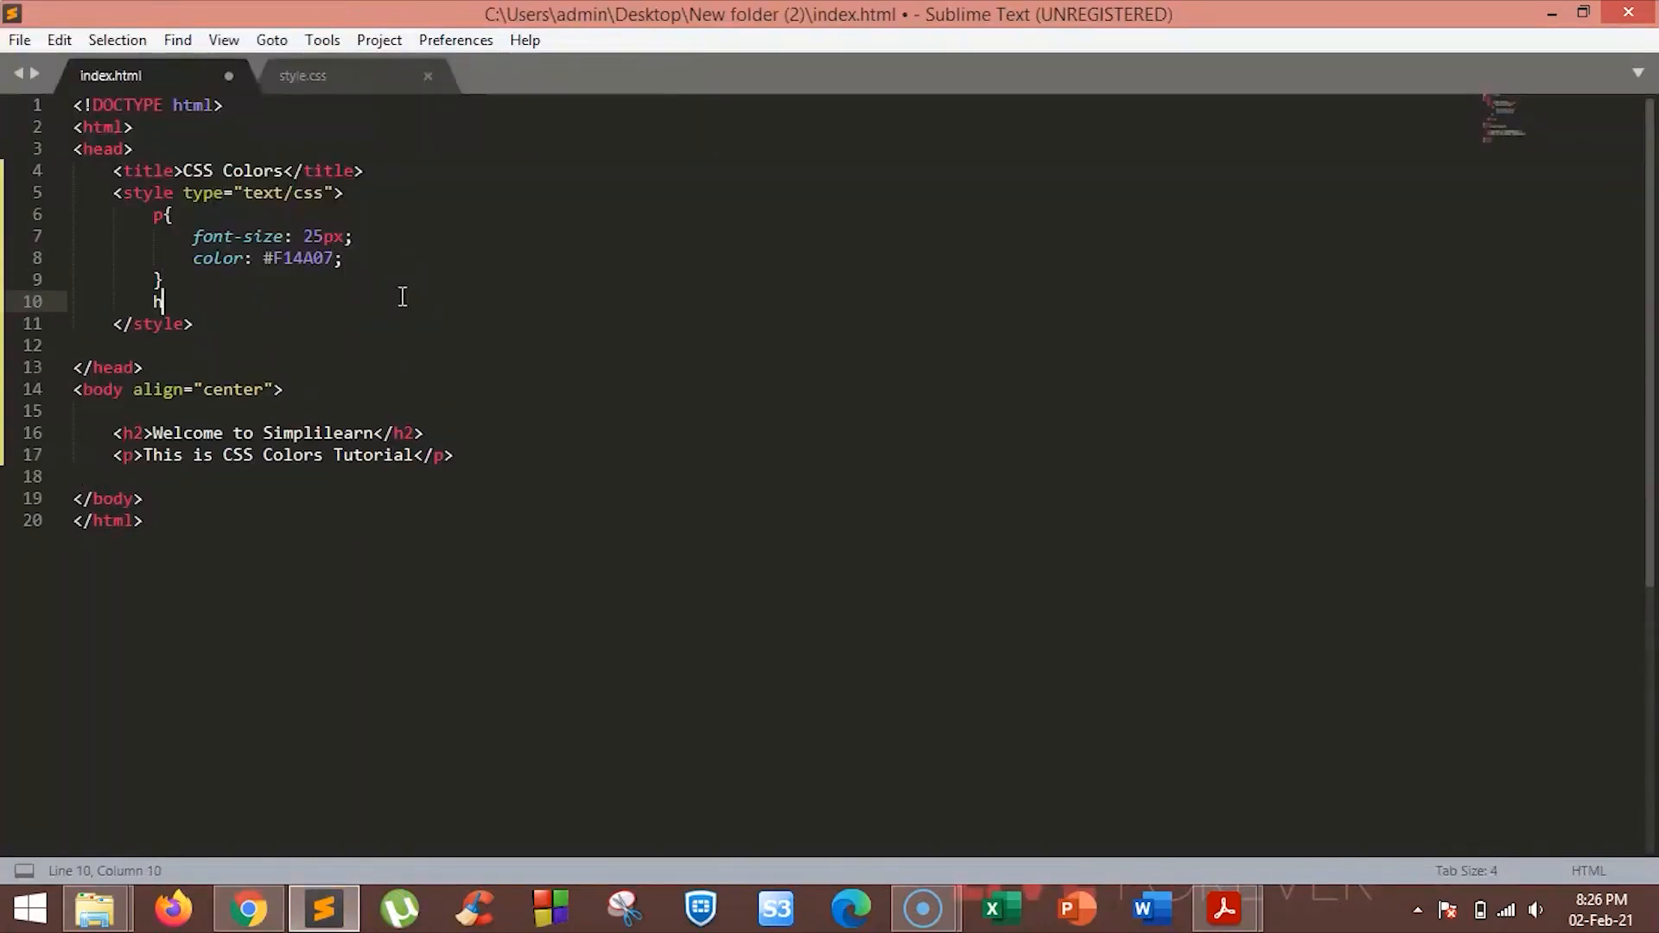
pyautogui.write('2{')
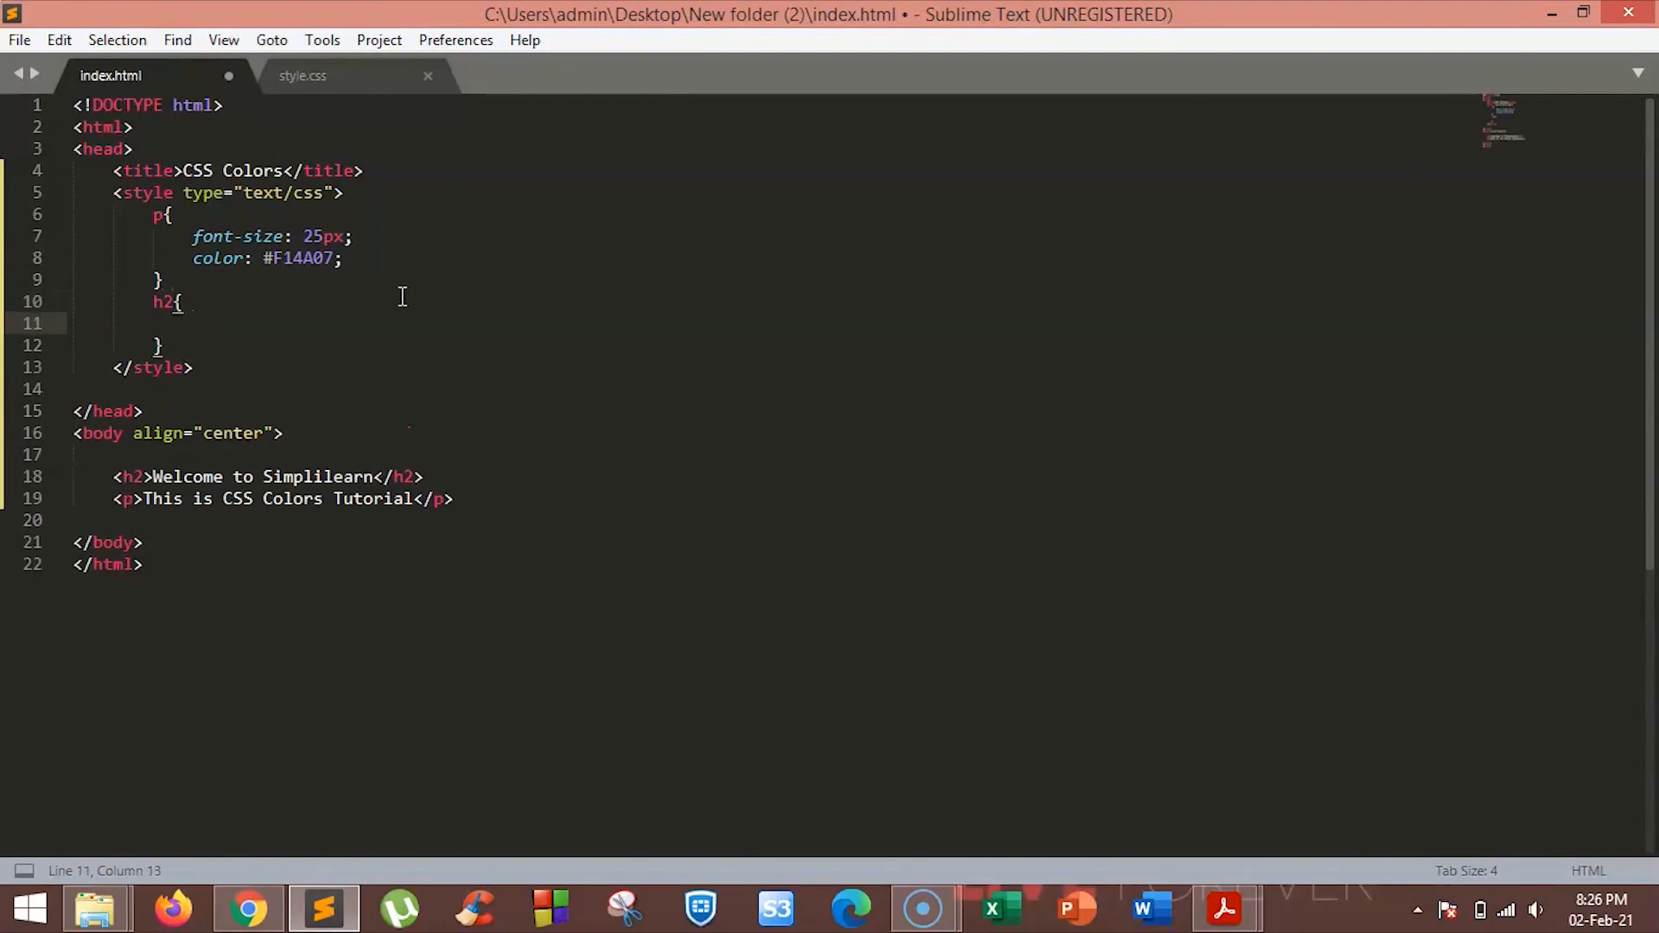
pyautogui.write('border:')
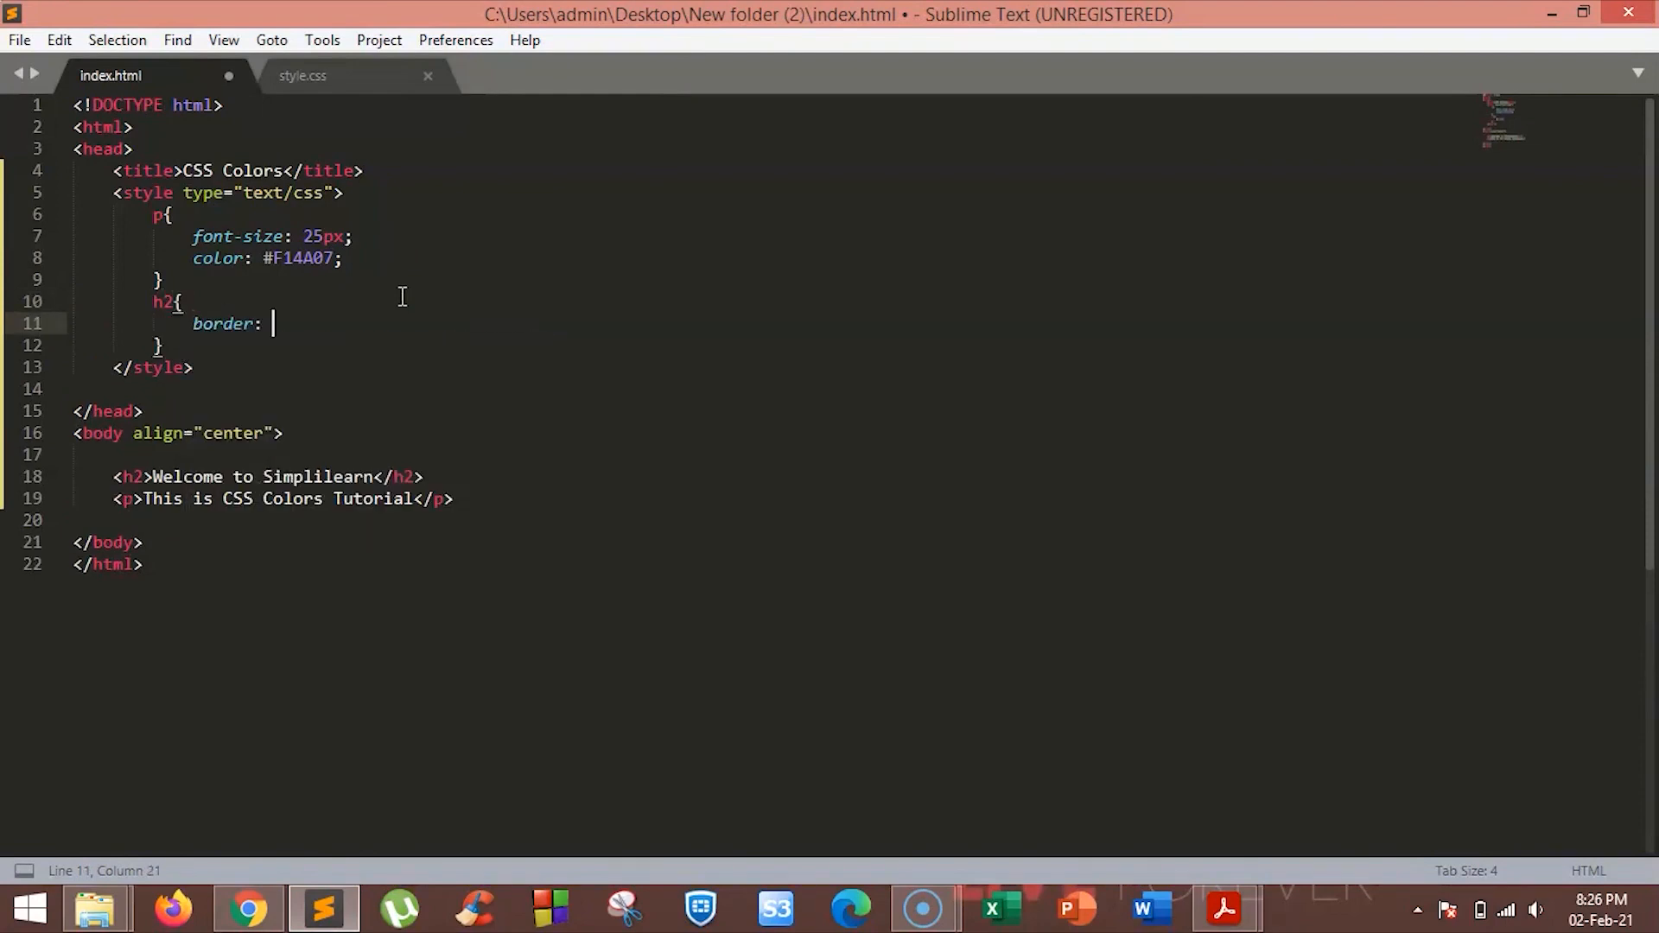
pyautogui.write('2px')
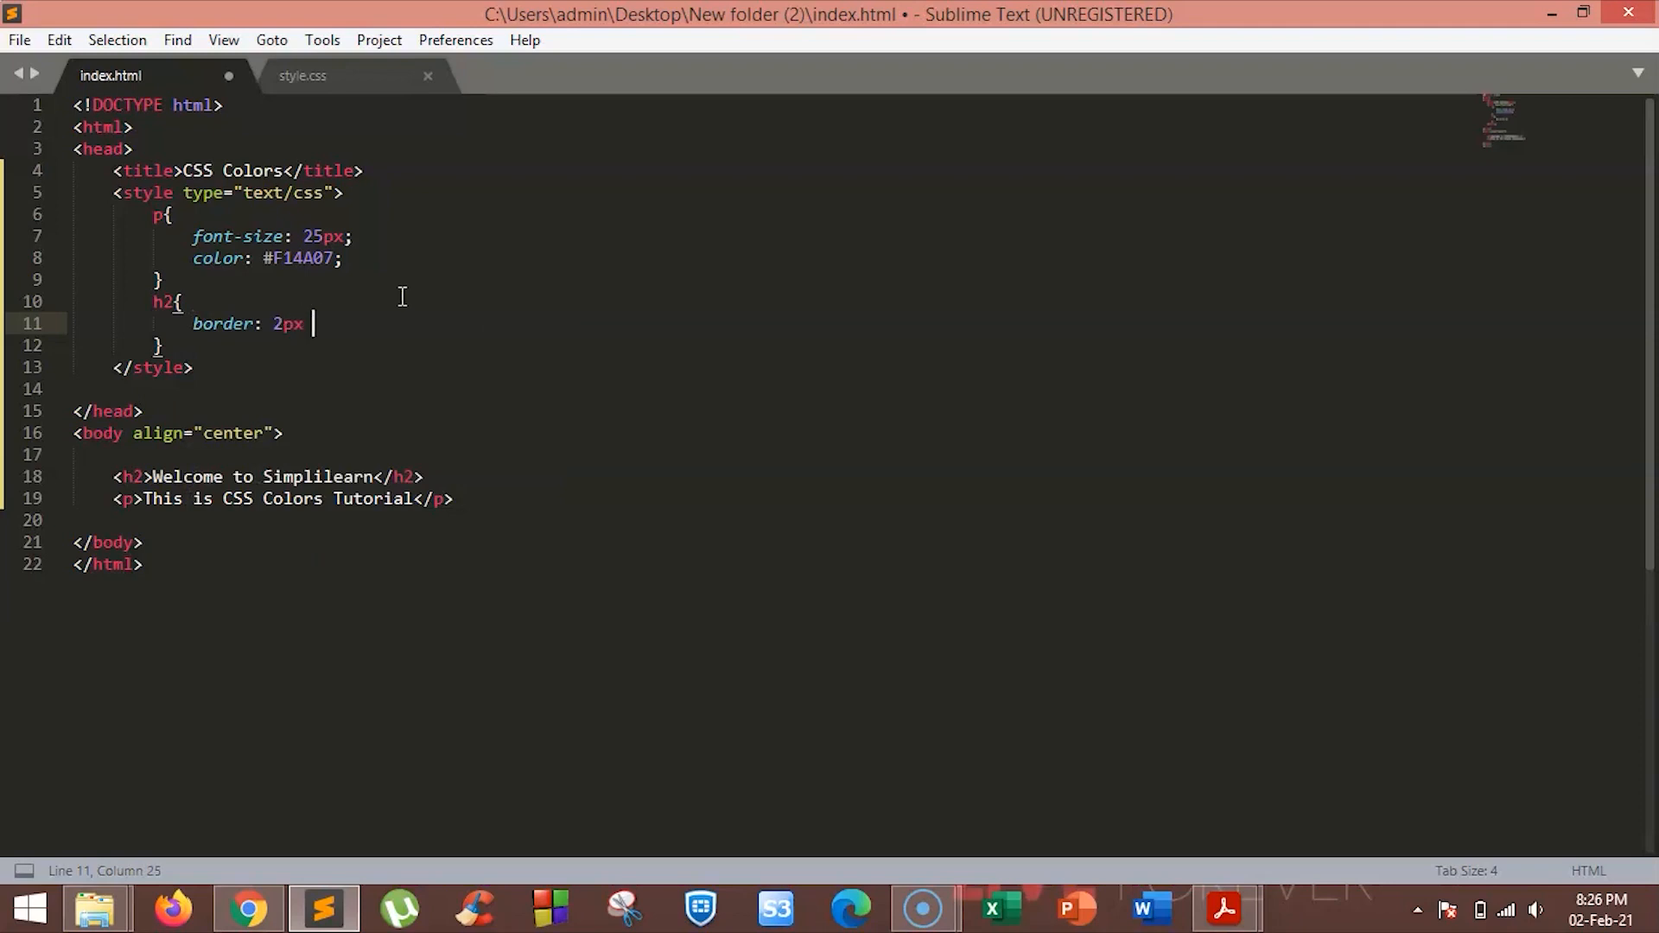
pyautogui.write('solid')
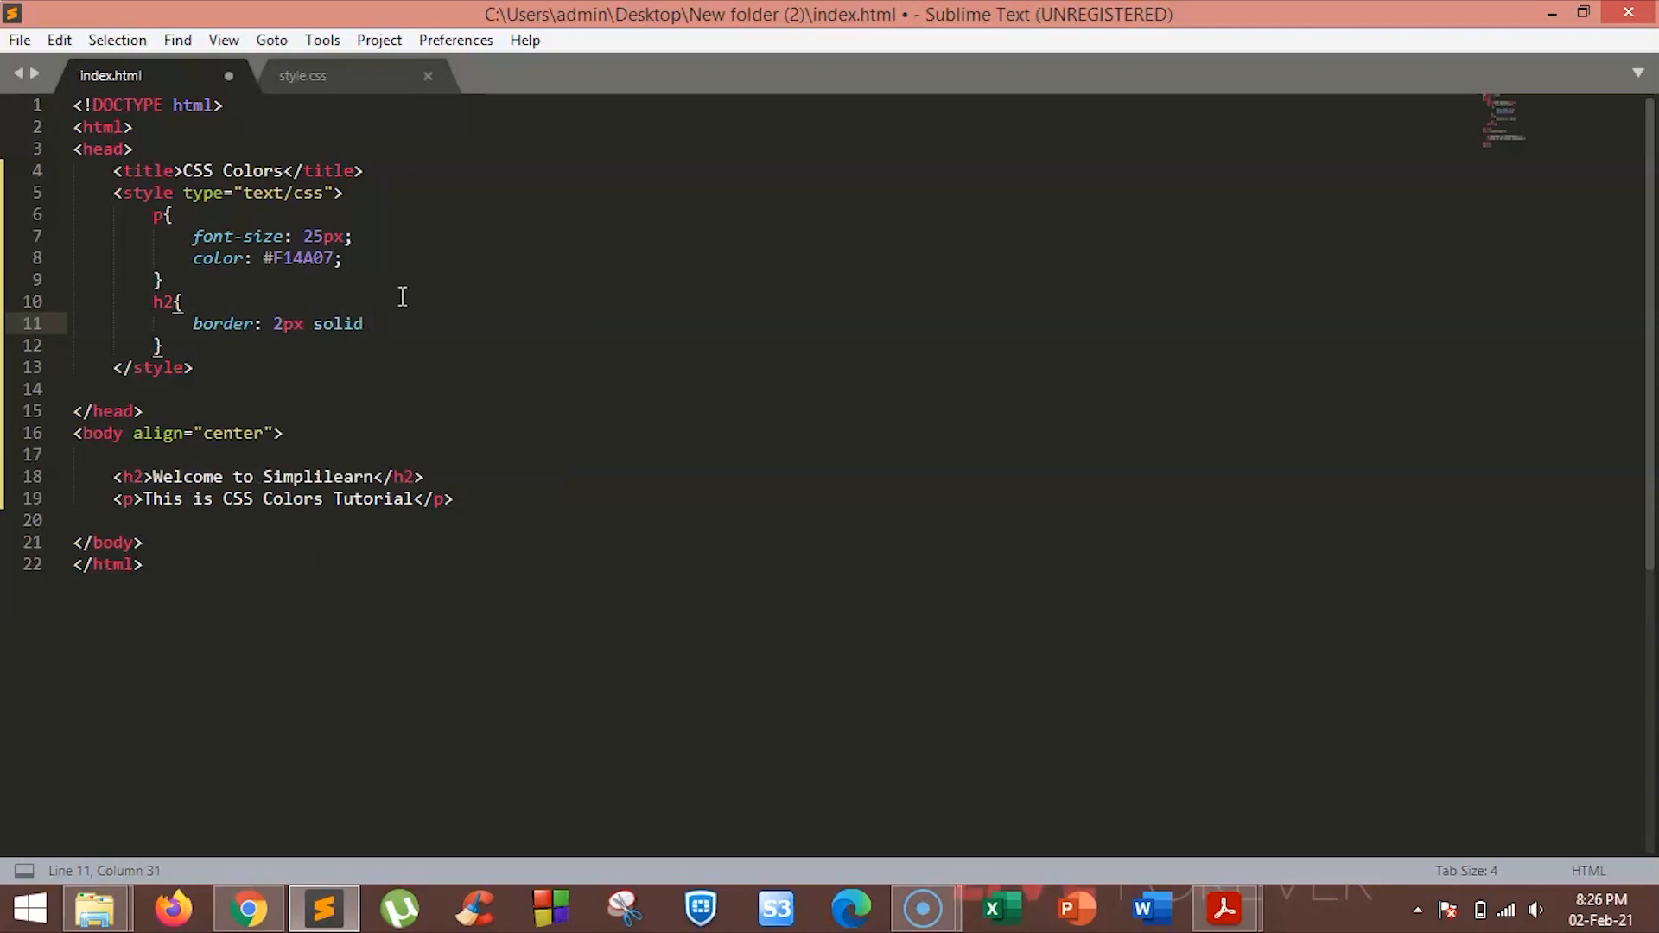
pyautogui.write('red')
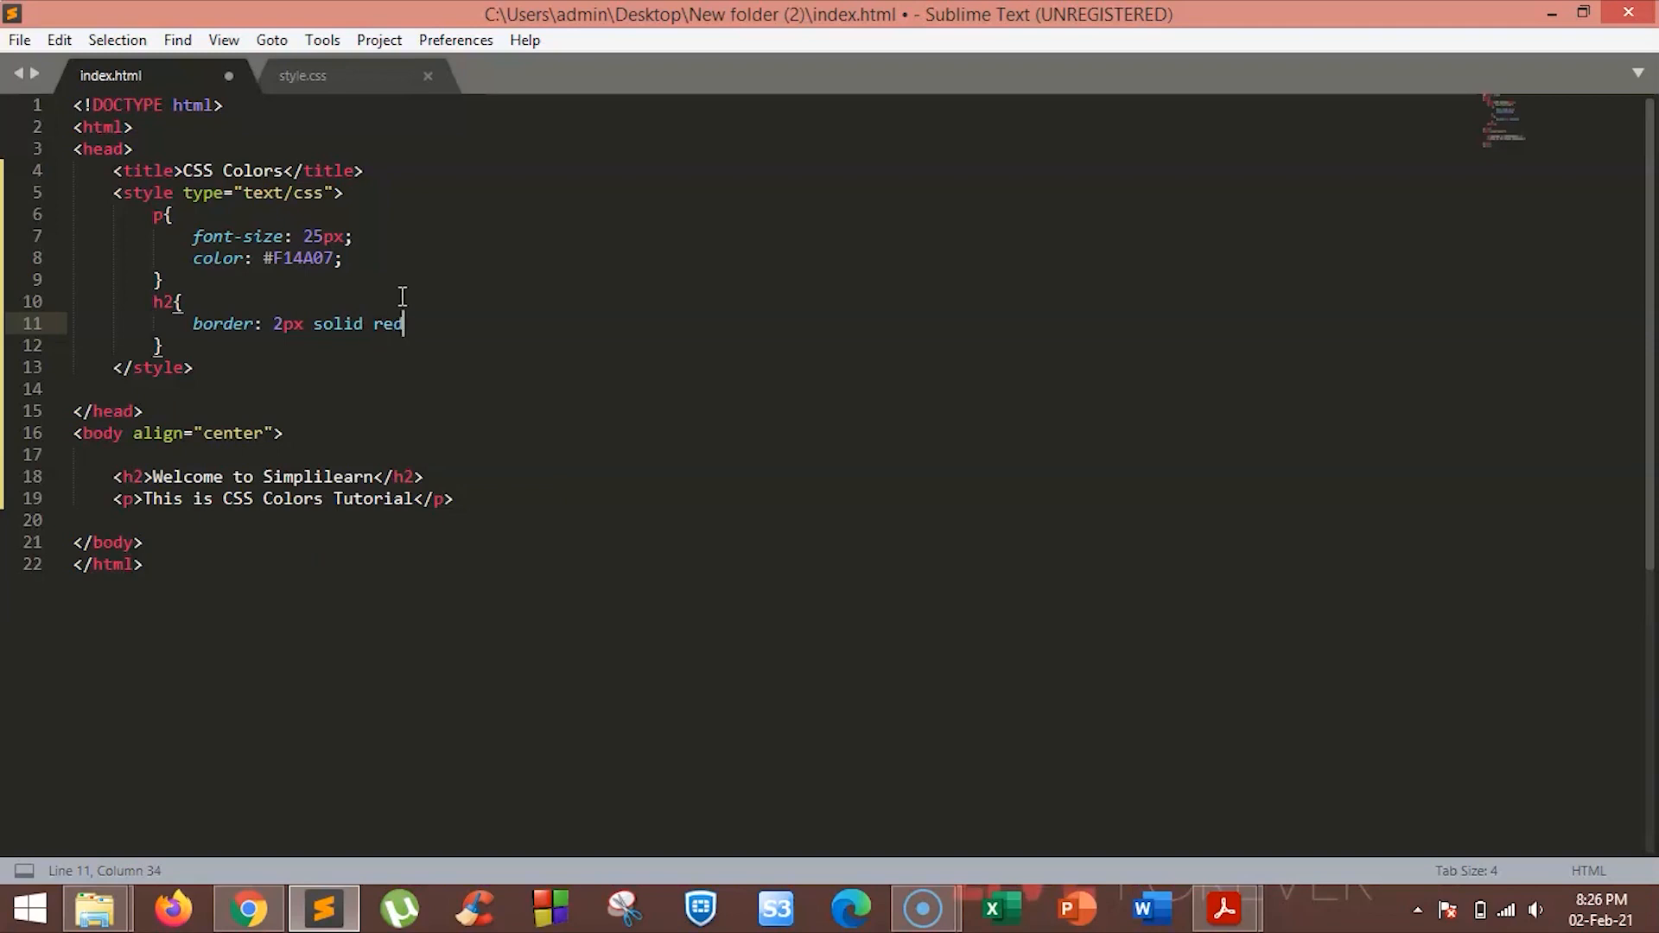
pyautogui.click(248, 907)
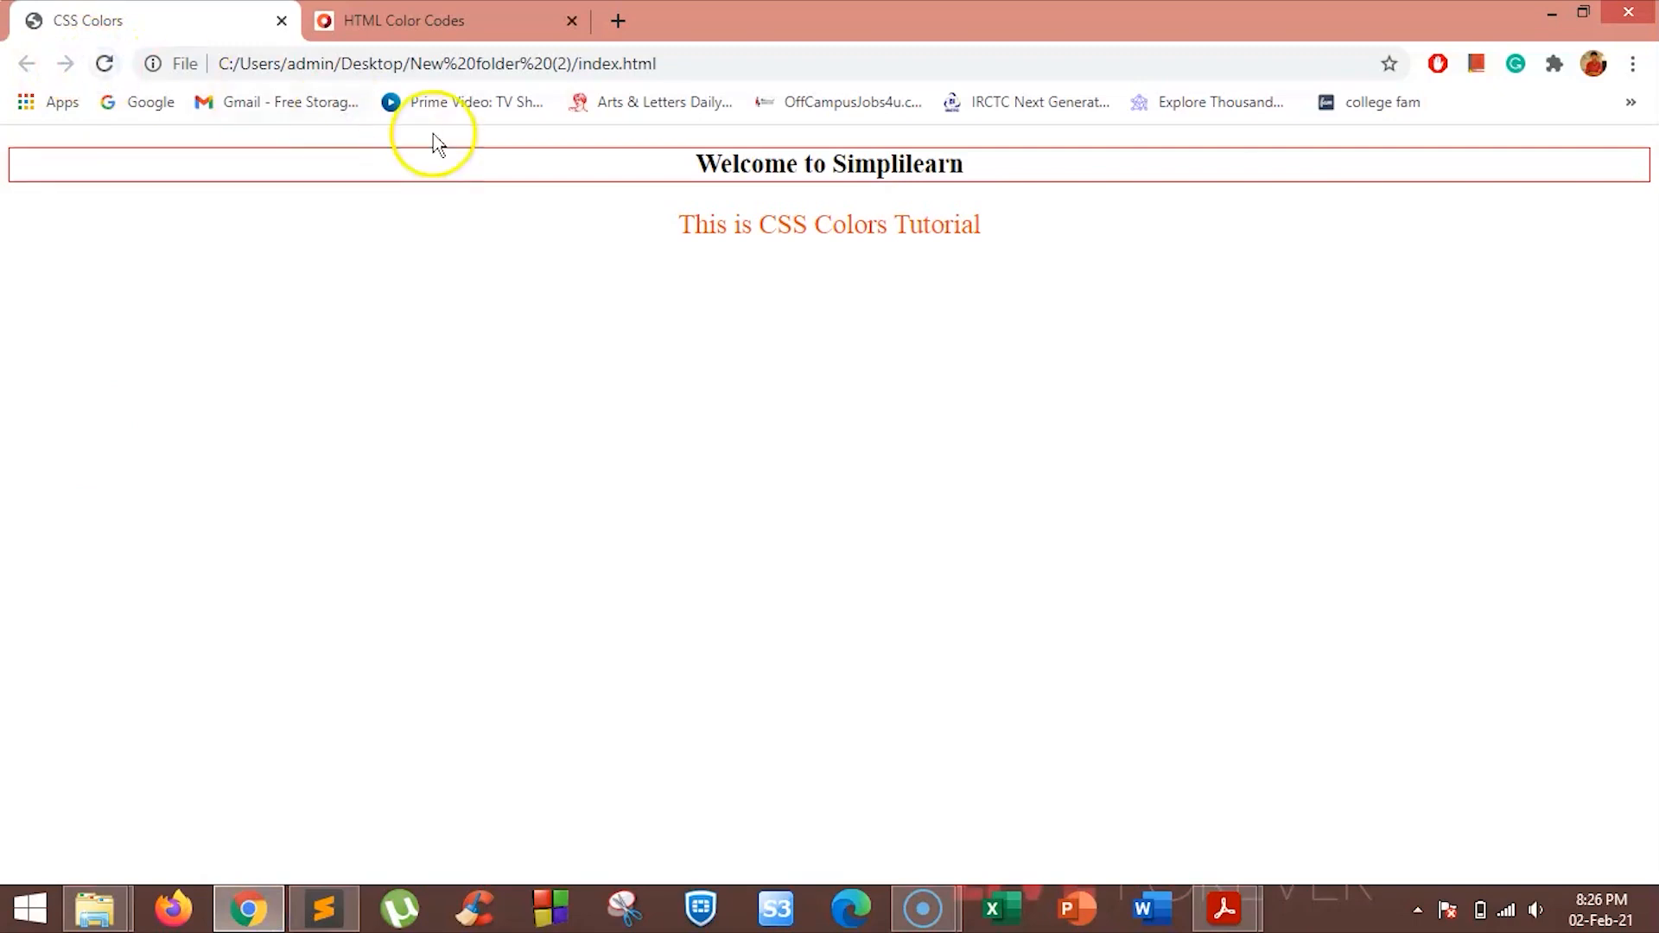
pyautogui.moveTo(1003, 183)
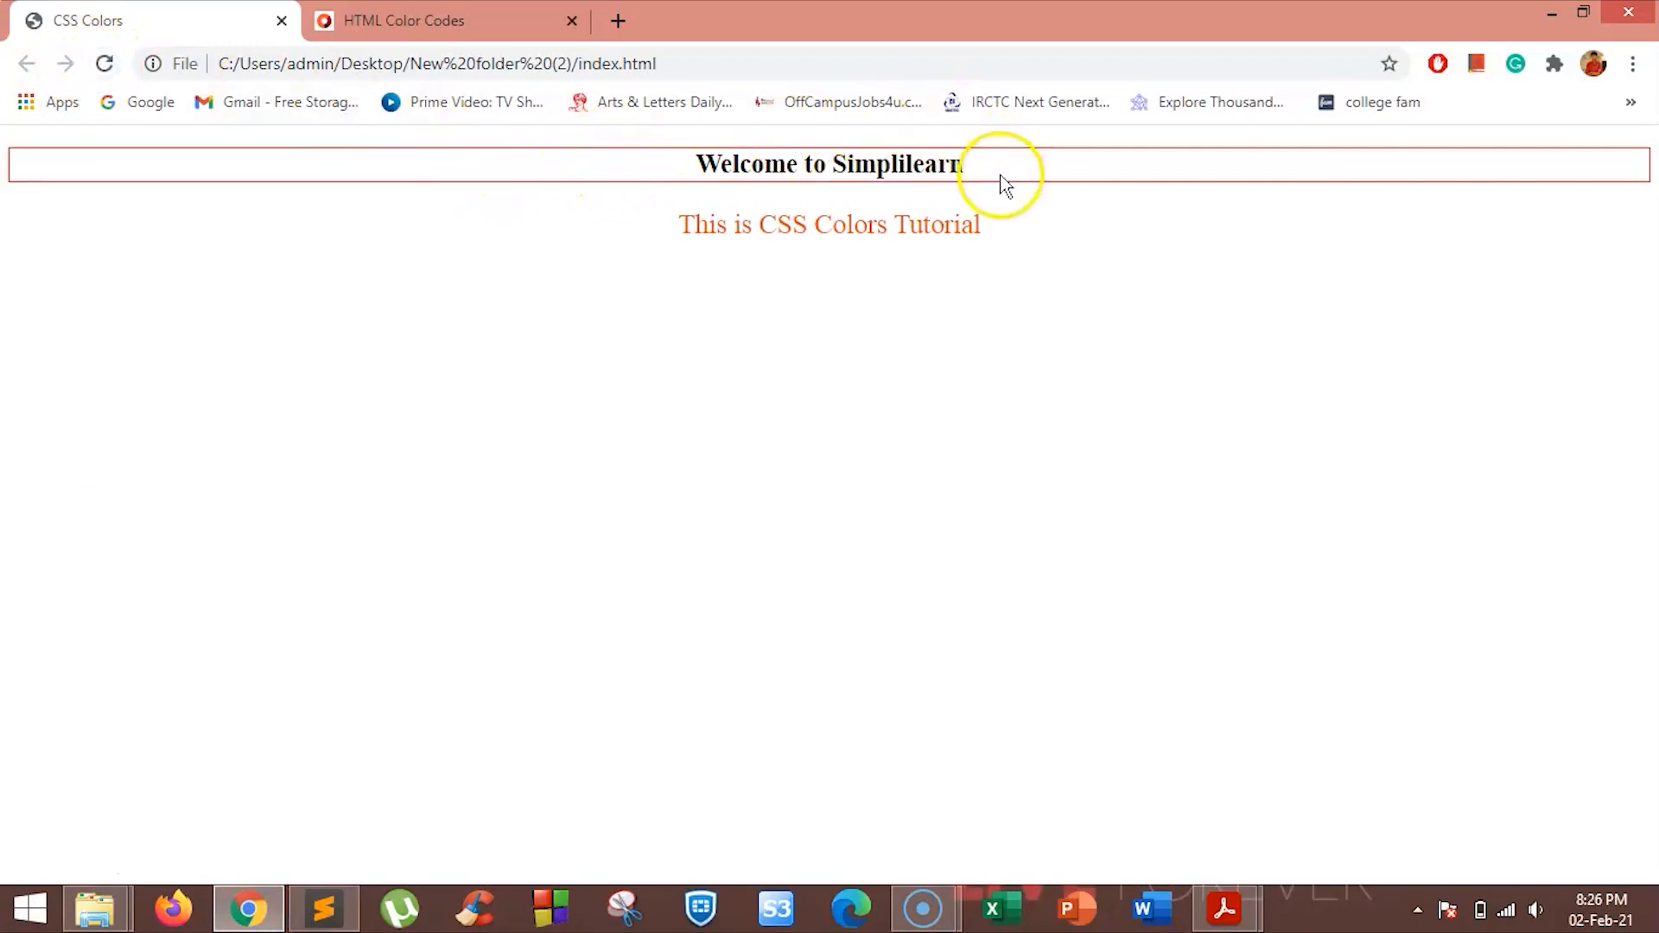